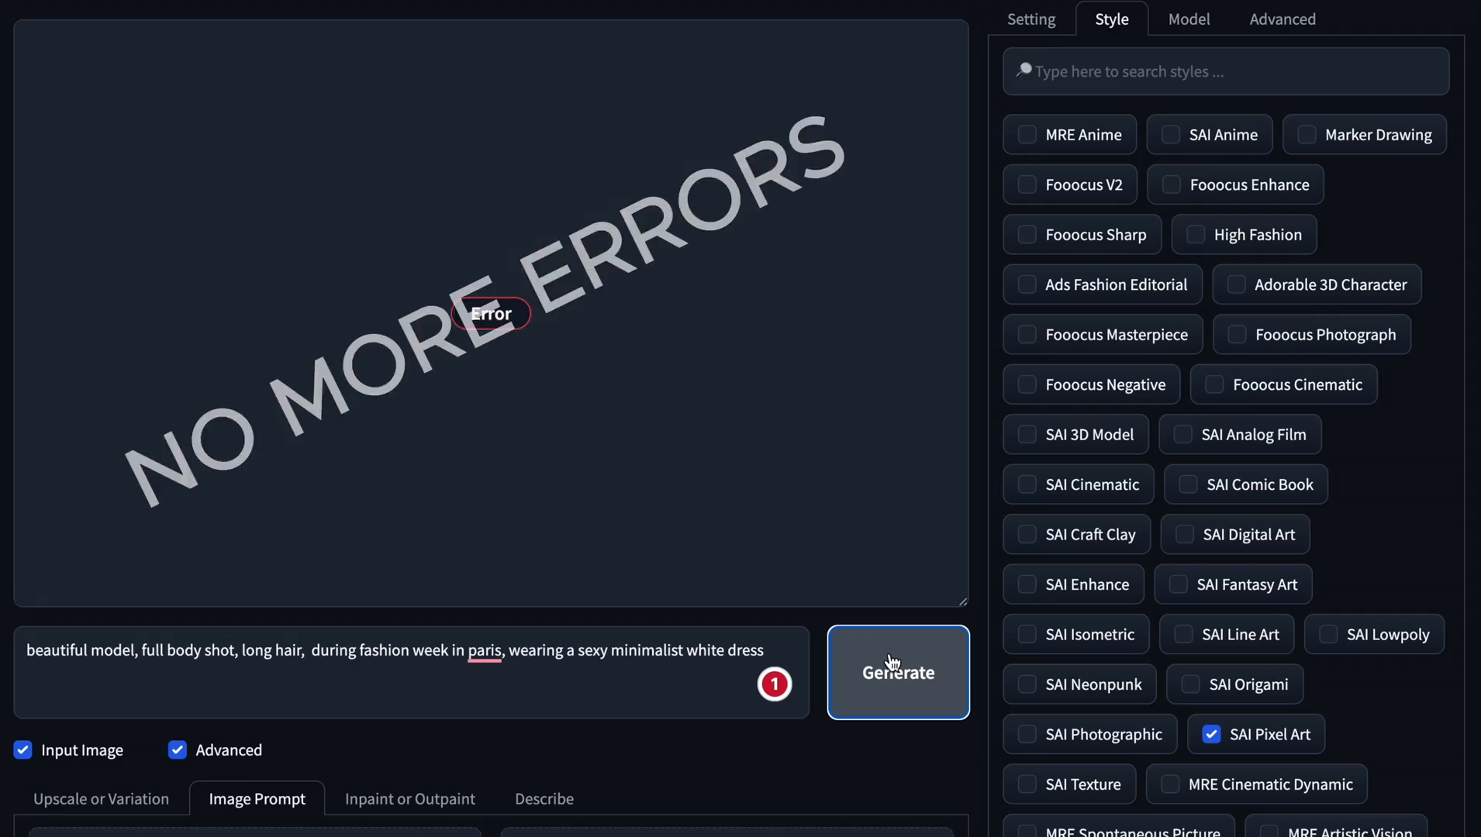
# Generate the Paris fashion-week model in a white dress image.
pyautogui.click(897, 673)
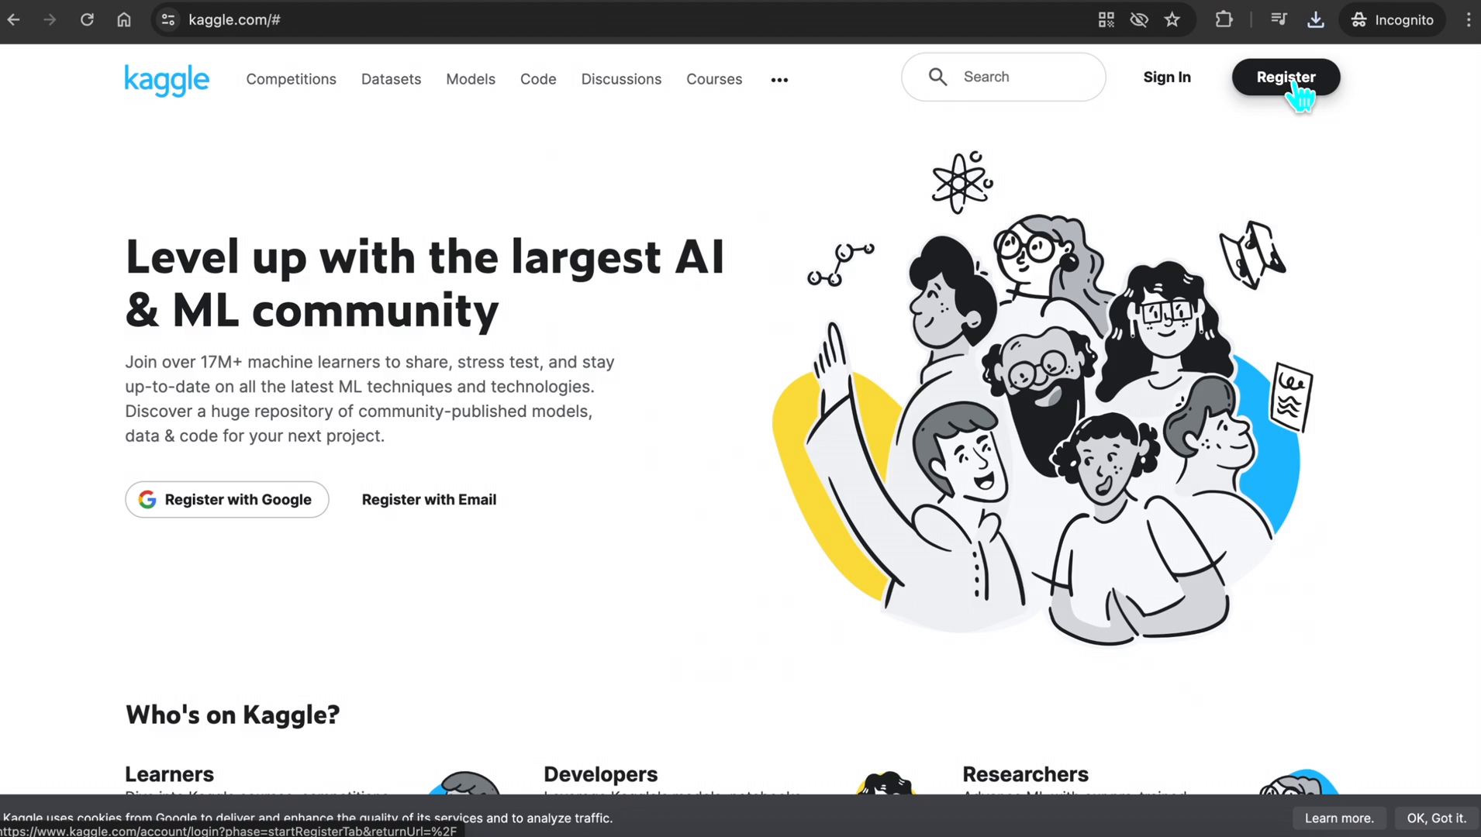
# Register a Kaggle account by email, agree to the terms, and show the Create options.
pyautogui.click(1284, 78)
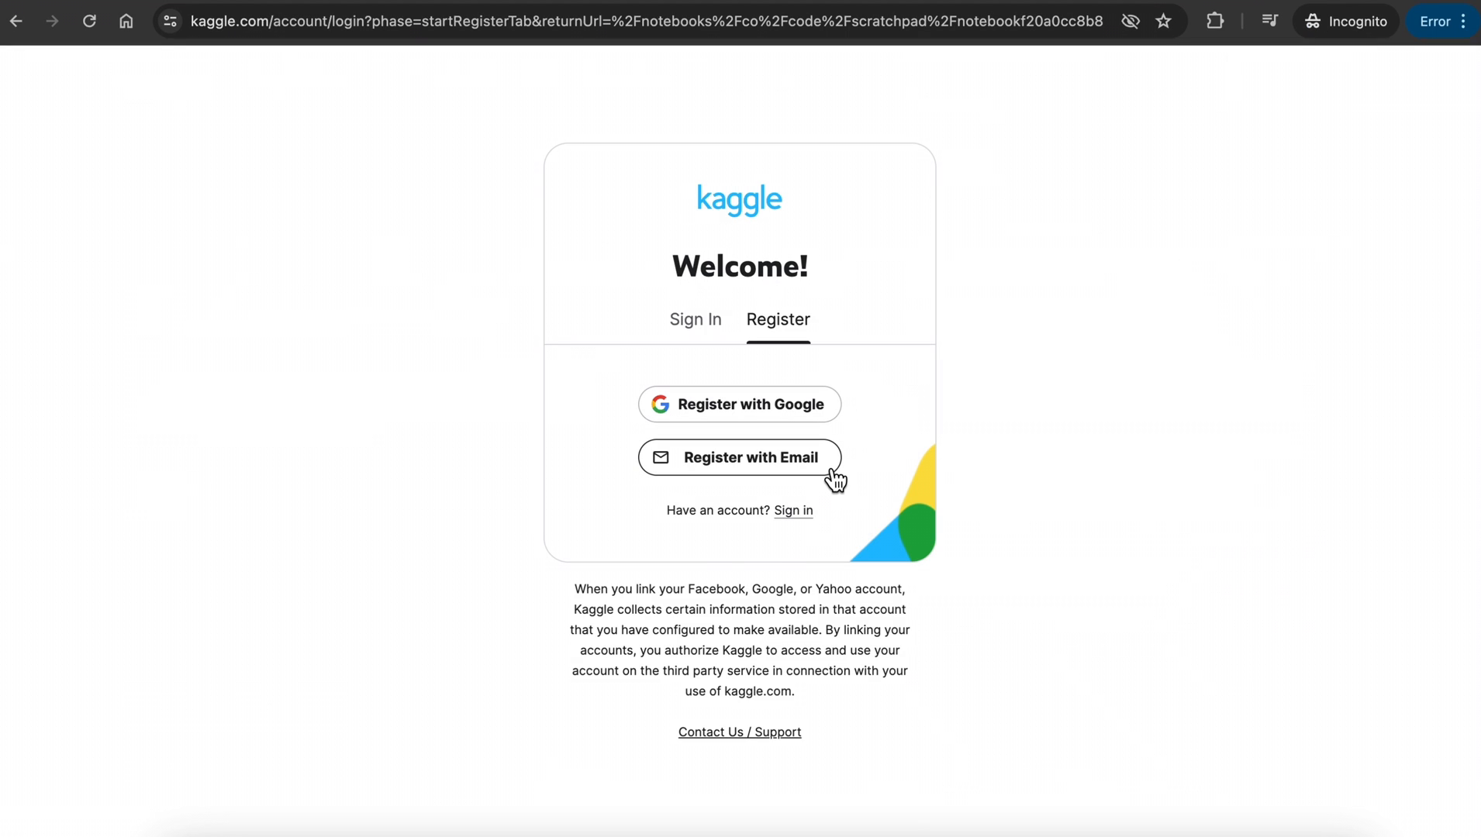
pyautogui.click(740, 457)
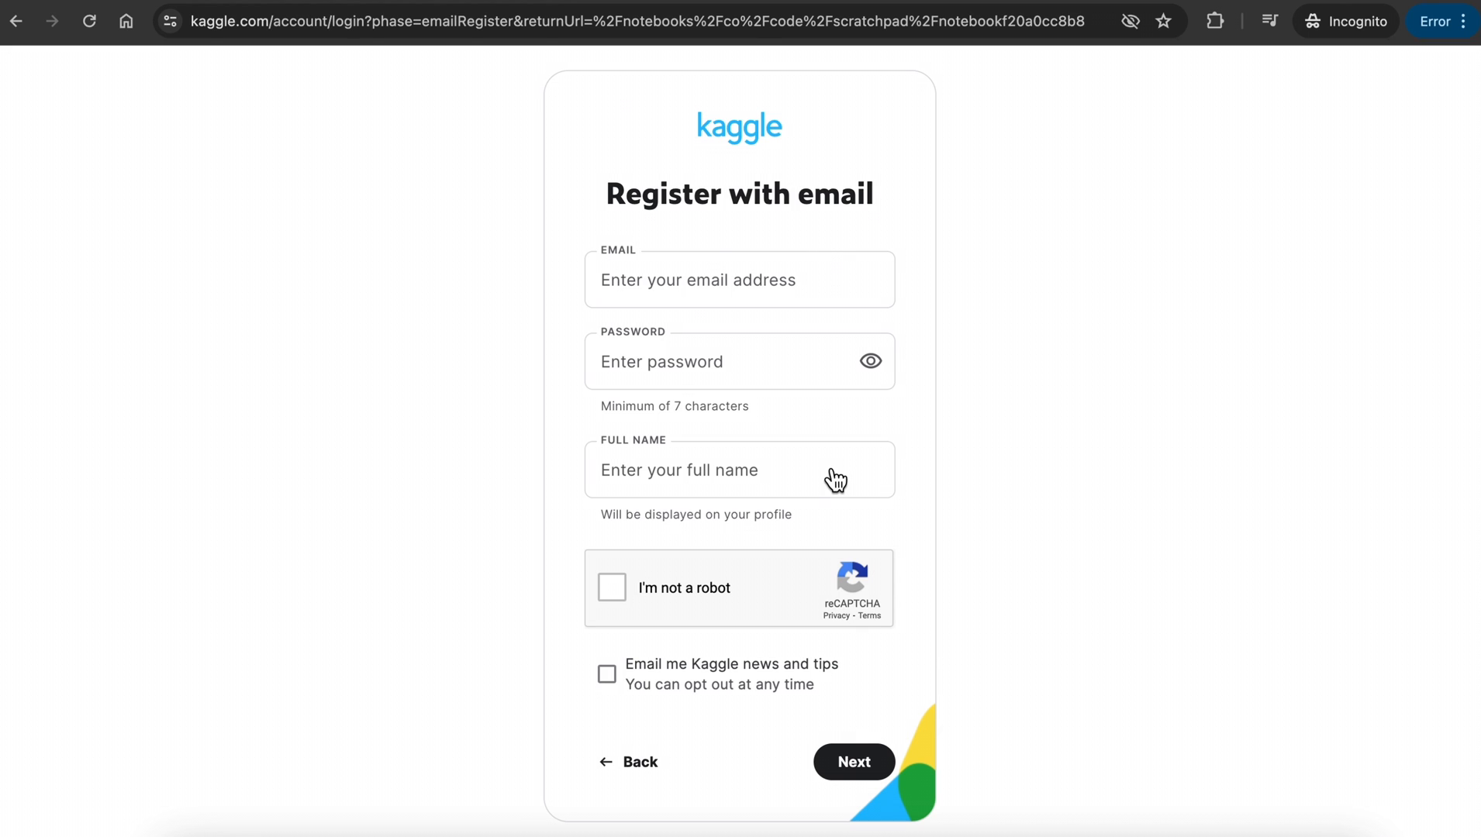
pyautogui.click(851, 761)
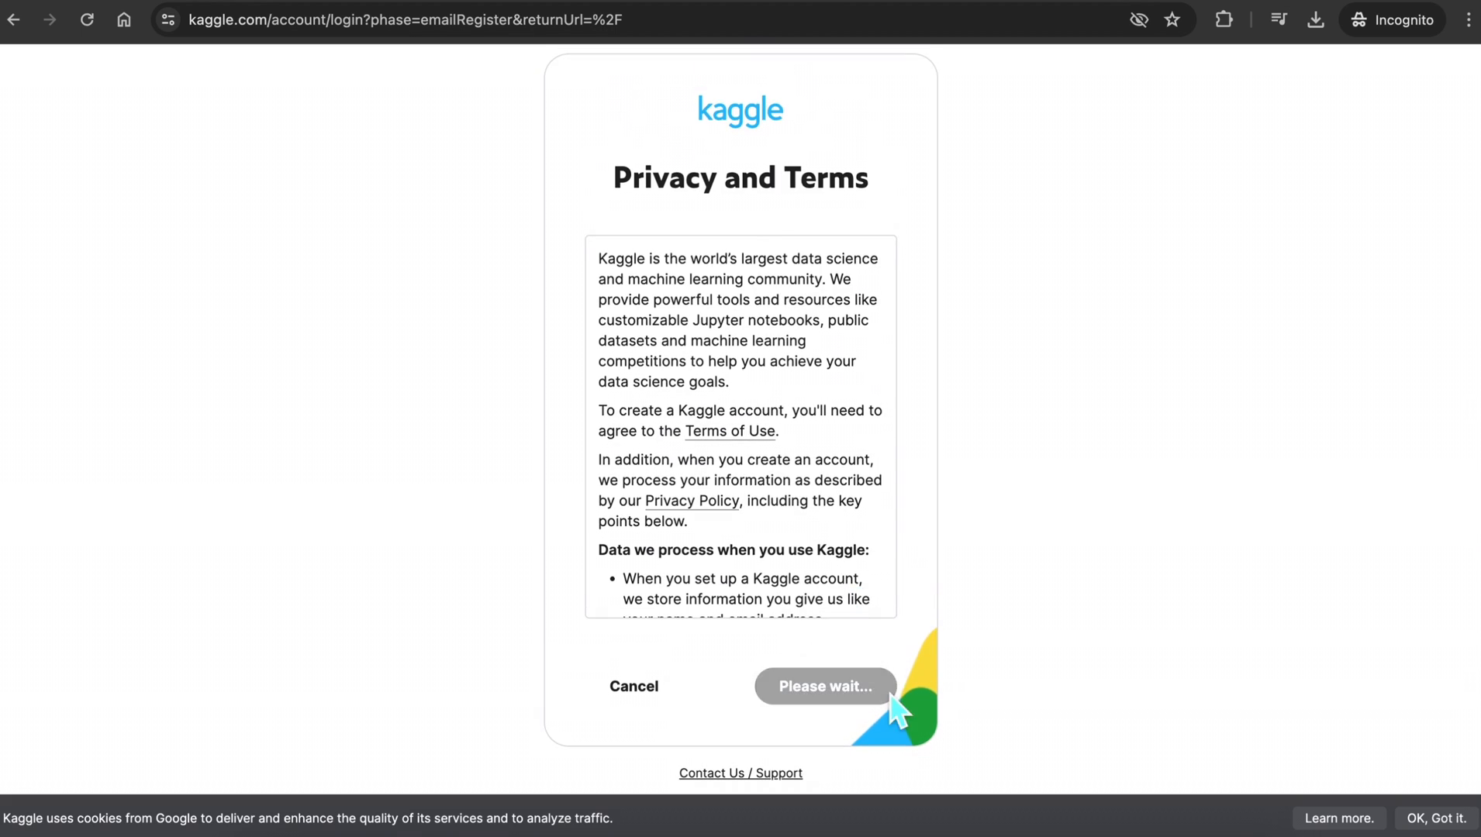
pyautogui.click(821, 687)
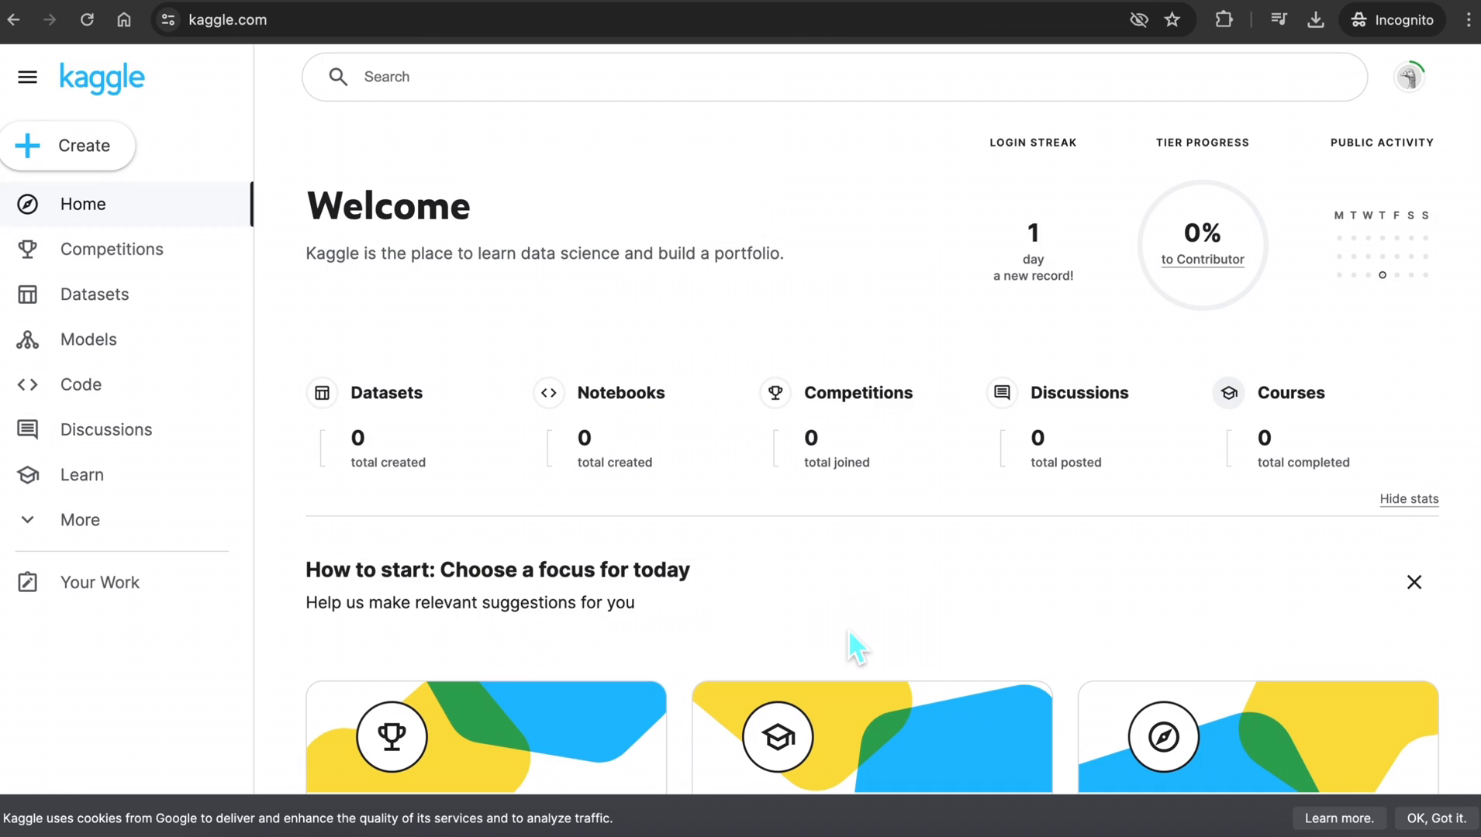
pyautogui.click(68, 146)
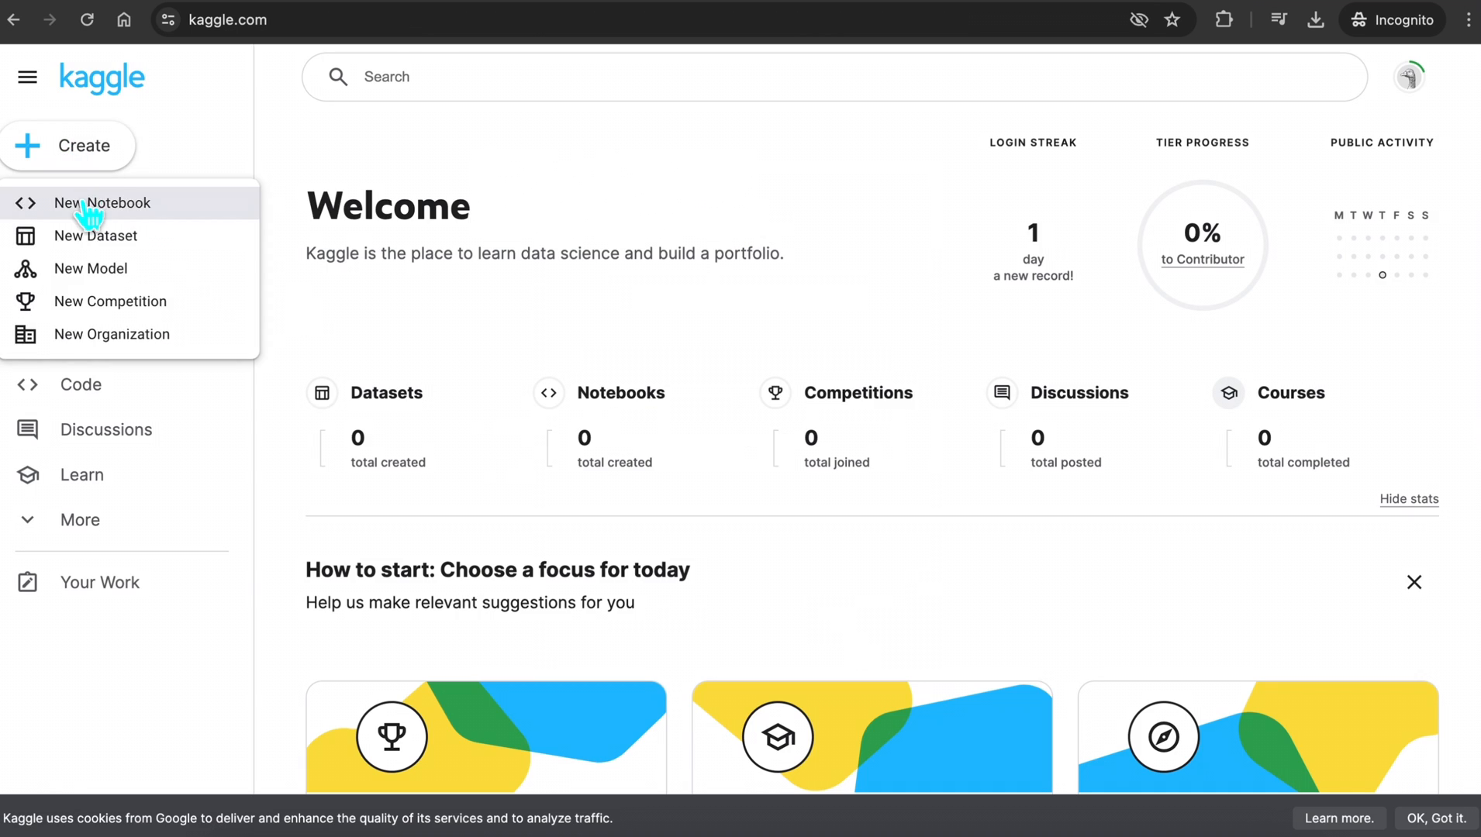
# Create a new blank notebook and dismiss the phone verification request for GPU access.
pyautogui.click(106, 201)
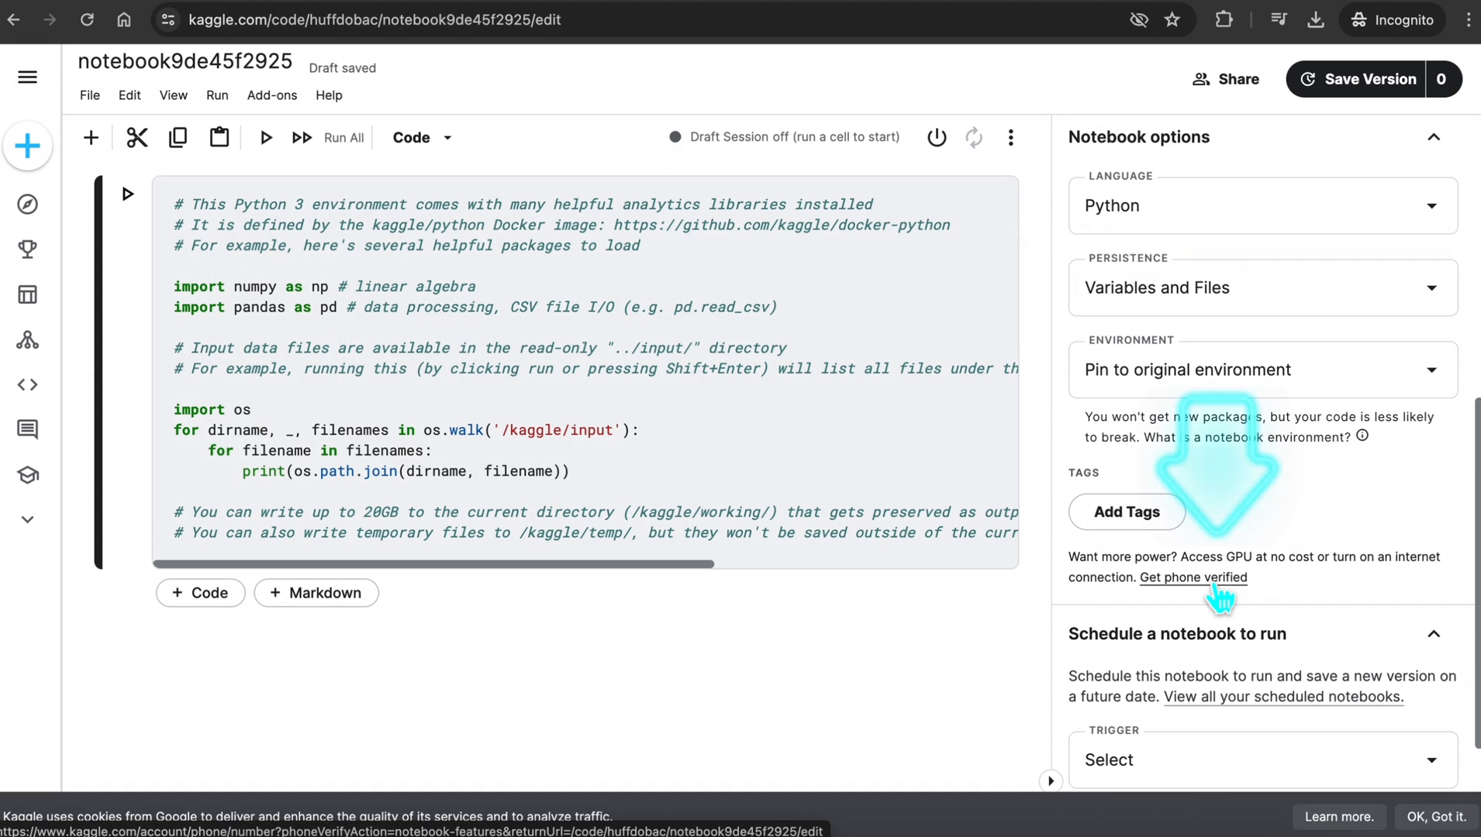
pyautogui.click(1193, 577)
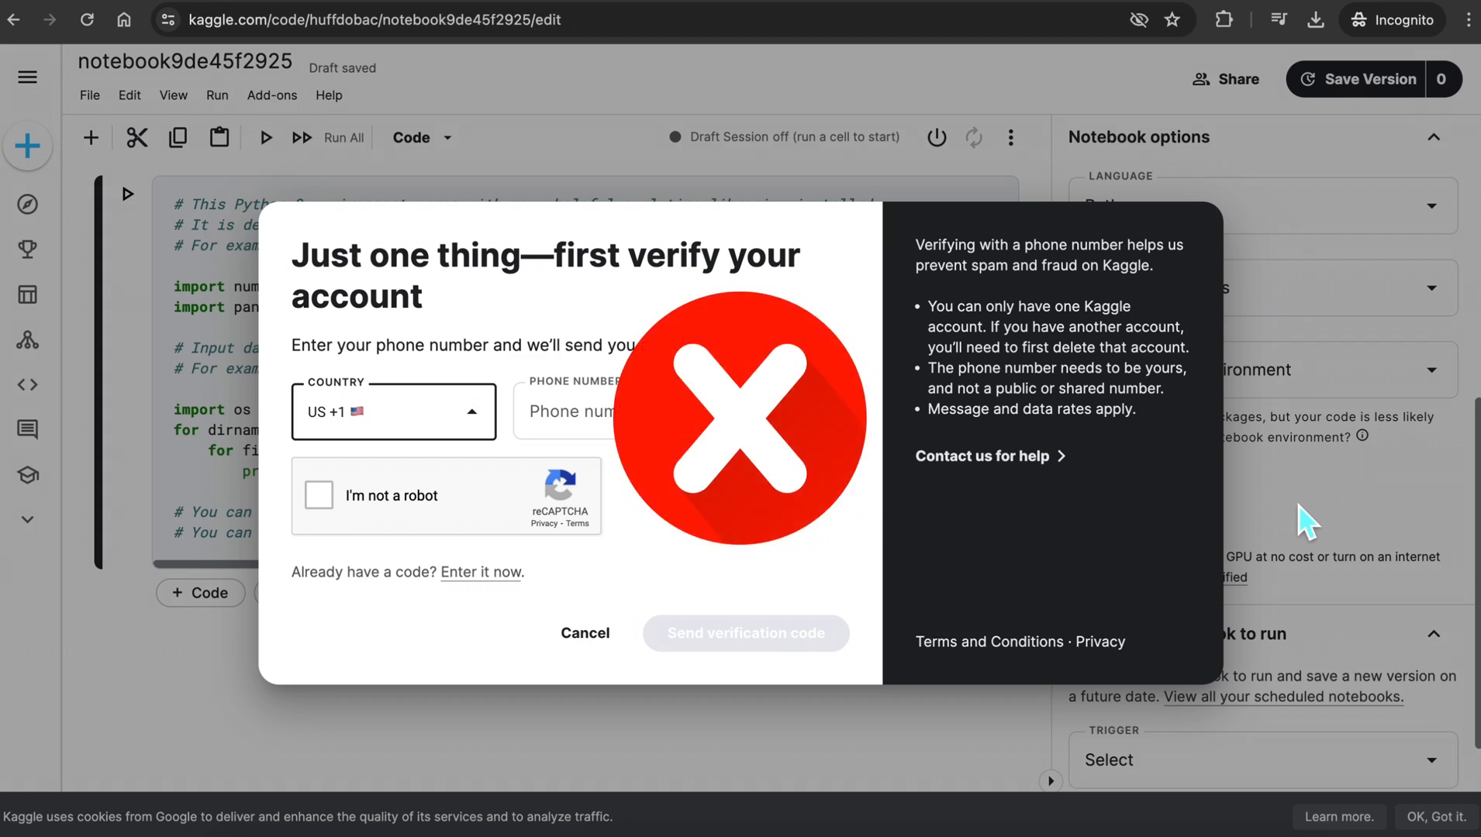
pyautogui.click(583, 633)
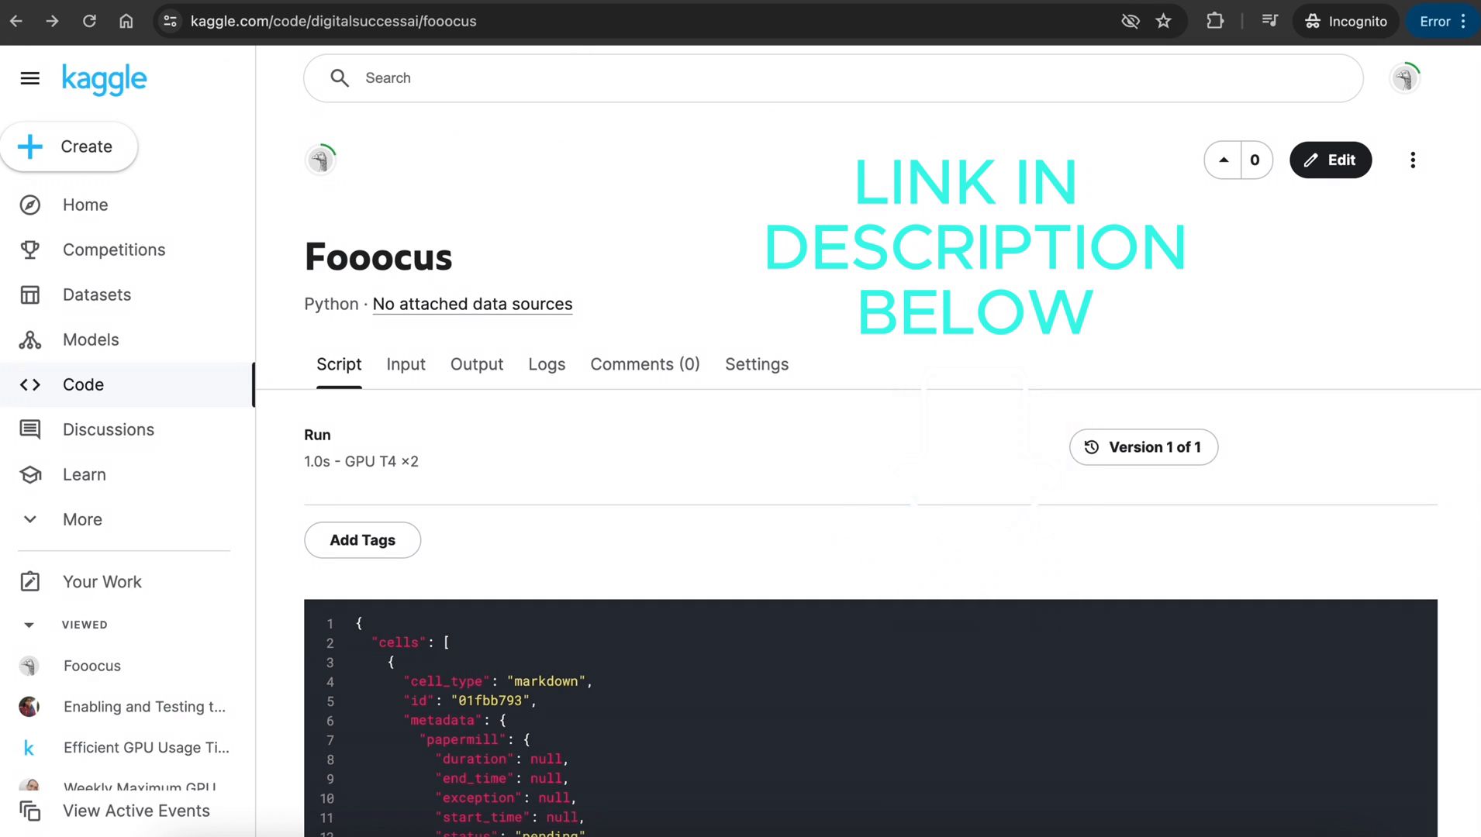
# Copy & edit the Fooocus notebook and choose the GPU T4 x2 accelerator.
pyautogui.click(1413, 160)
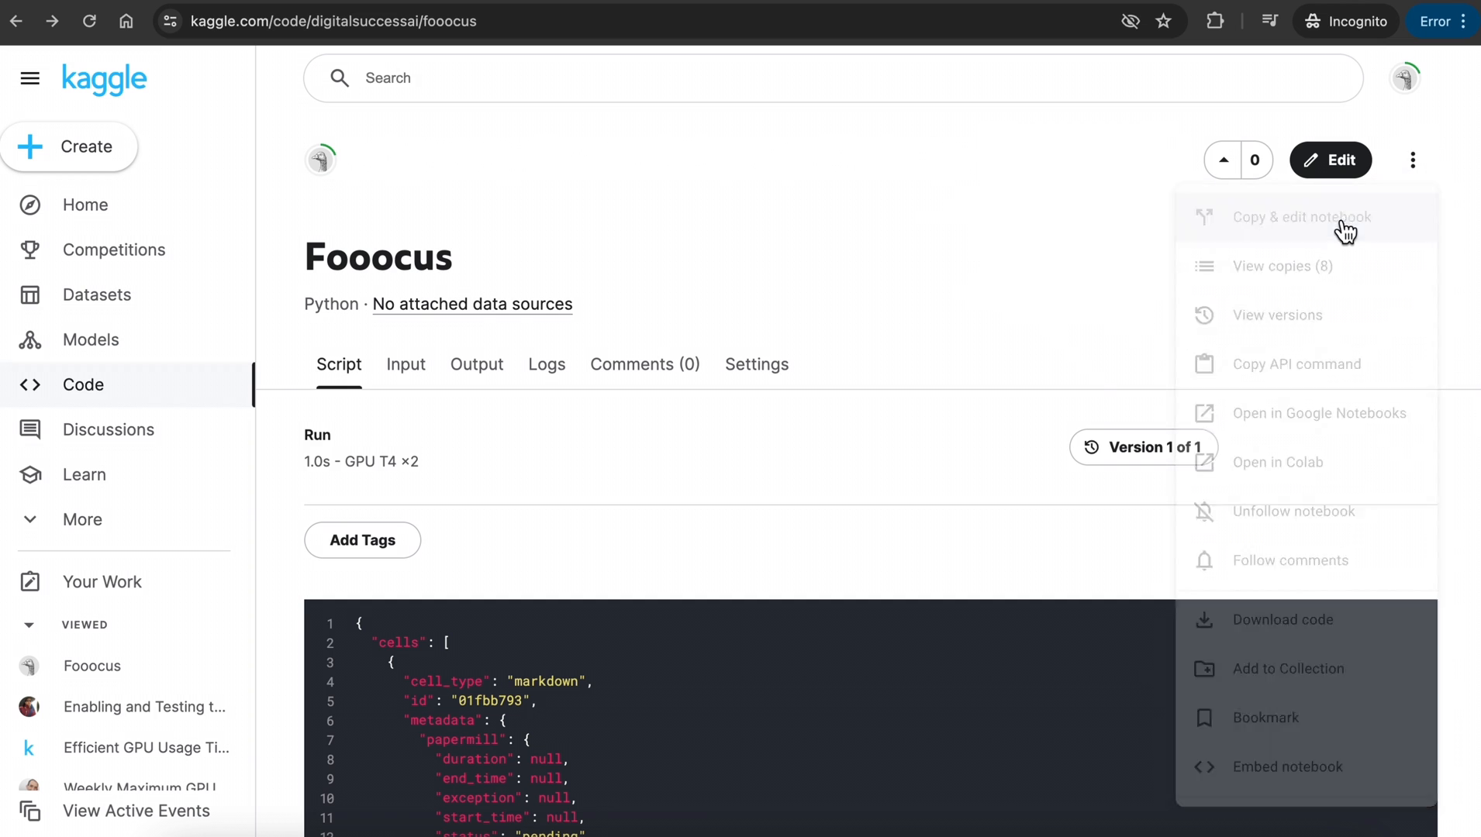
pyautogui.click(1309, 216)
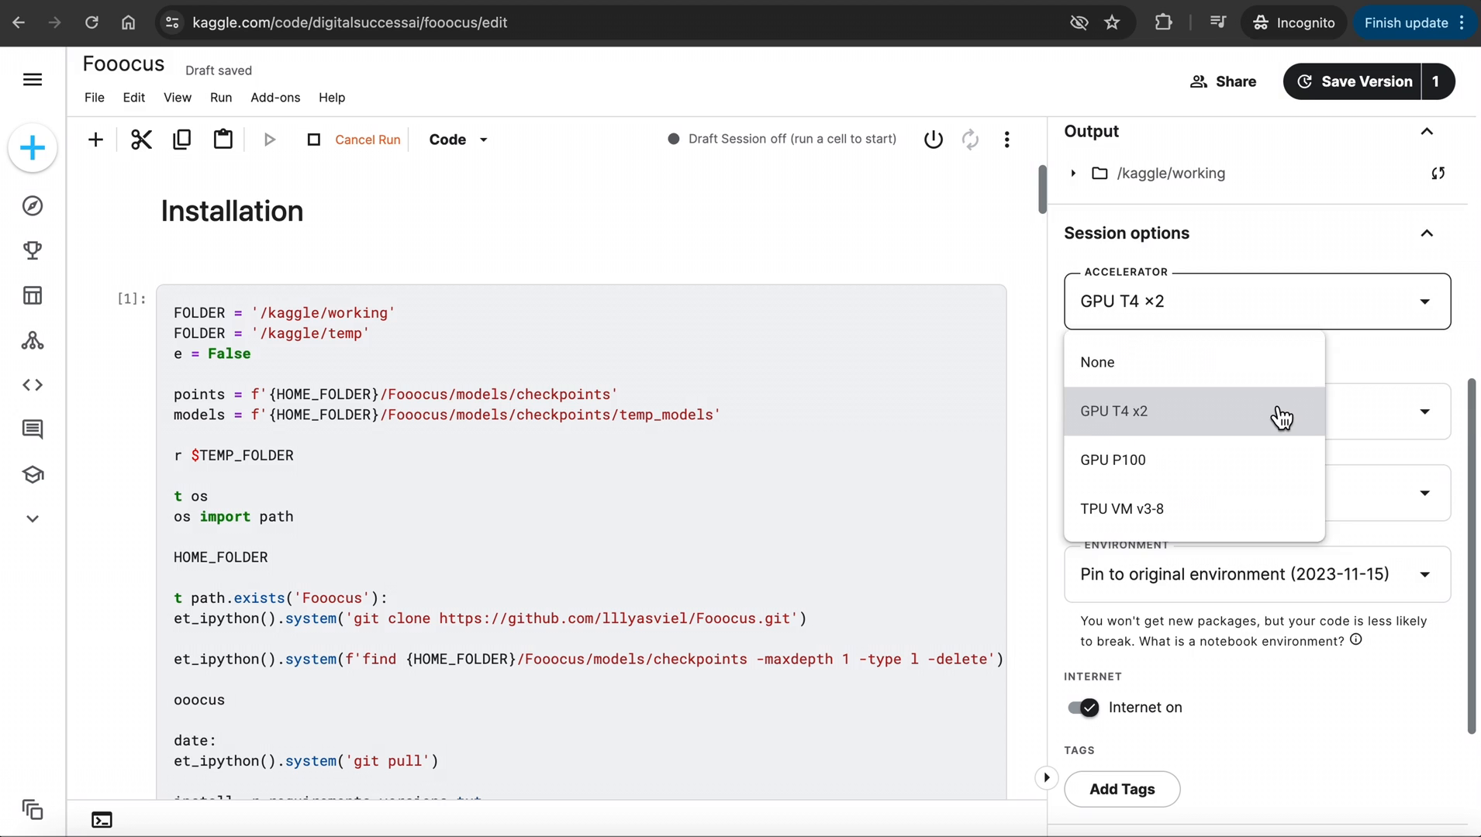
pyautogui.click(1112, 410)
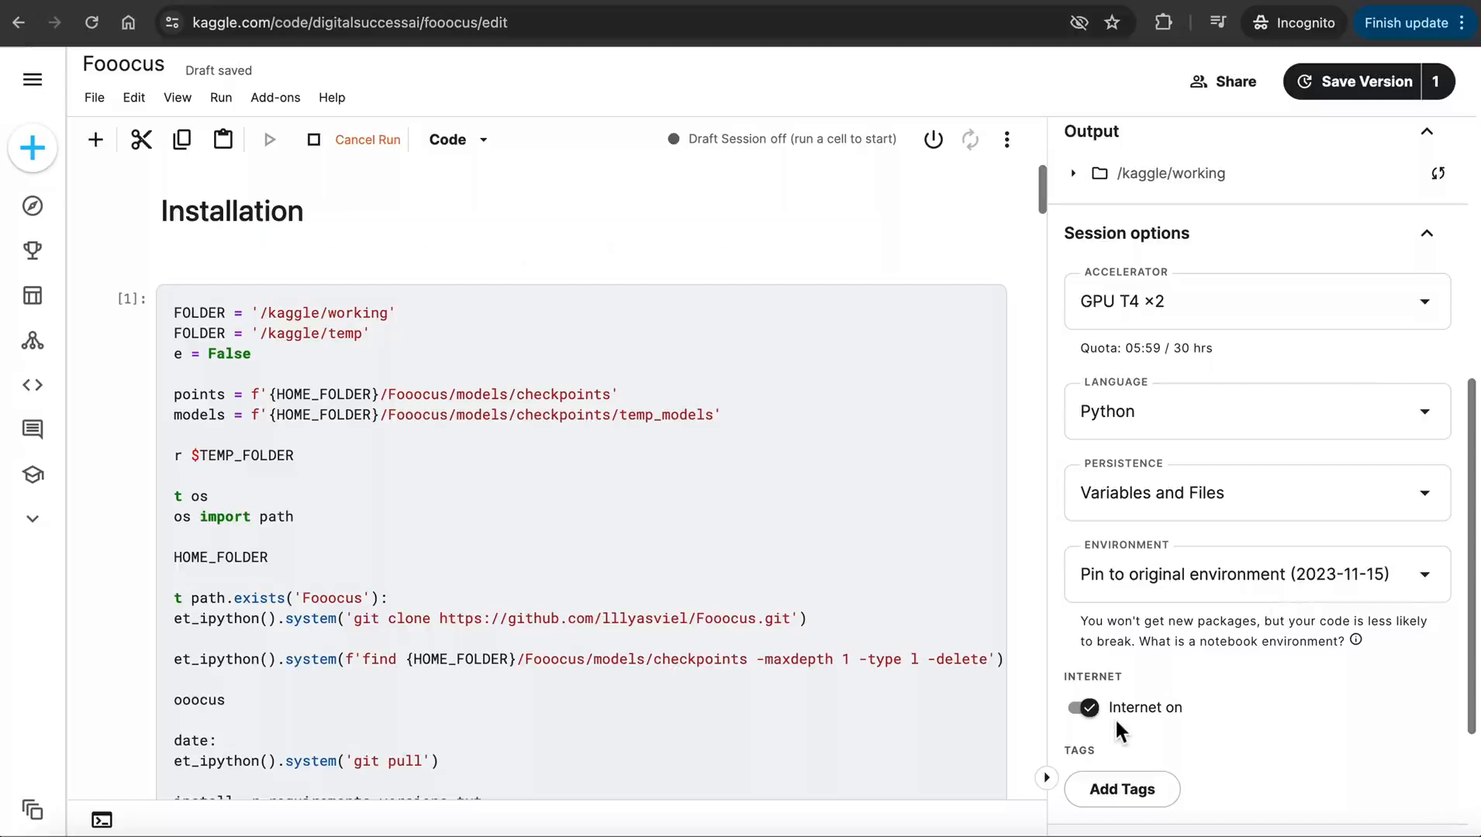
pyautogui.moveTo(932, 140)
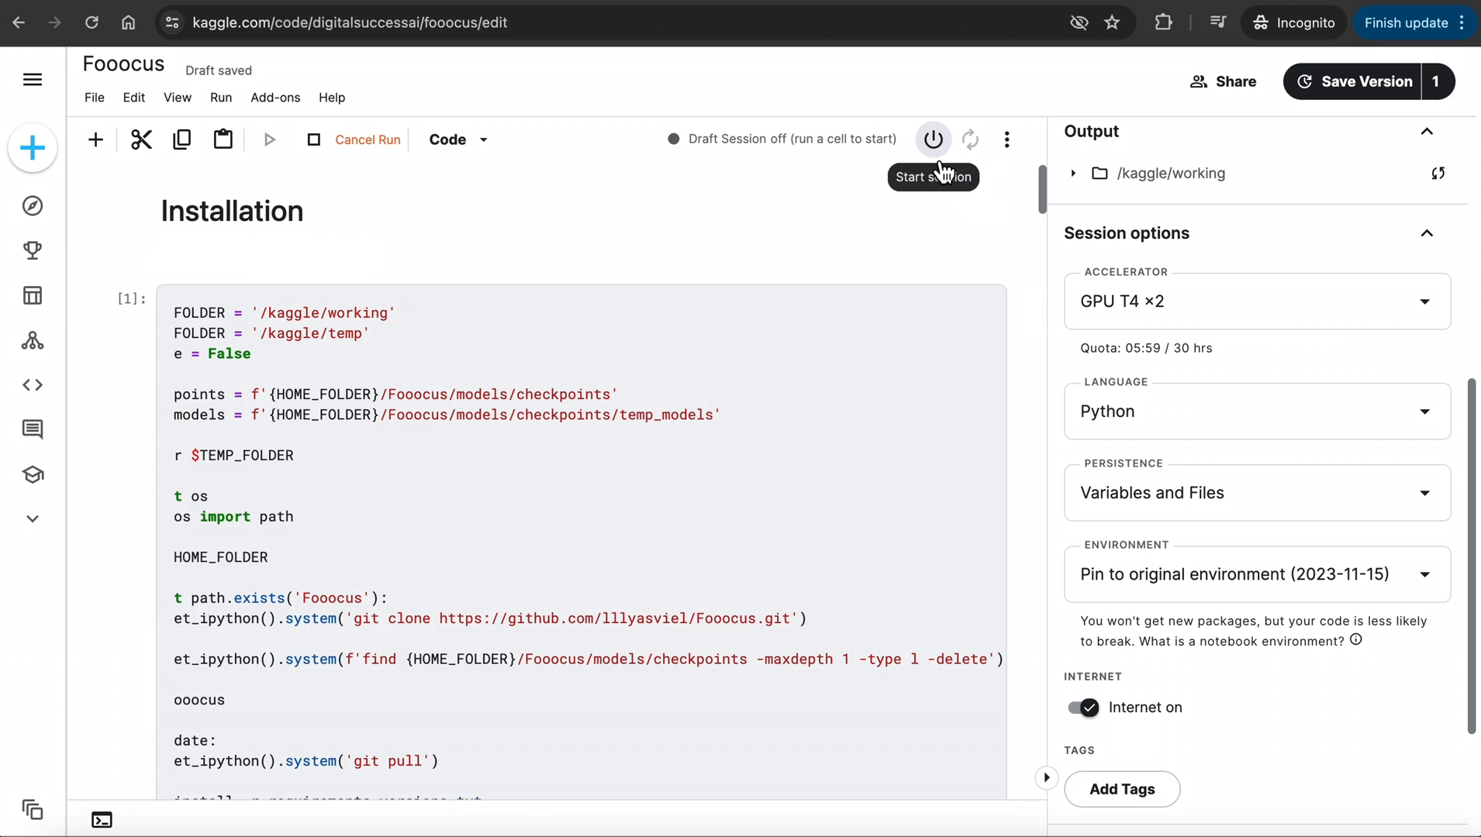
# Start the notebook session and review the output down to the Start the WebUI section.
pyautogui.click(932, 138)
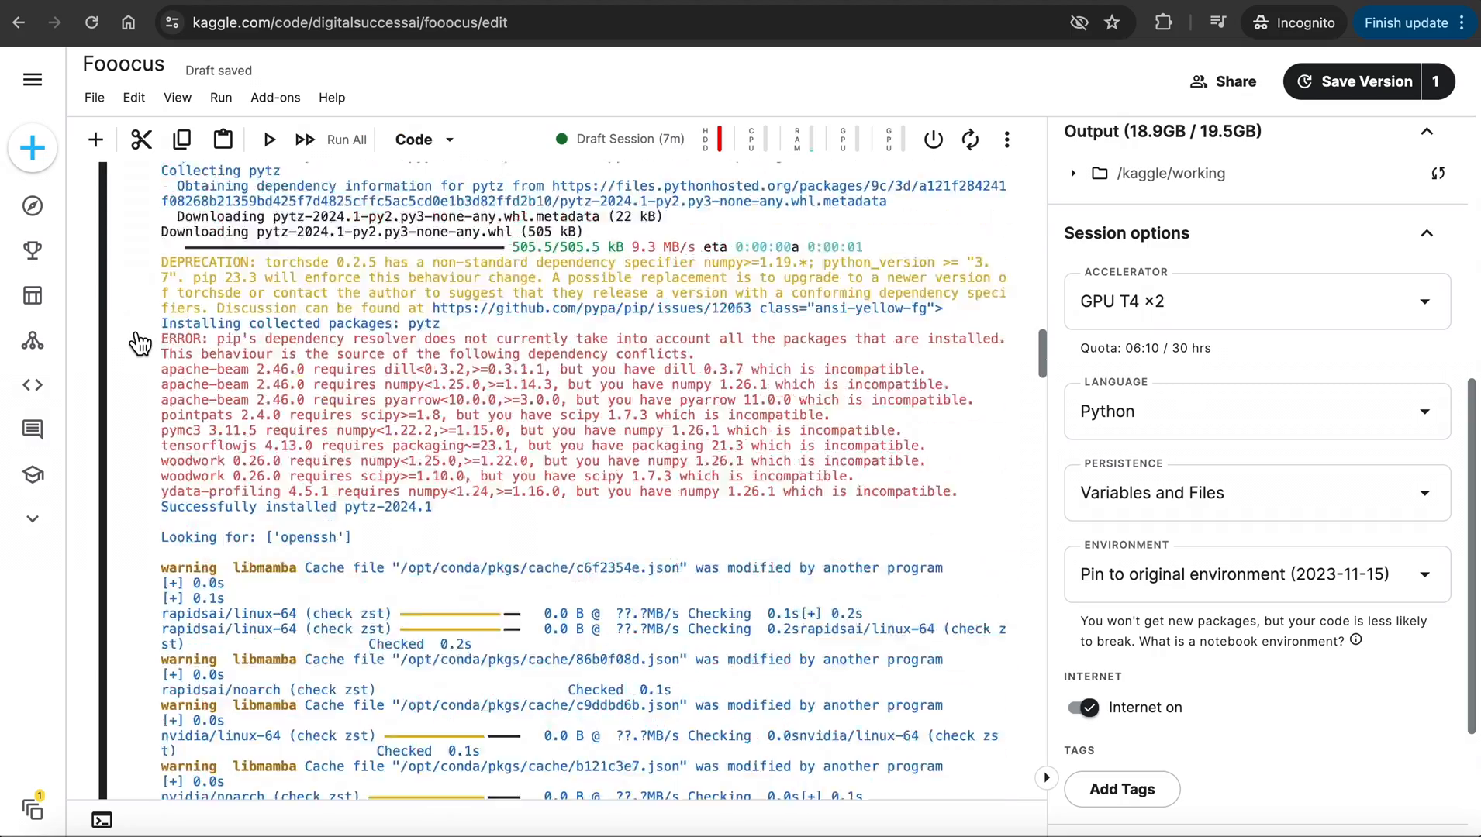
pyautogui.scroll(-3)
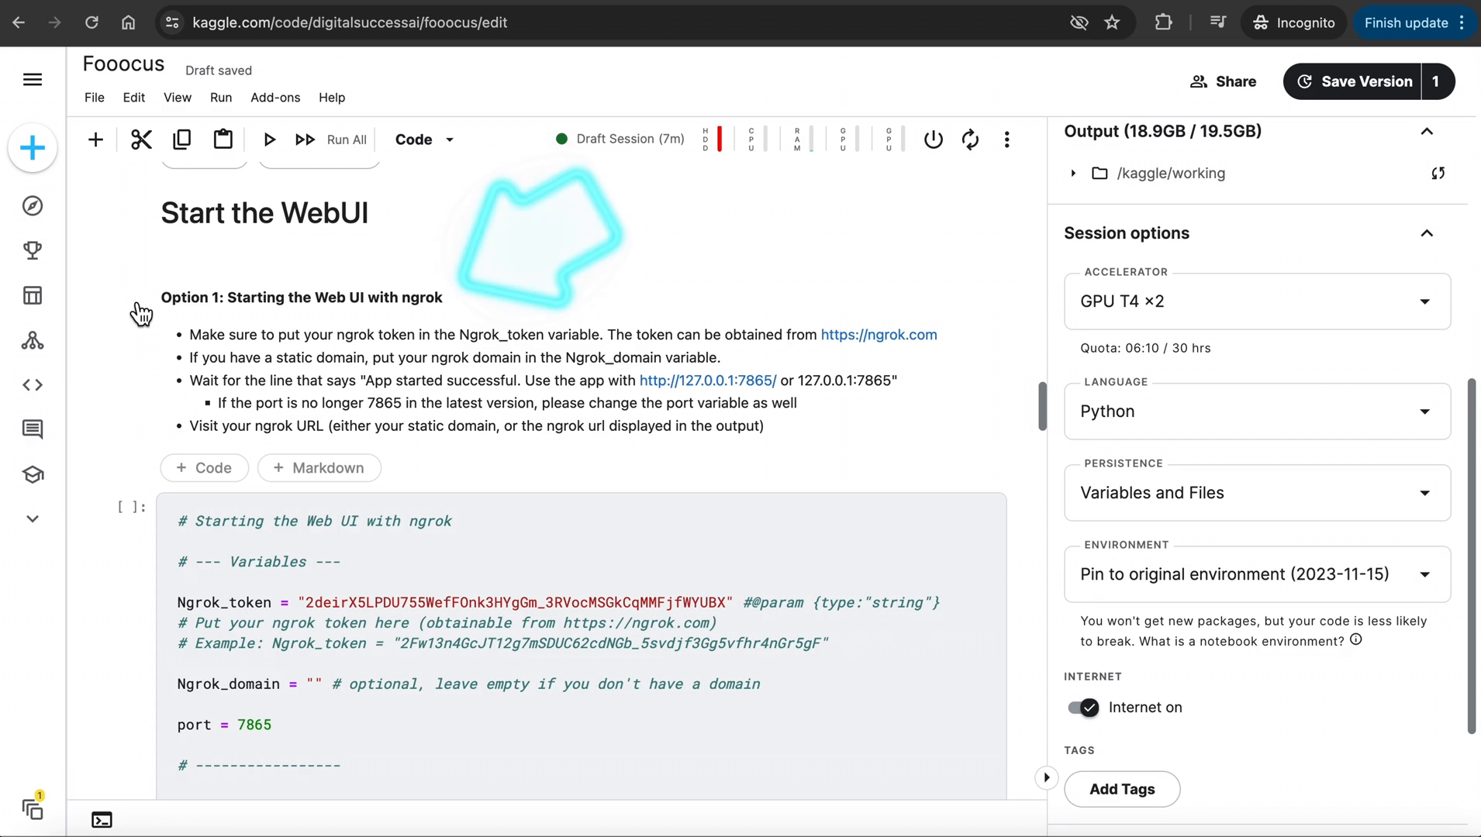
pyautogui.scroll(-3)
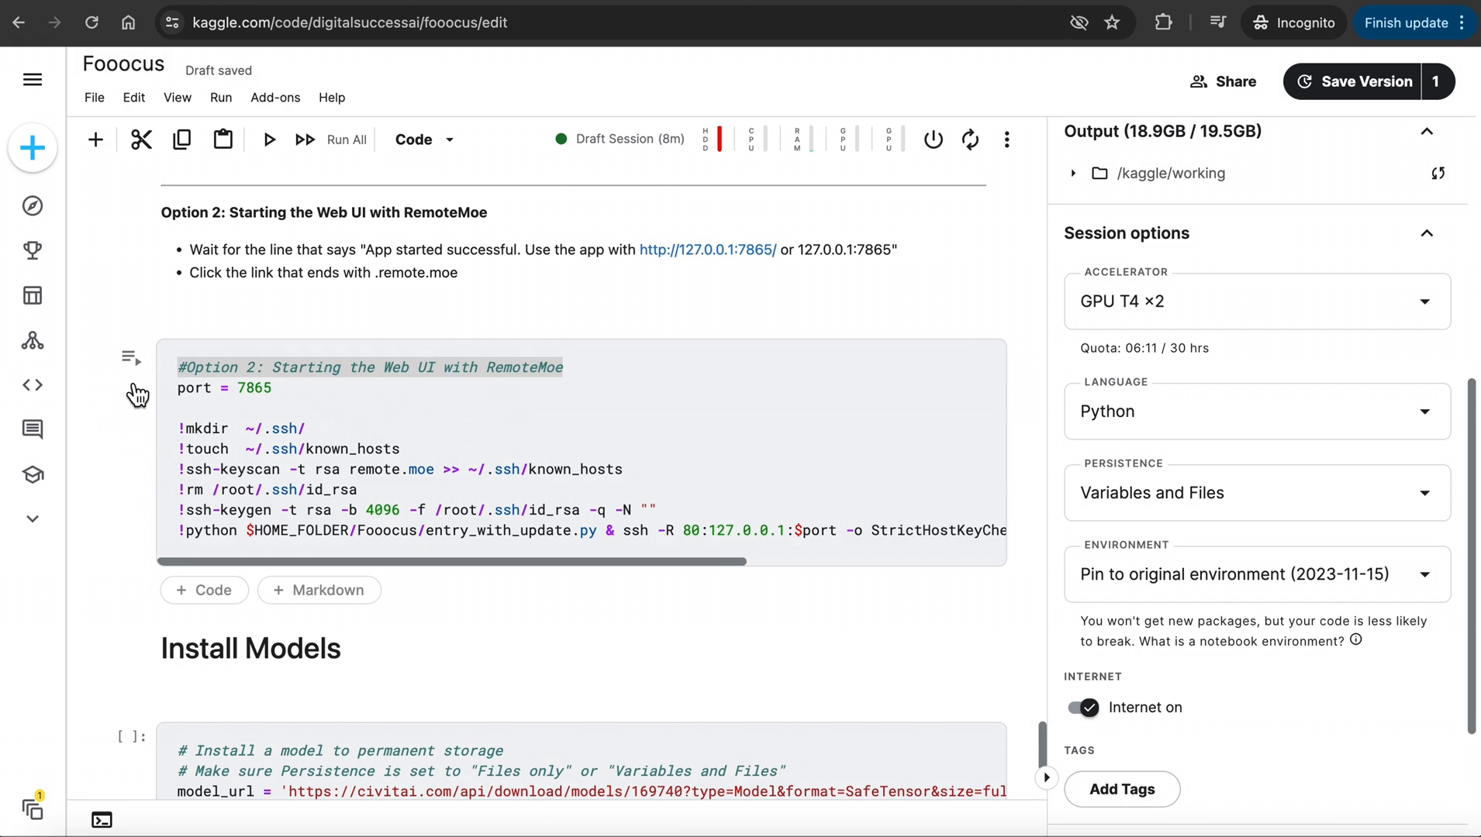
pyautogui.scroll(3)
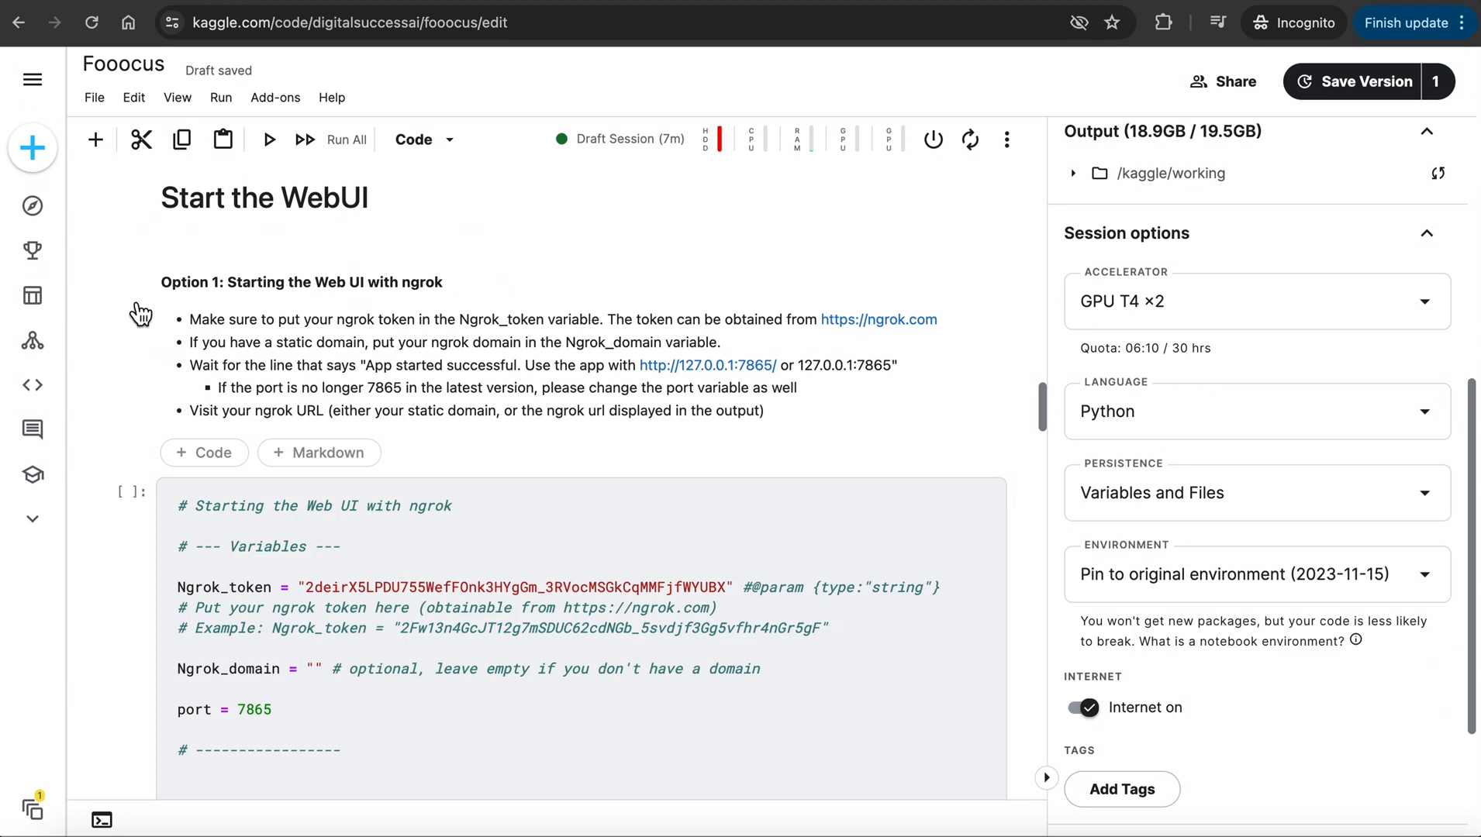
pyautogui.scroll(-3)
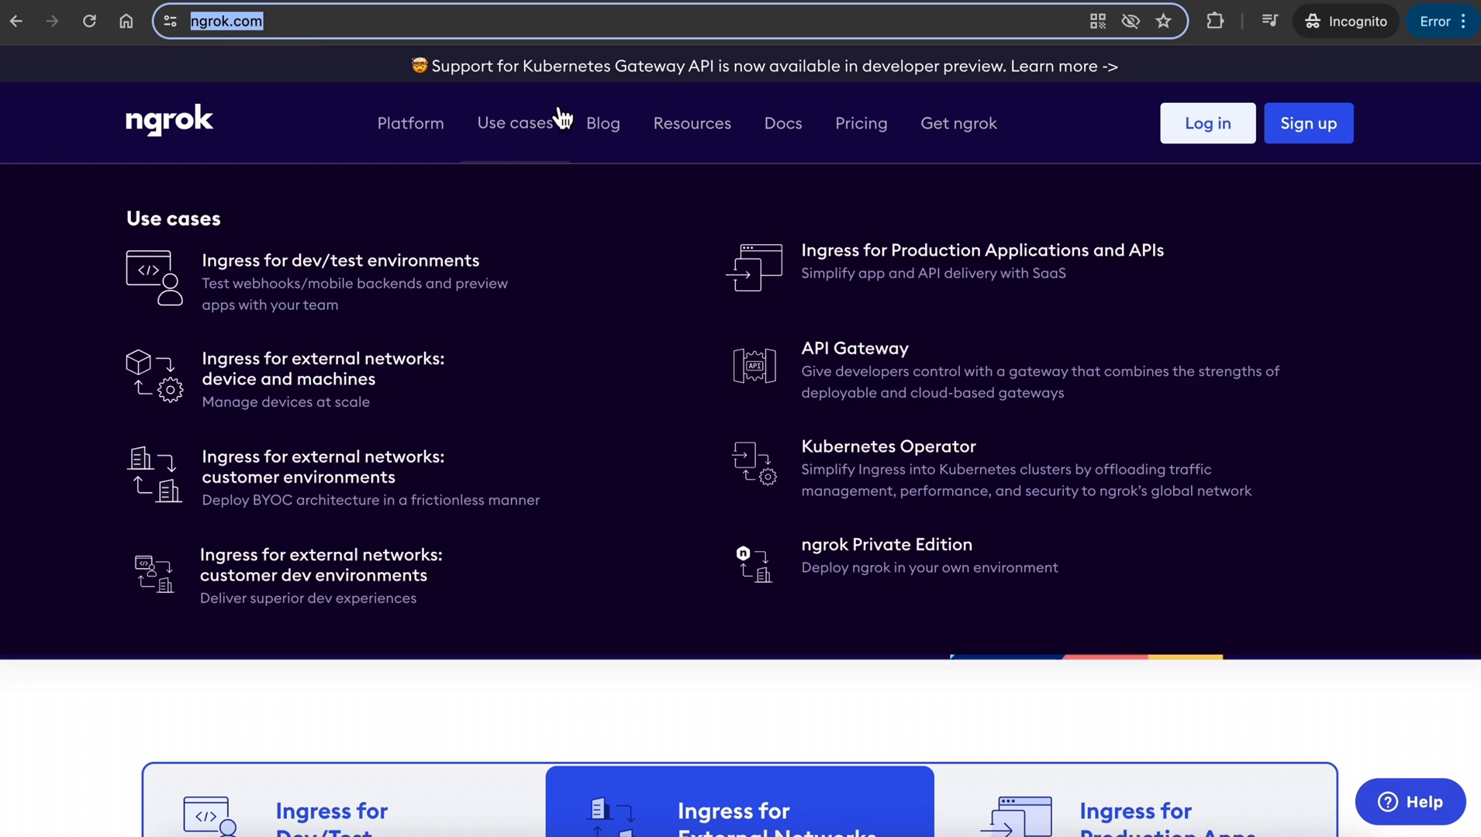
# Log in to the ngrok dashboard and copy the personal authtoken.
pyautogui.click(1307, 123)
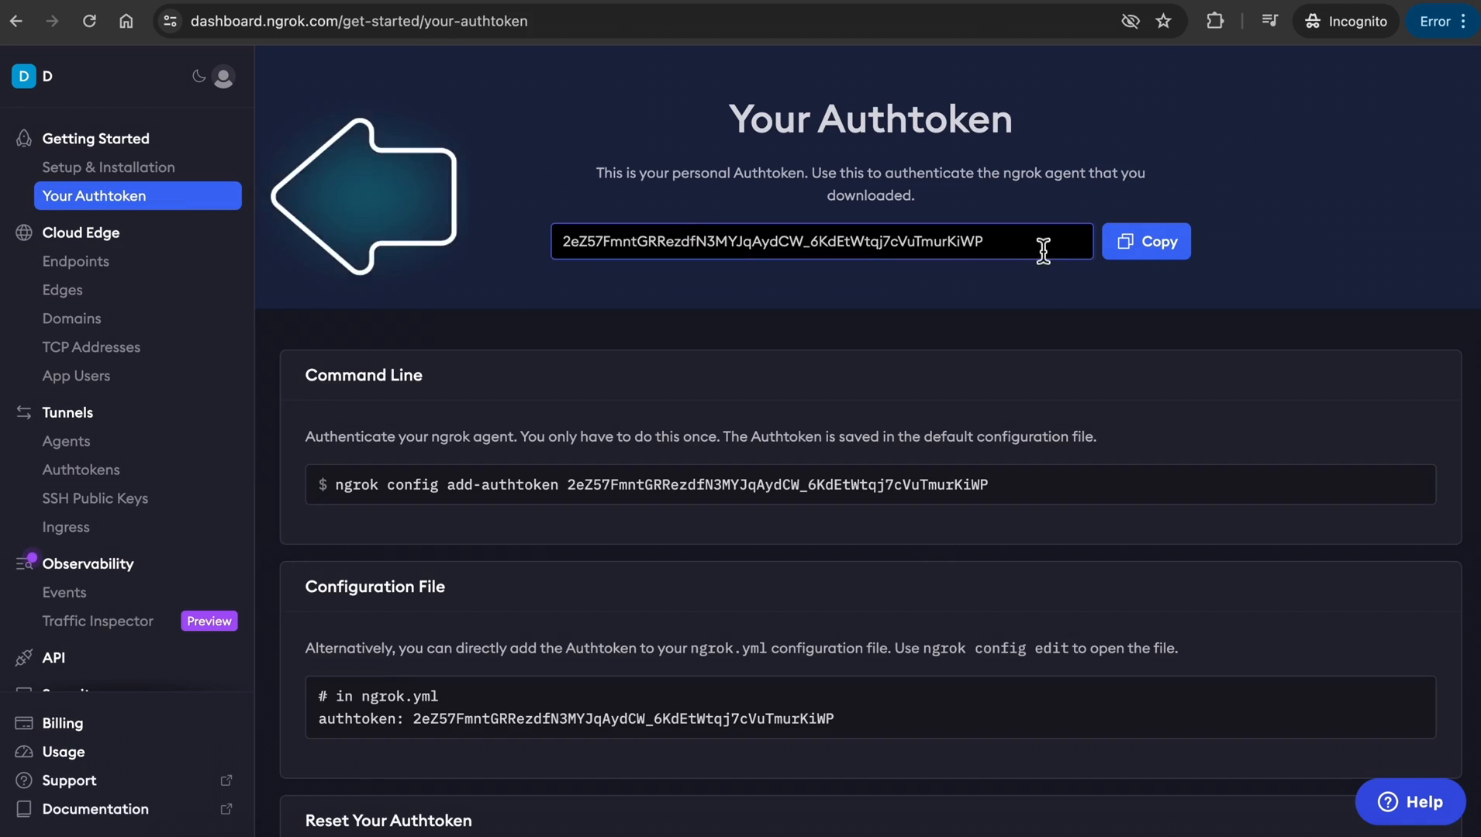
pyautogui.click(1144, 241)
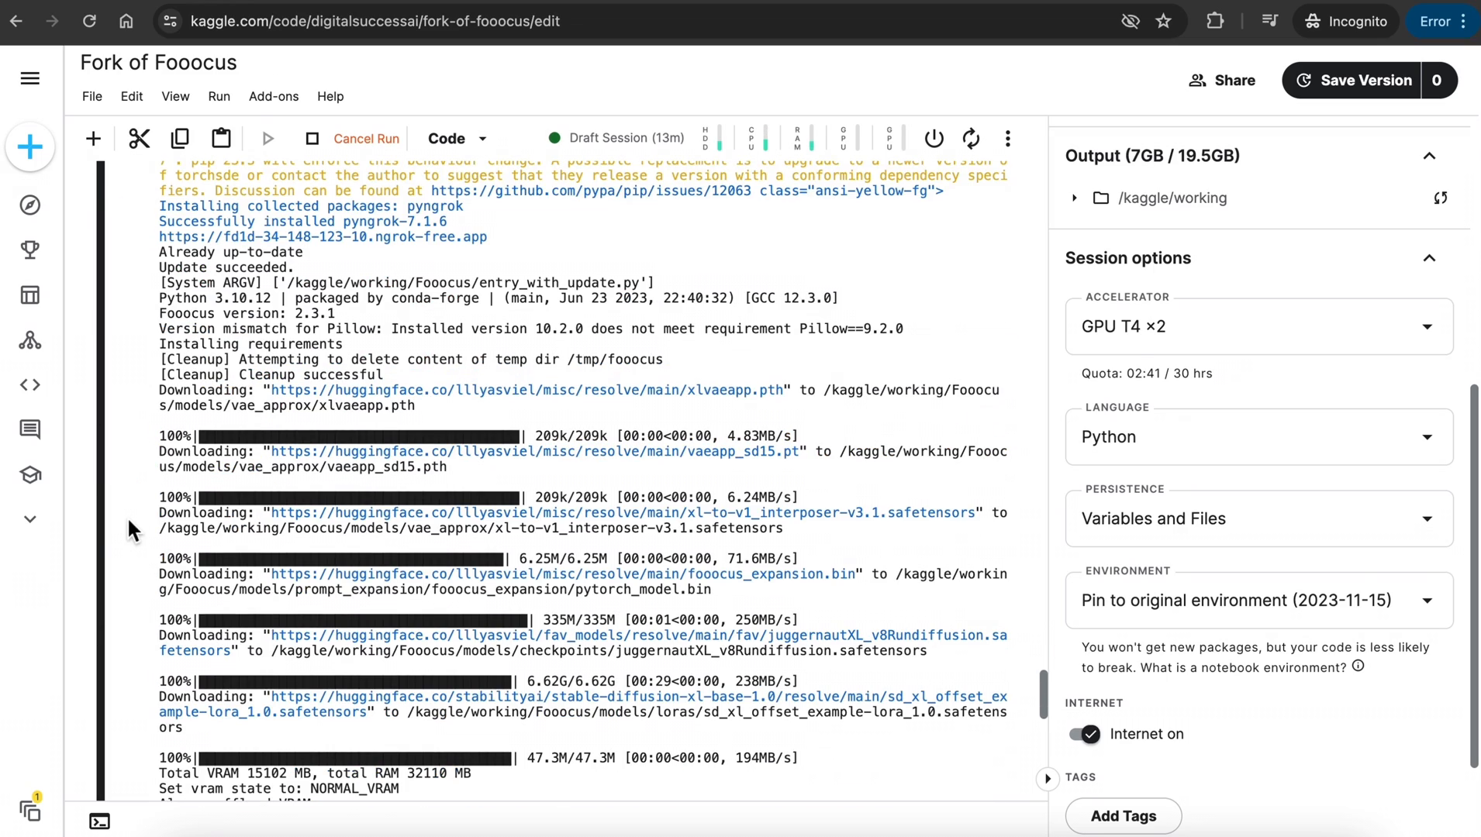
# Open the ngrok-free.app link from the cell output and continue via Visit Site.
pyautogui.scroll(-3)
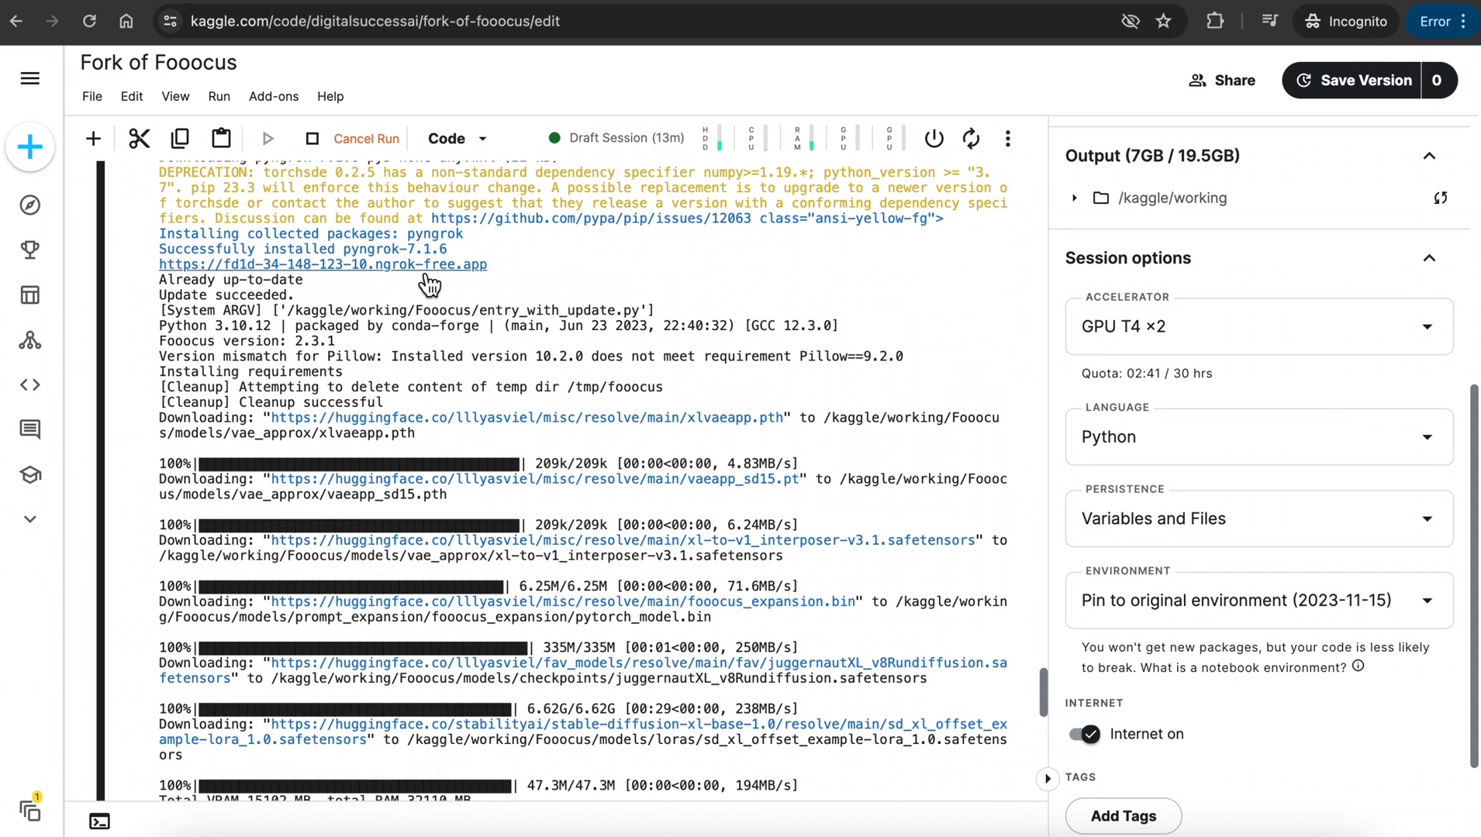
pyautogui.click(321, 264)
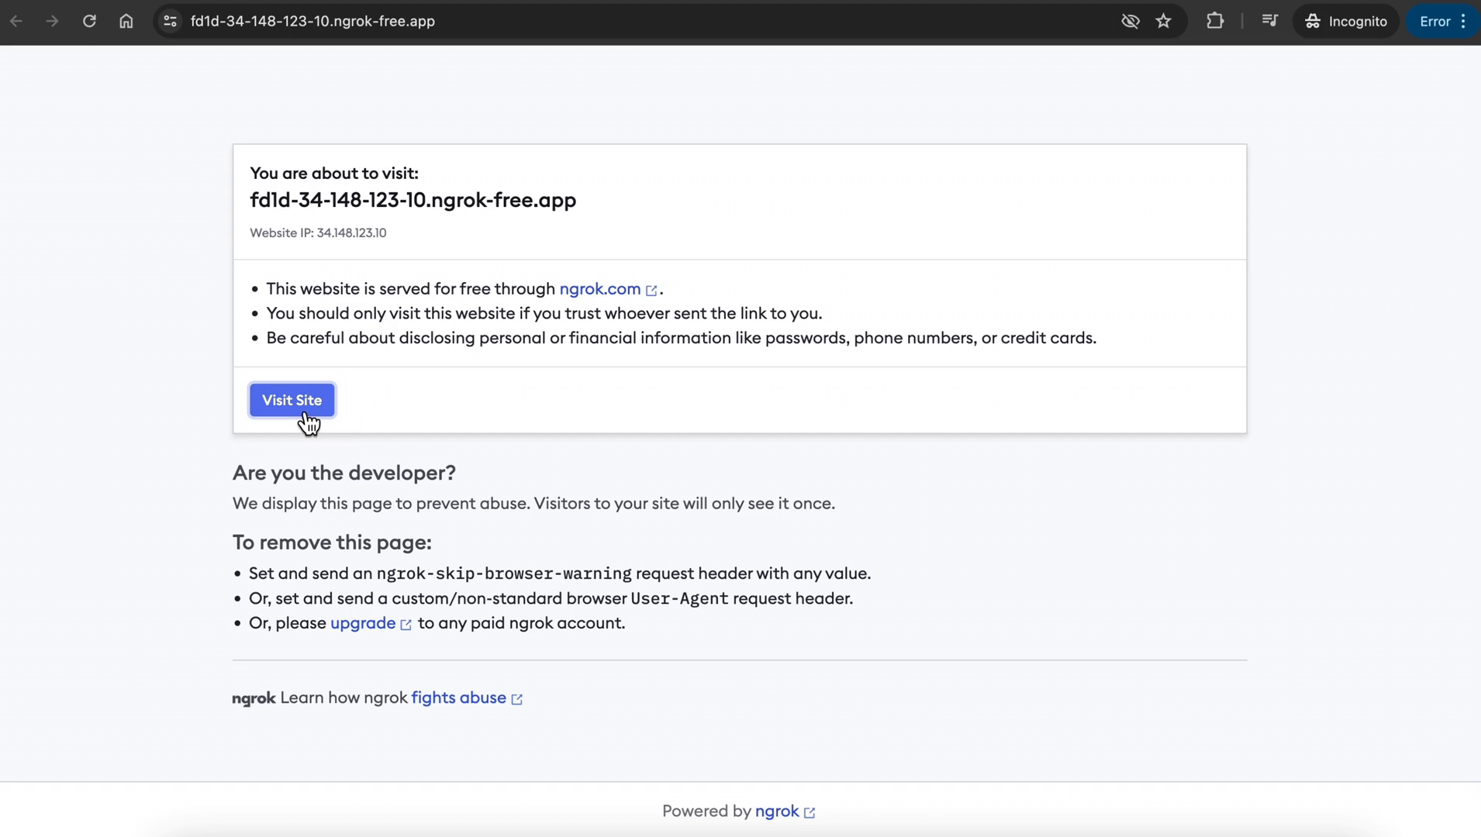
pyautogui.click(291, 400)
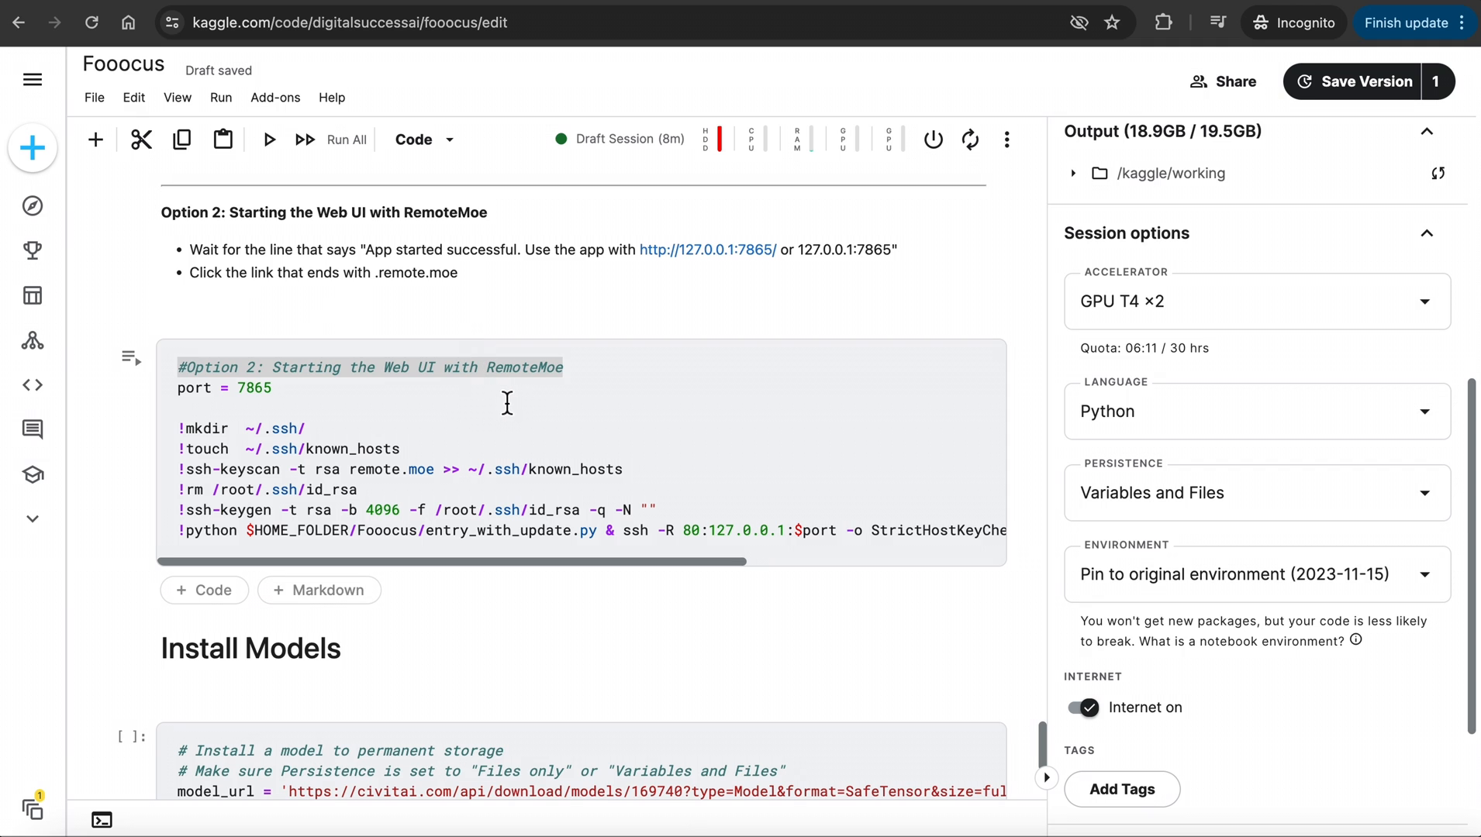
pyautogui.moveTo(137, 394)
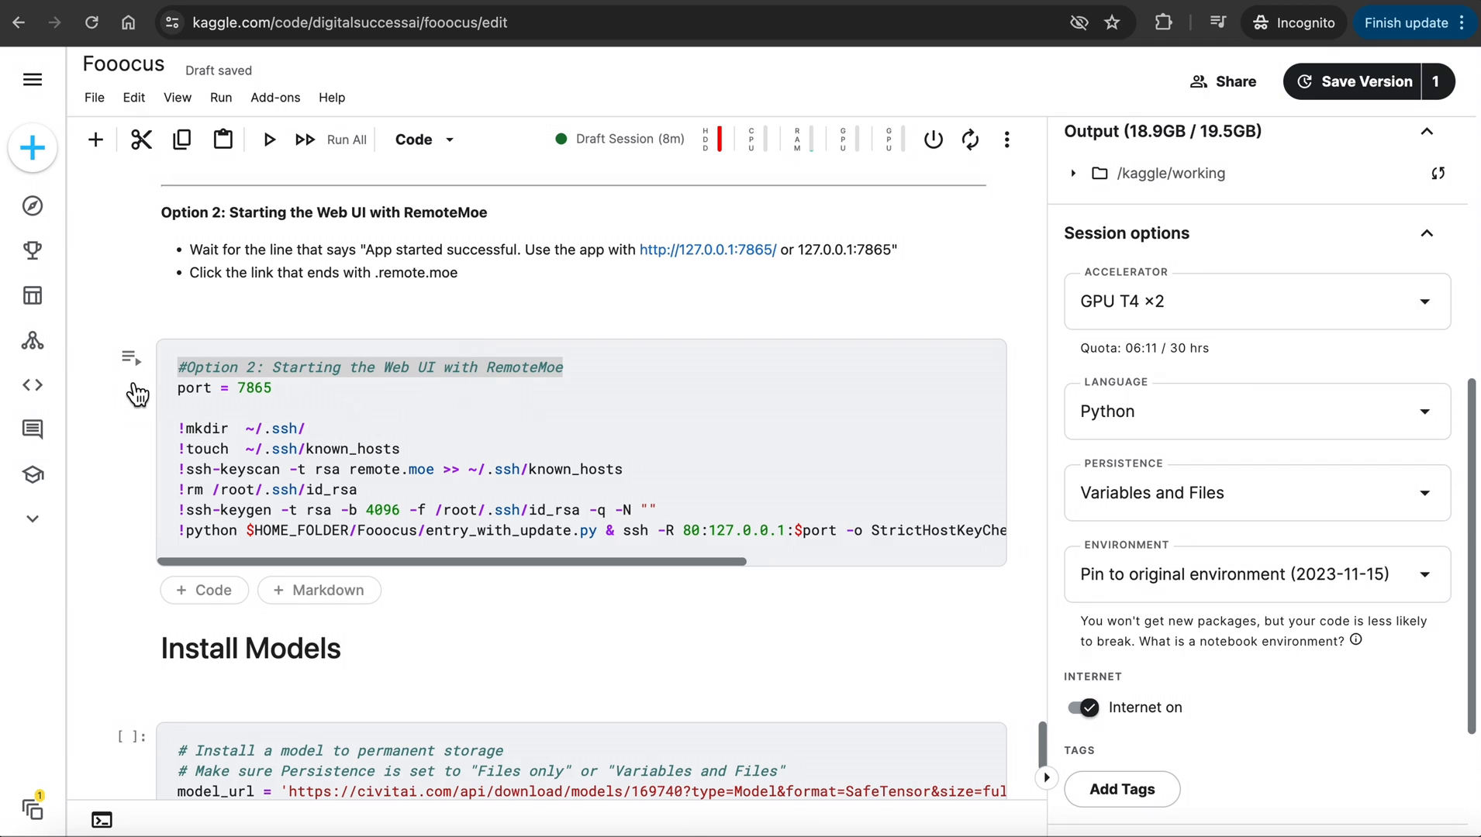
# Run the Option 2 RemoteMoe cell and open the .remote.moe Fooocus address.
pyautogui.click(270, 140)
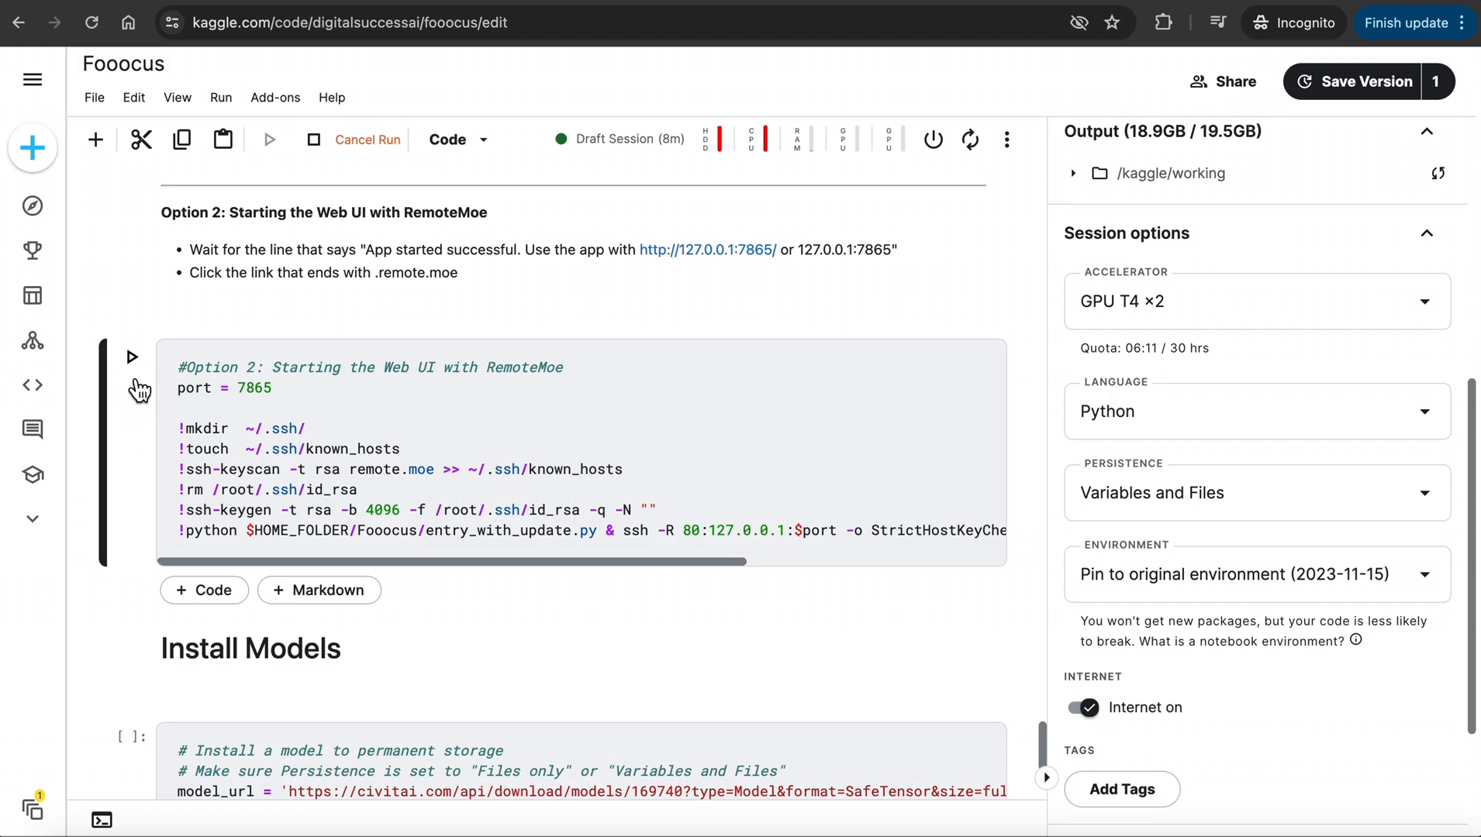
pyautogui.click(132, 357)
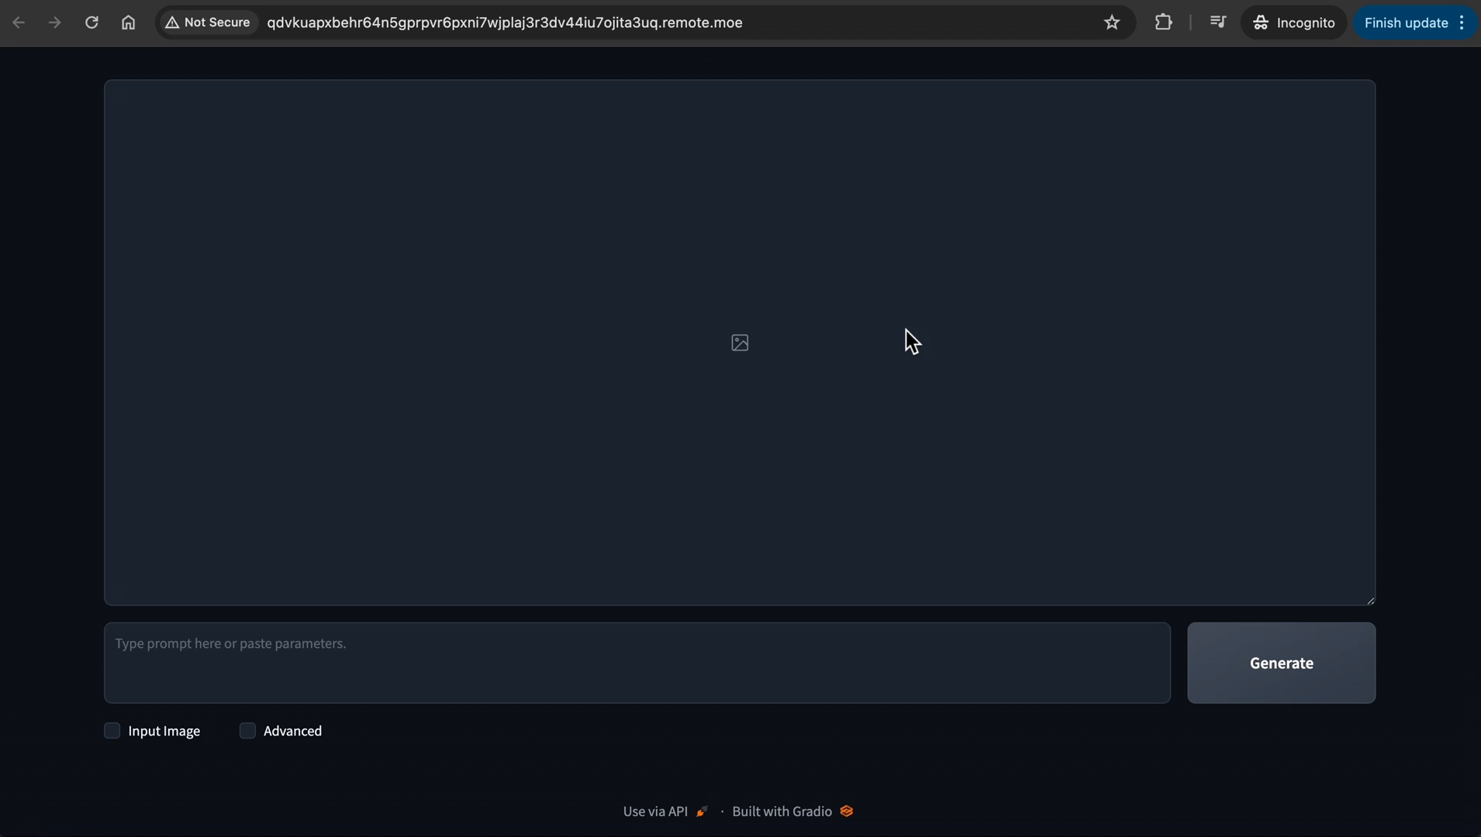
# Show advanced settings, choose the realistic preset and Quality performance.
pyautogui.click(248, 730)
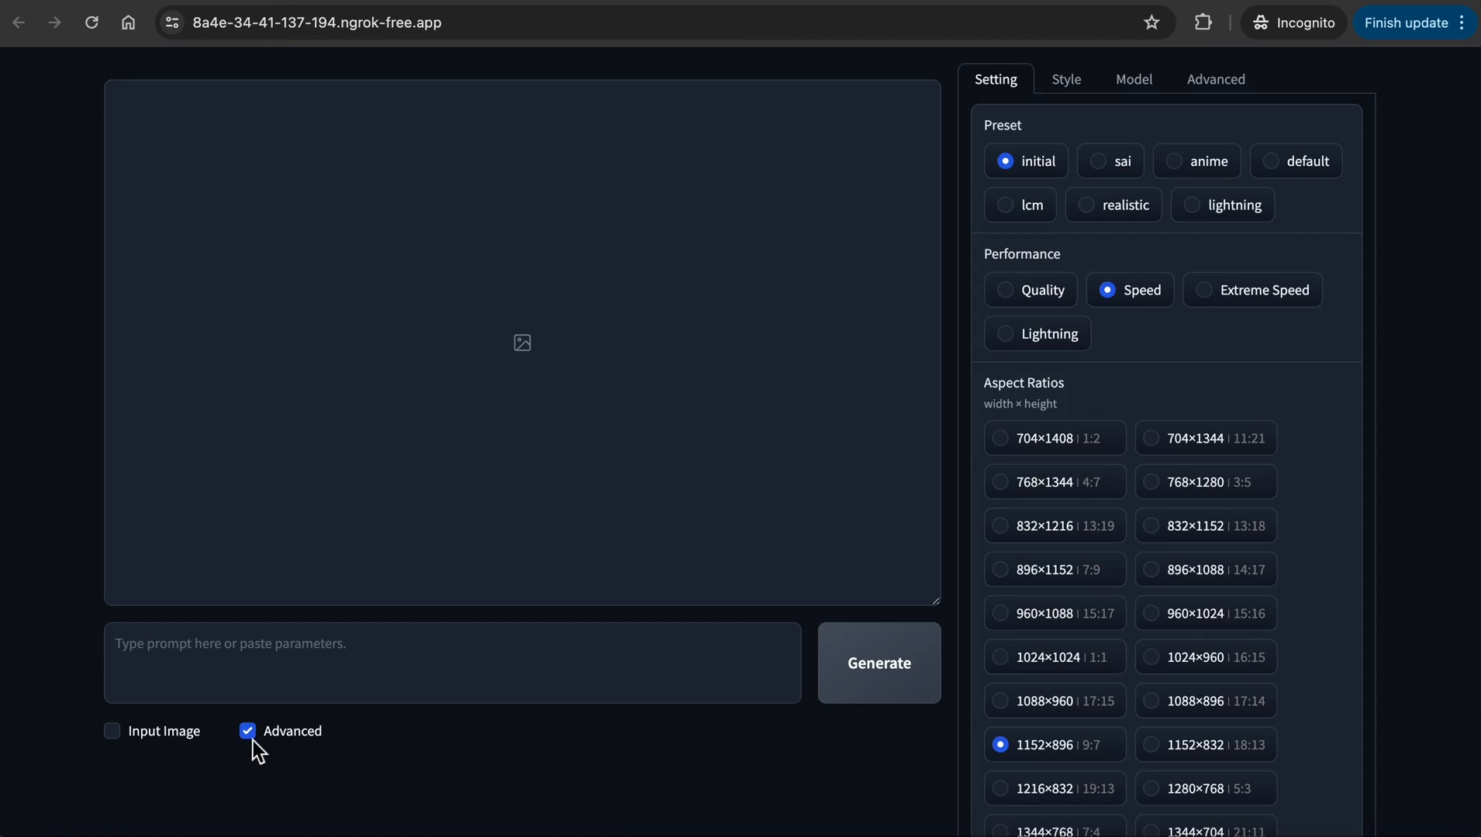
pyautogui.moveTo(1051, 194)
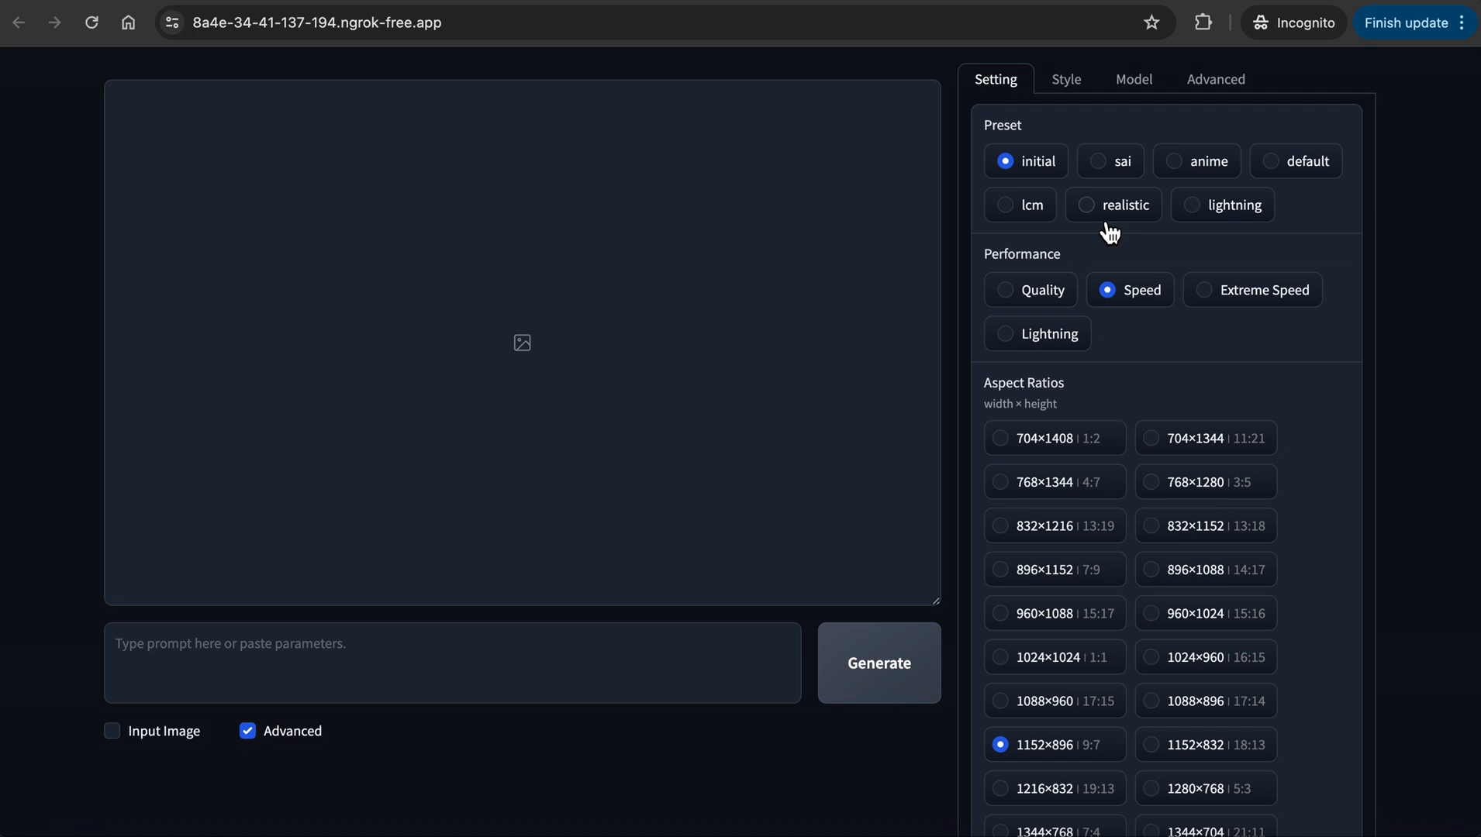
pyautogui.click(1112, 204)
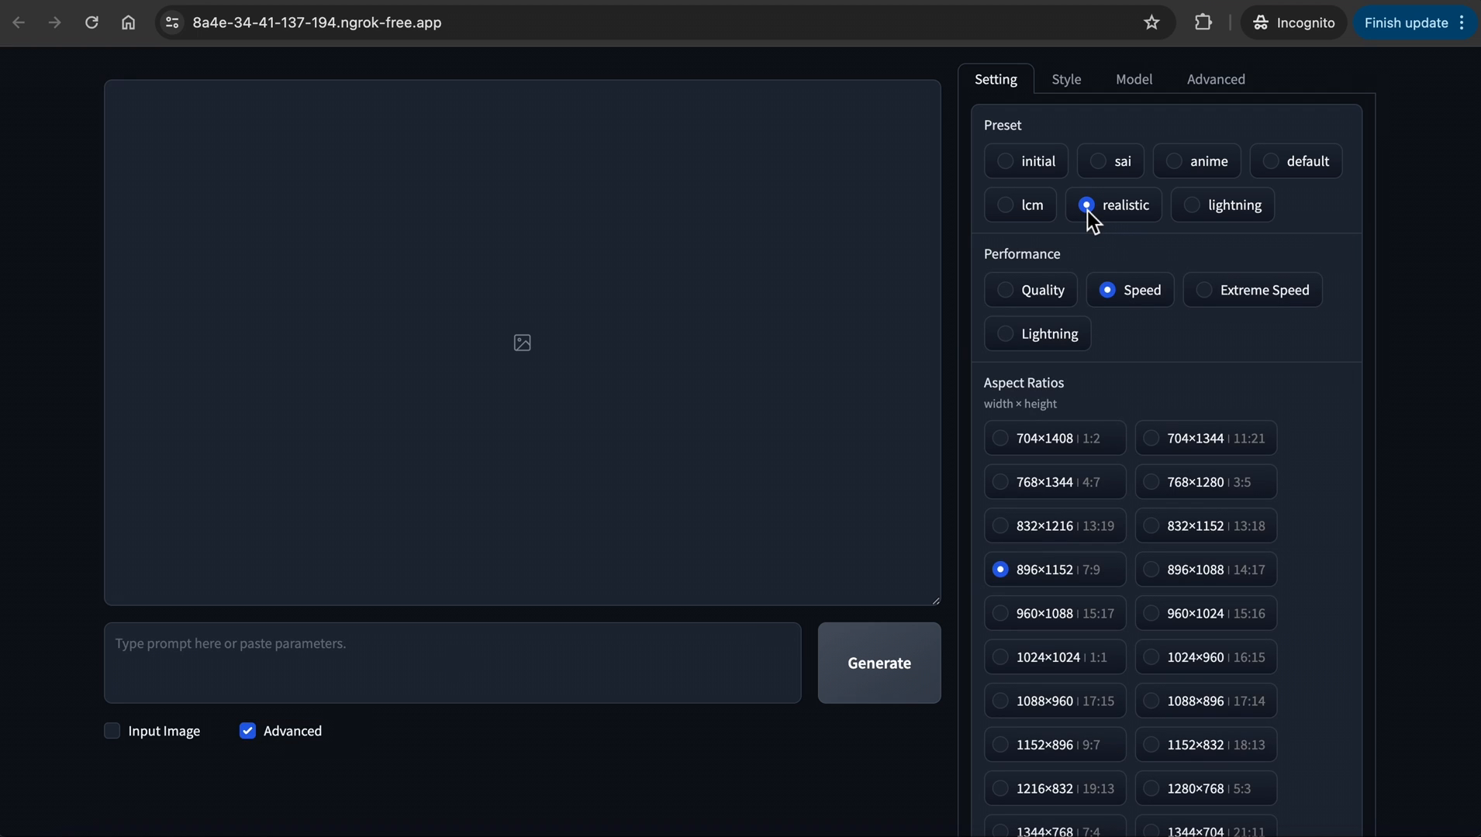
pyautogui.scroll(-3)
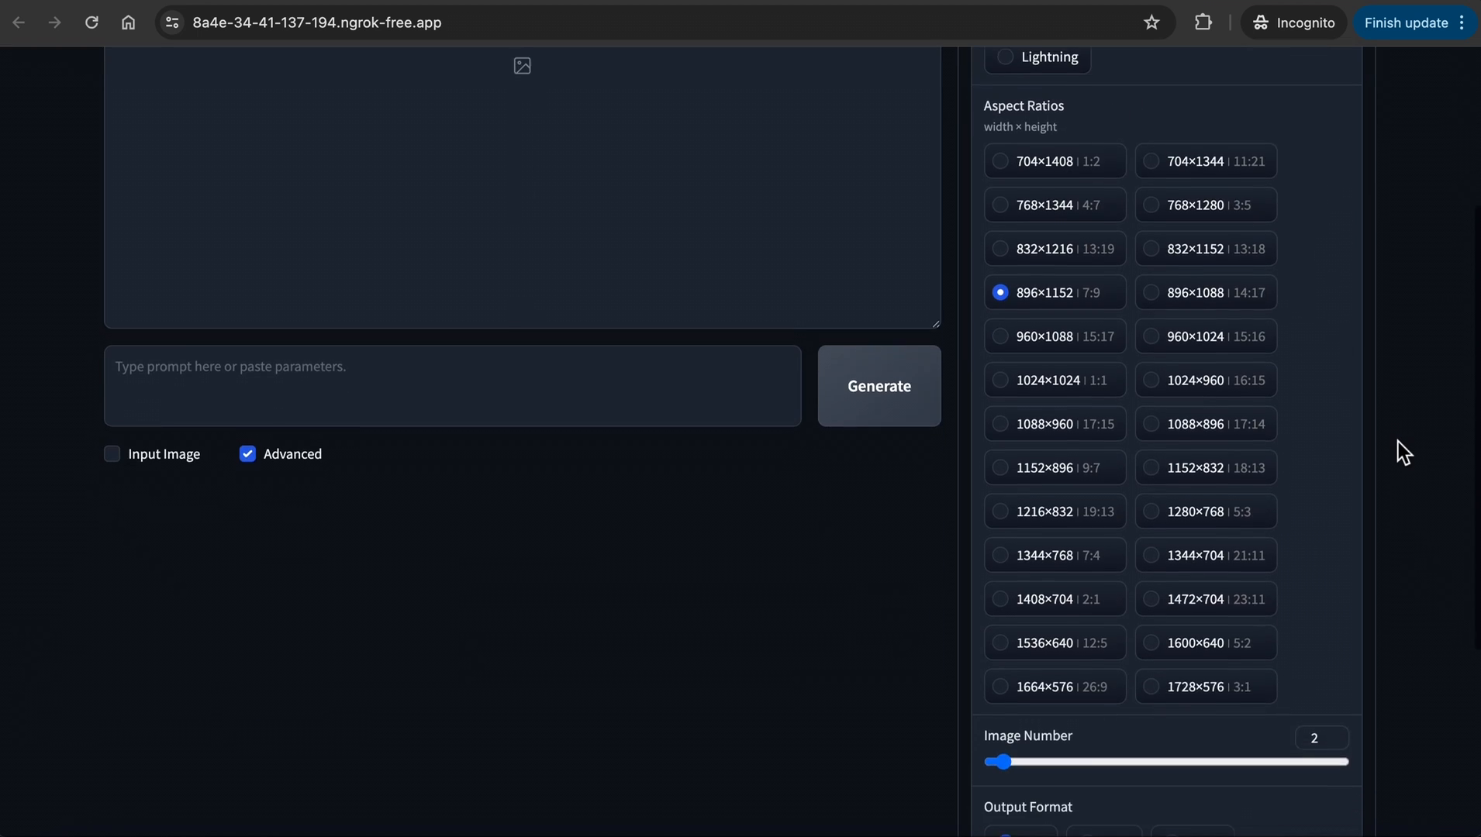
pyautogui.scroll(-3)
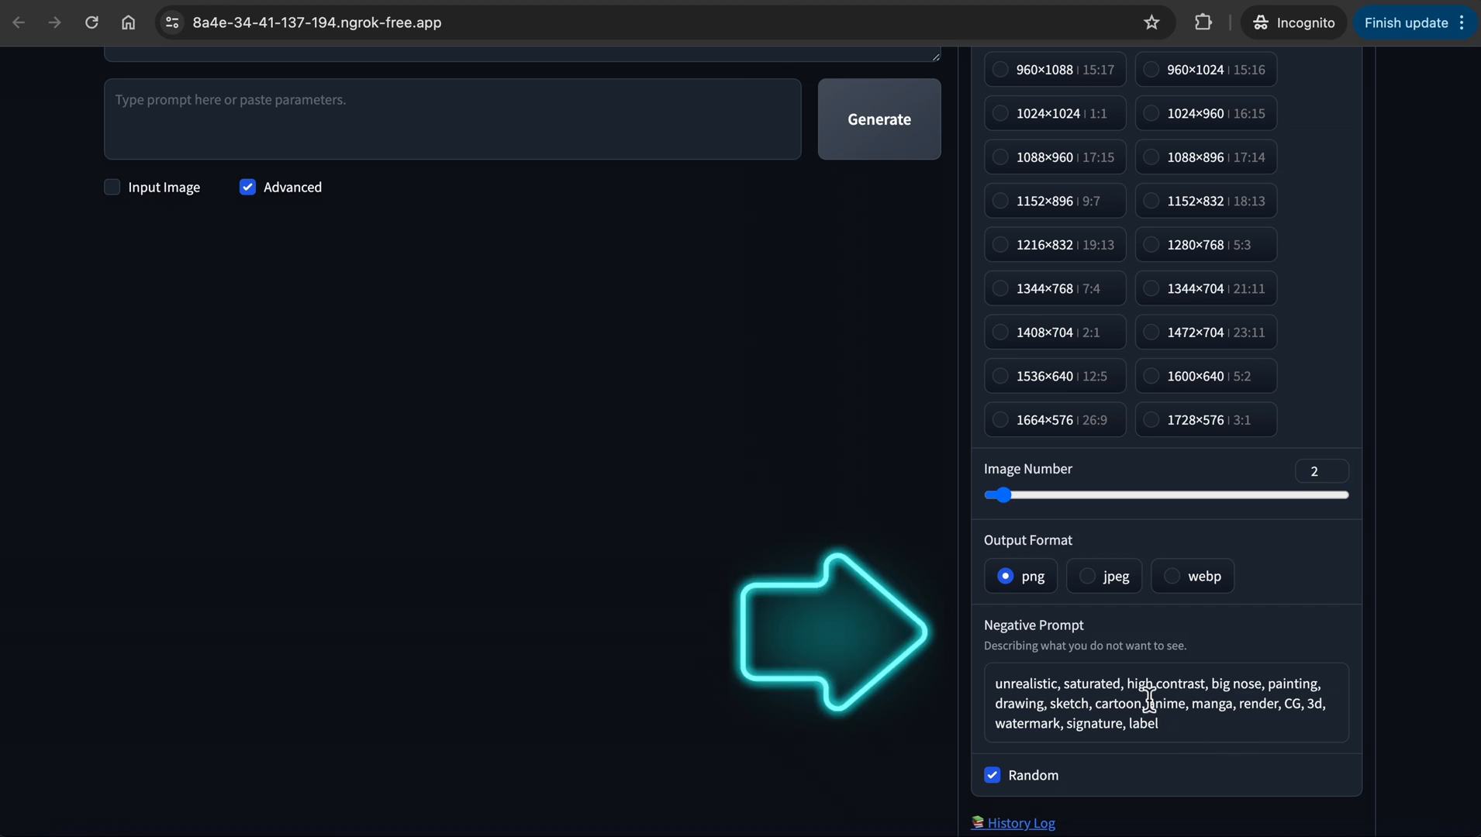
pyautogui.doubleClick(1033, 624)
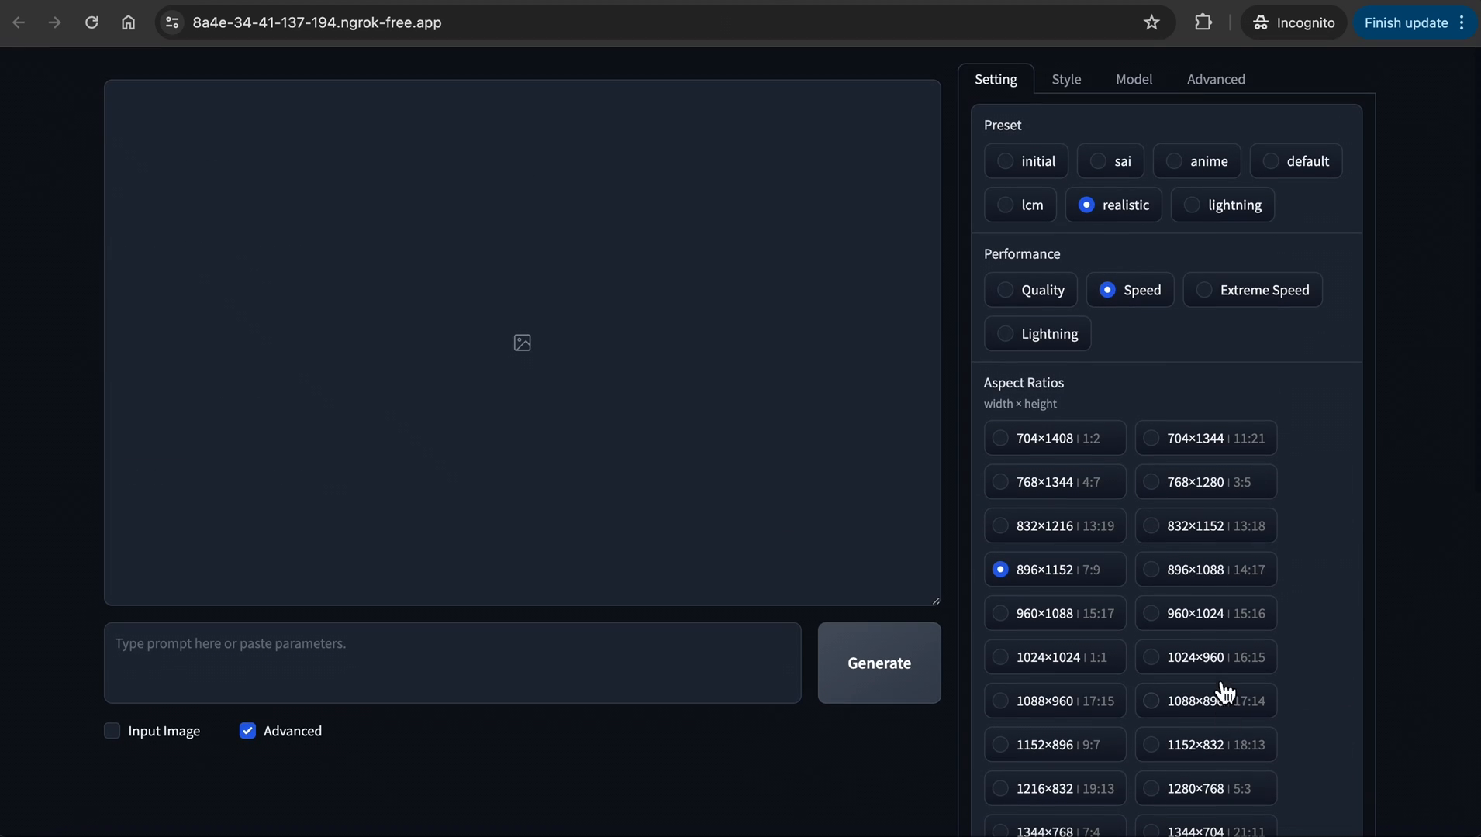
pyautogui.click(1004, 290)
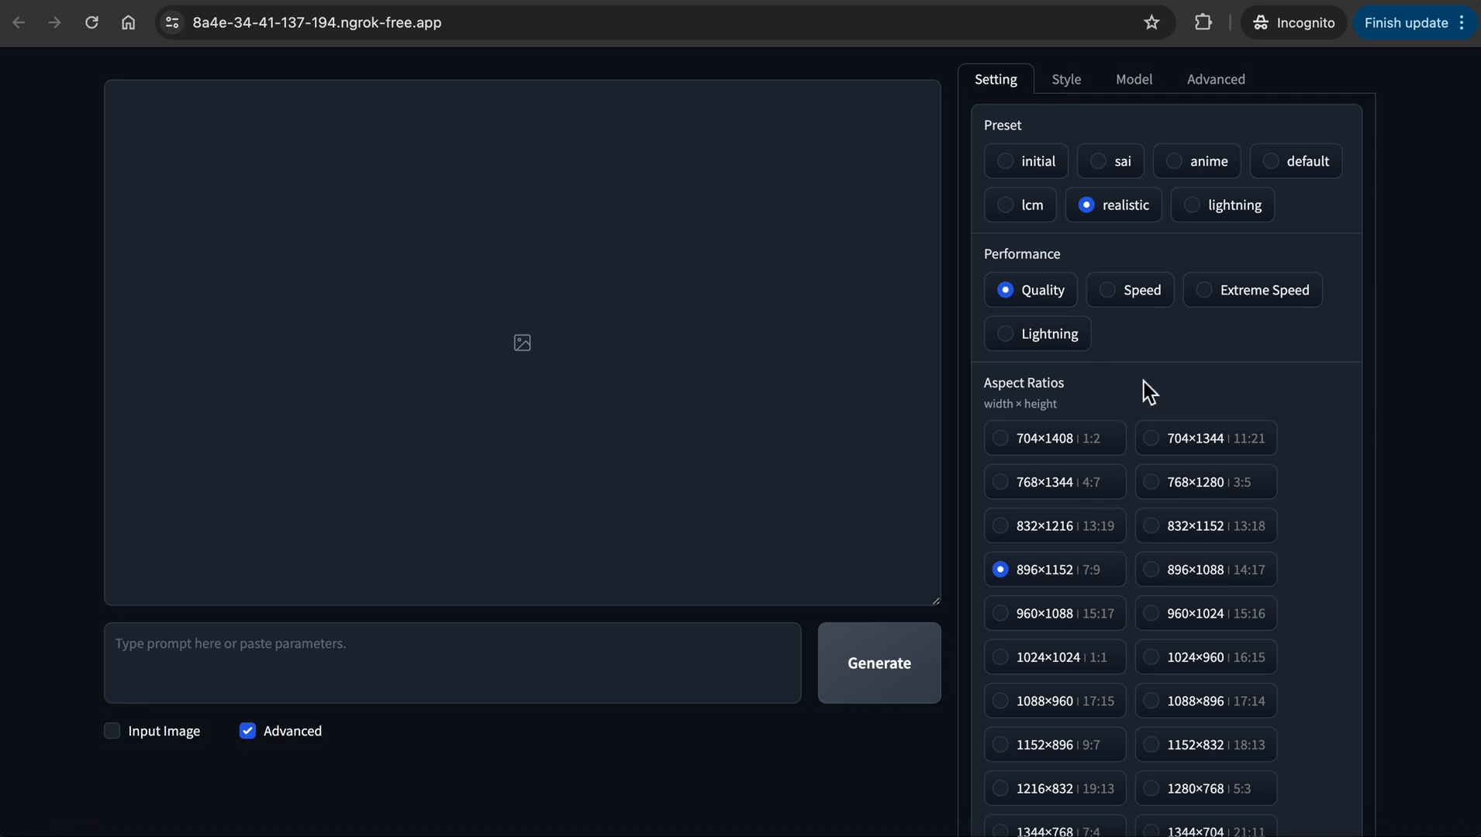
# Set Image Number to 4 and uncheck Random to use a fixed seed of 0.
pyautogui.scroll(-3)
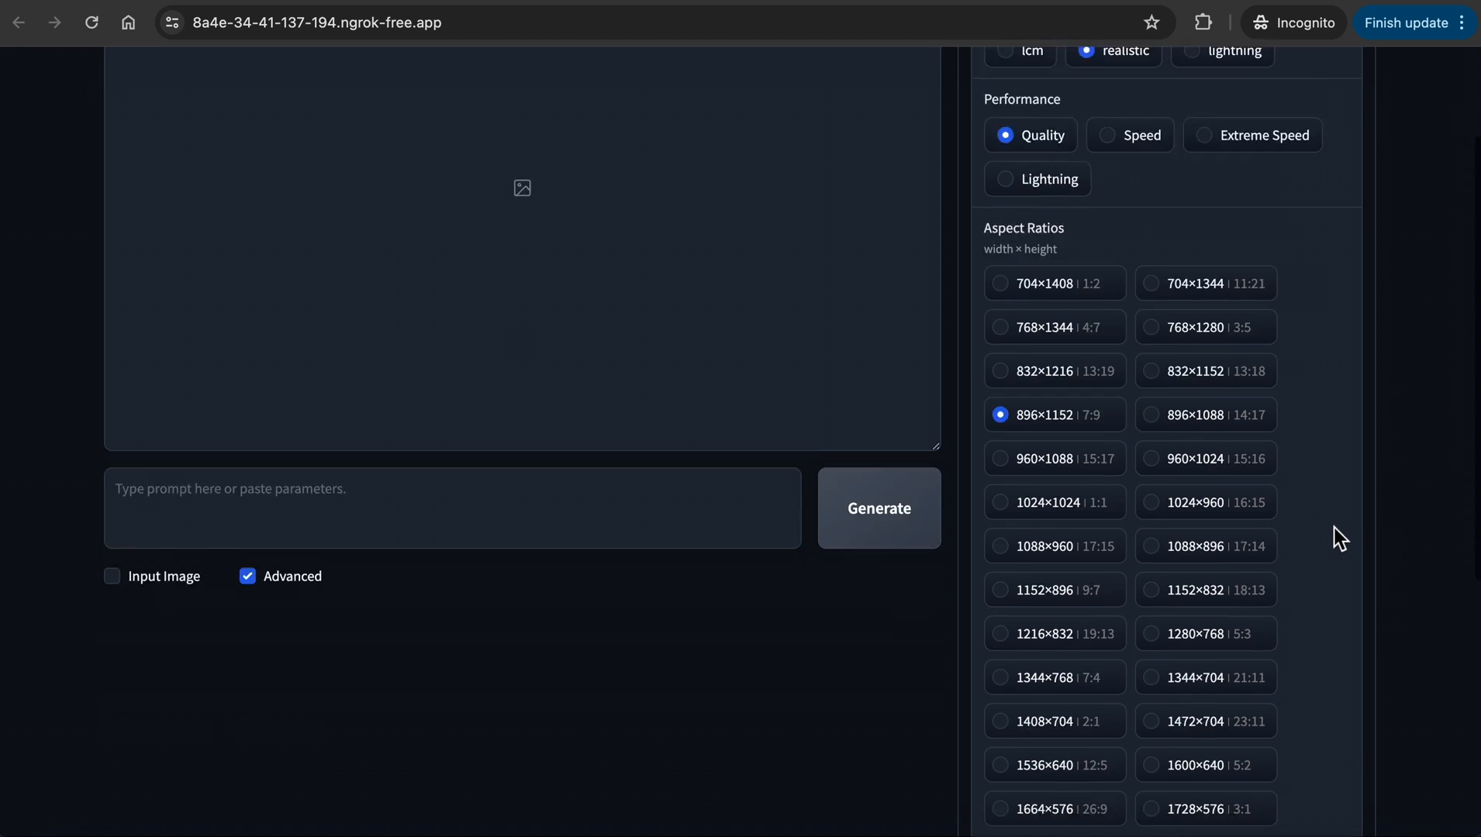
pyautogui.scroll(-3)
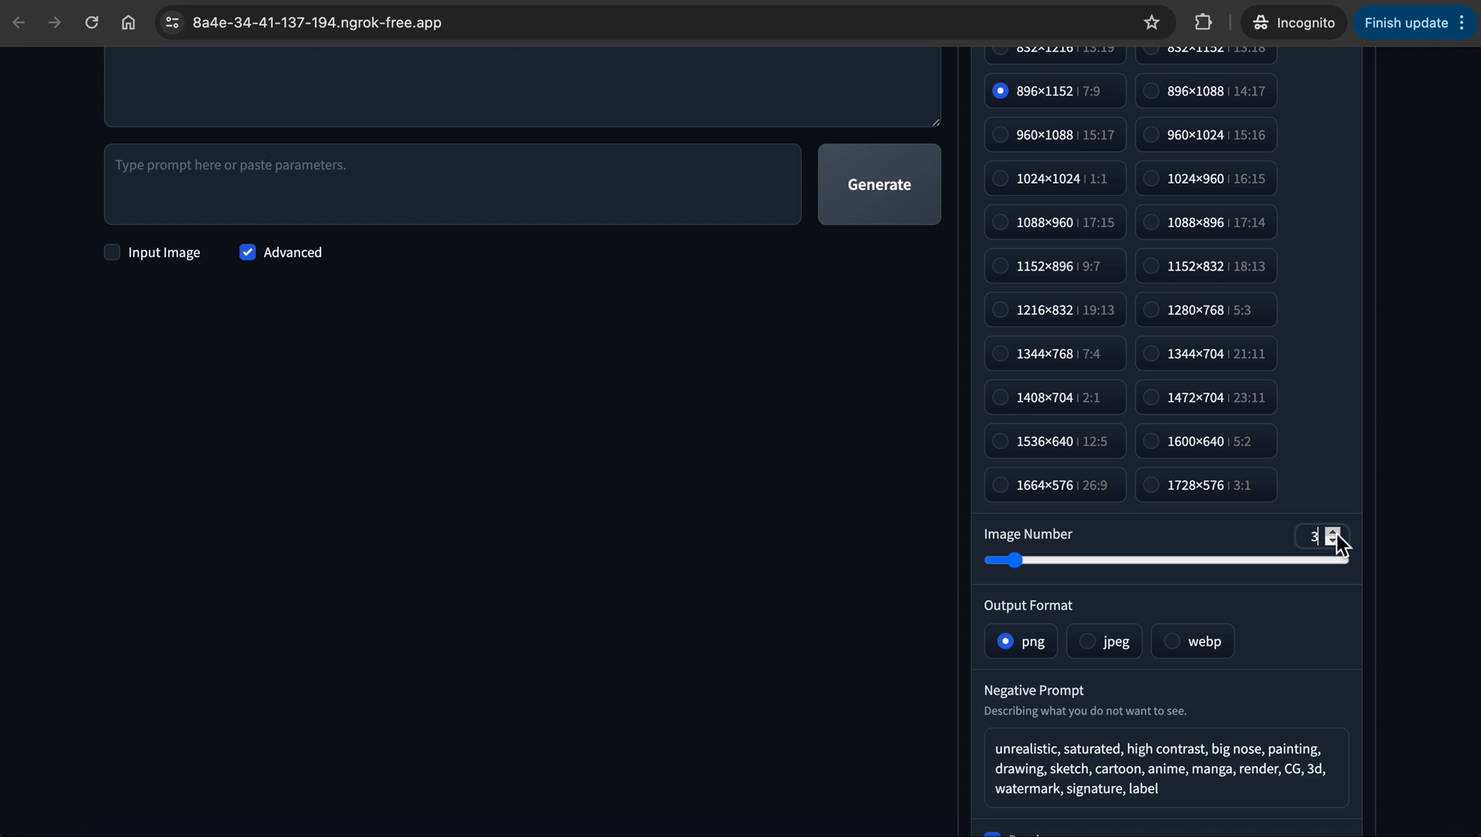
pyautogui.click(1335, 532)
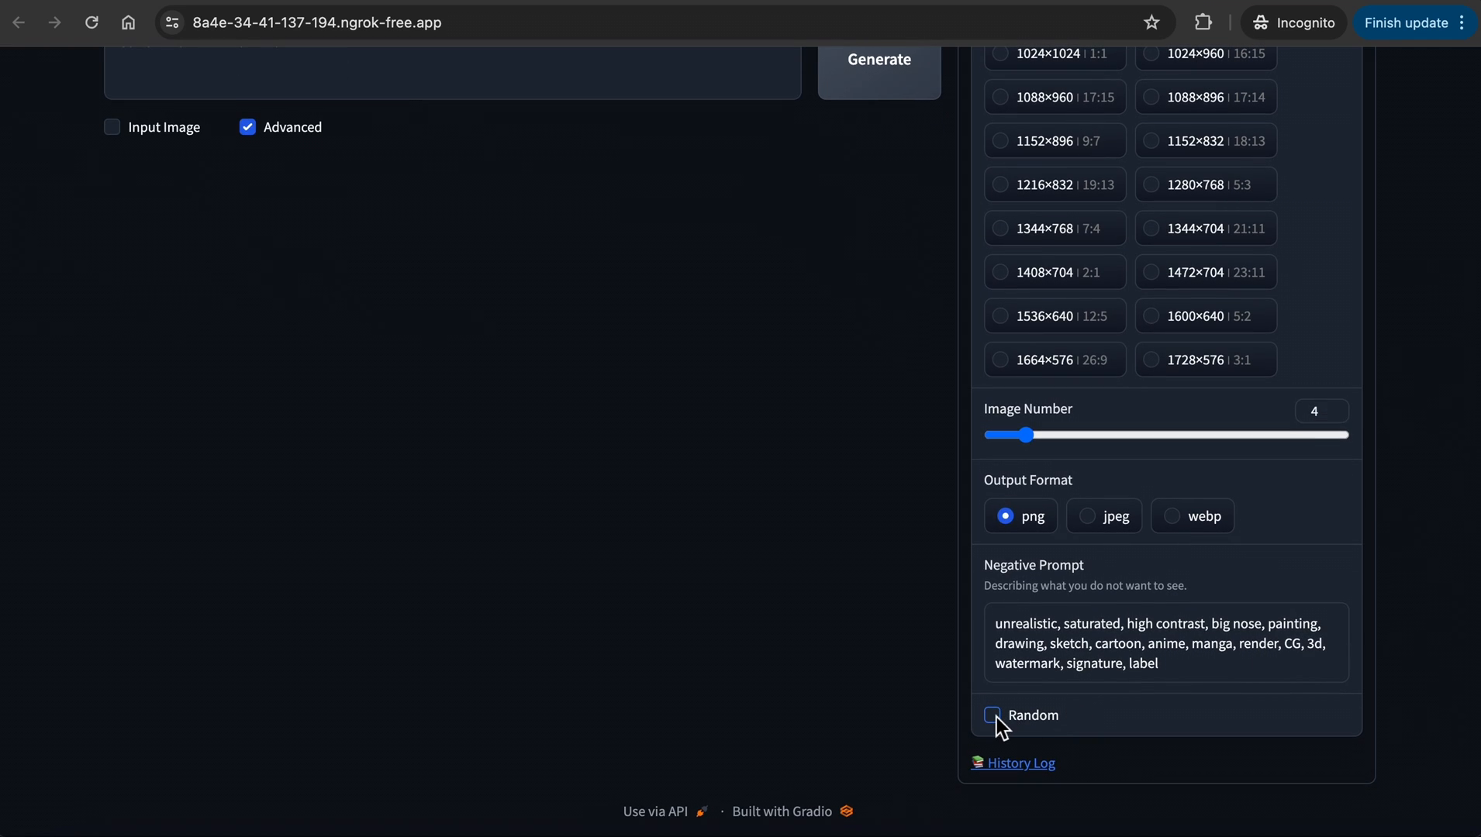
pyautogui.click(993, 715)
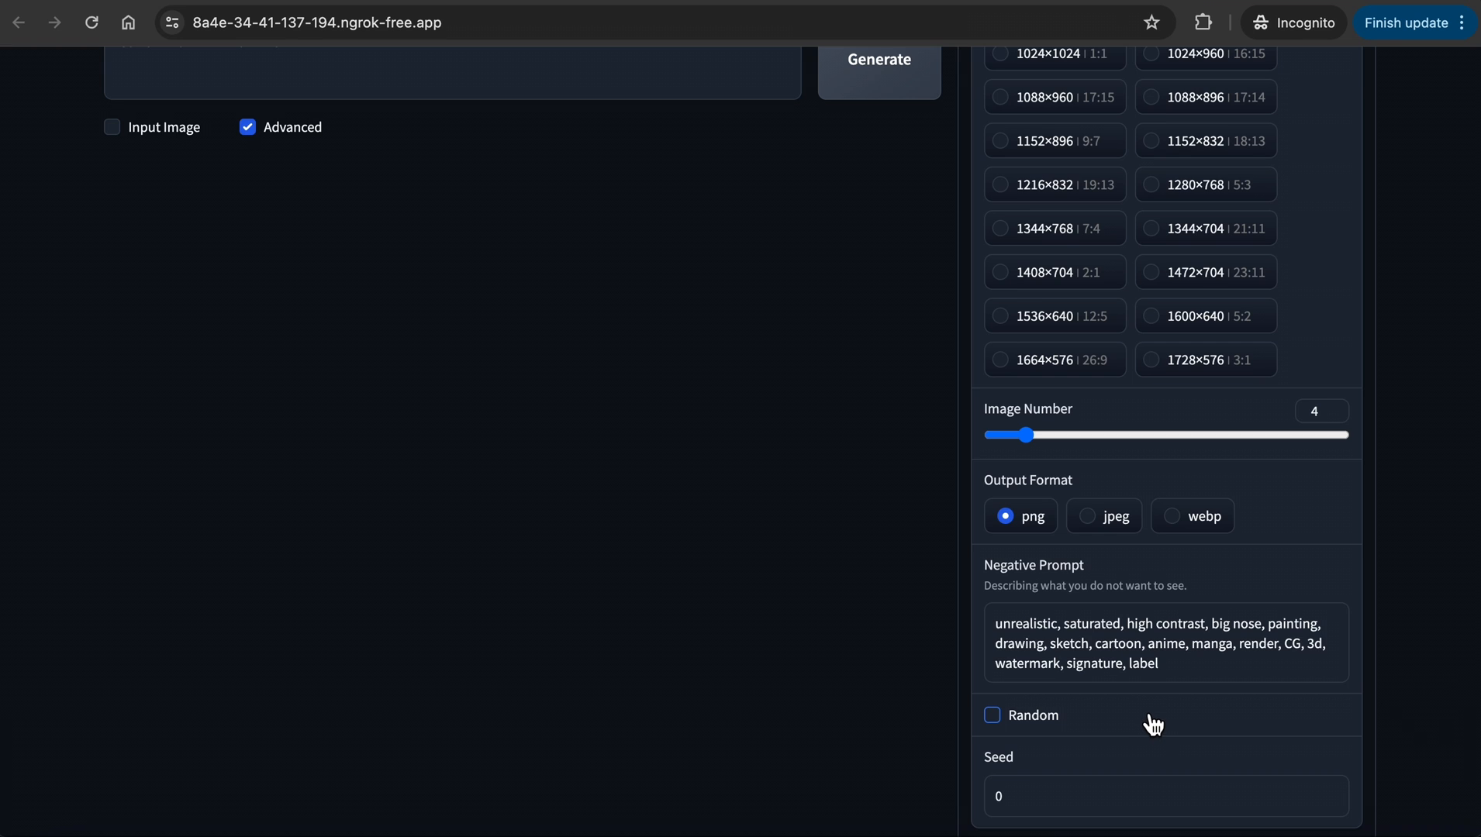
pyautogui.scroll(-3)
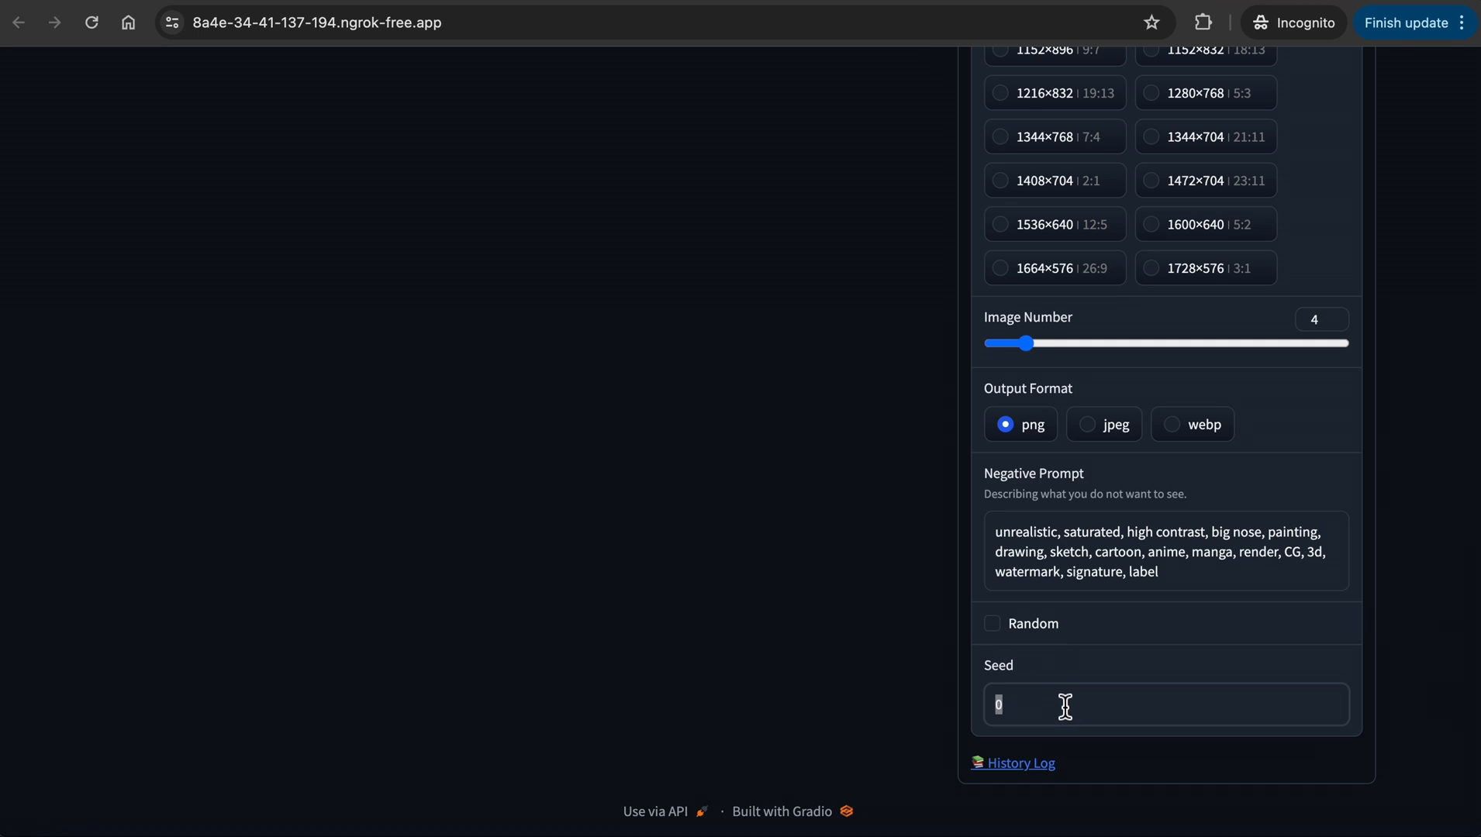
pyautogui.scroll(3)
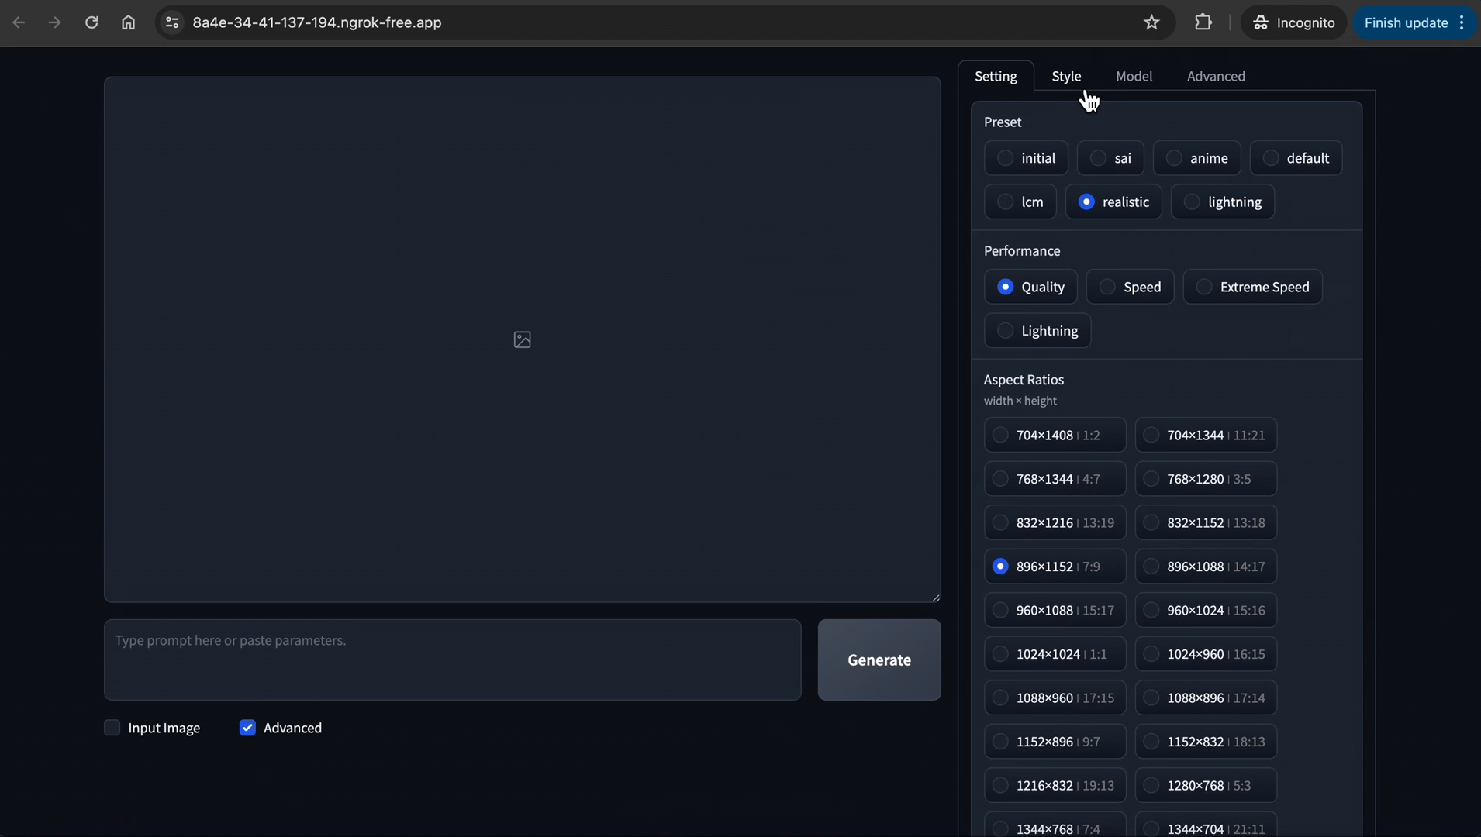
# Add the Artstyle Hyperrealism style, then review the Refiner dropdown and Advanced settings.
pyautogui.click(1066, 76)
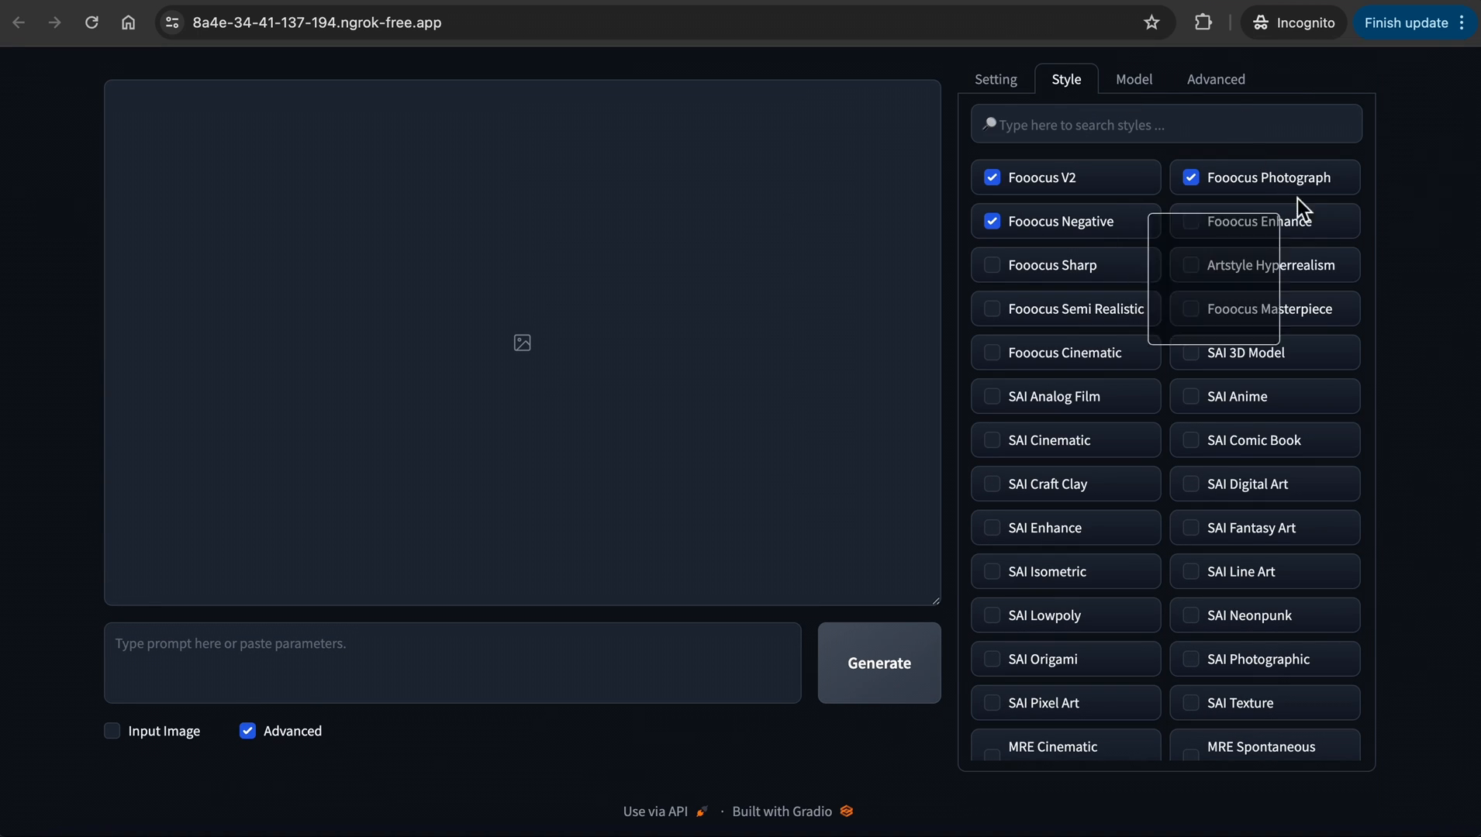
pyautogui.click(1193, 263)
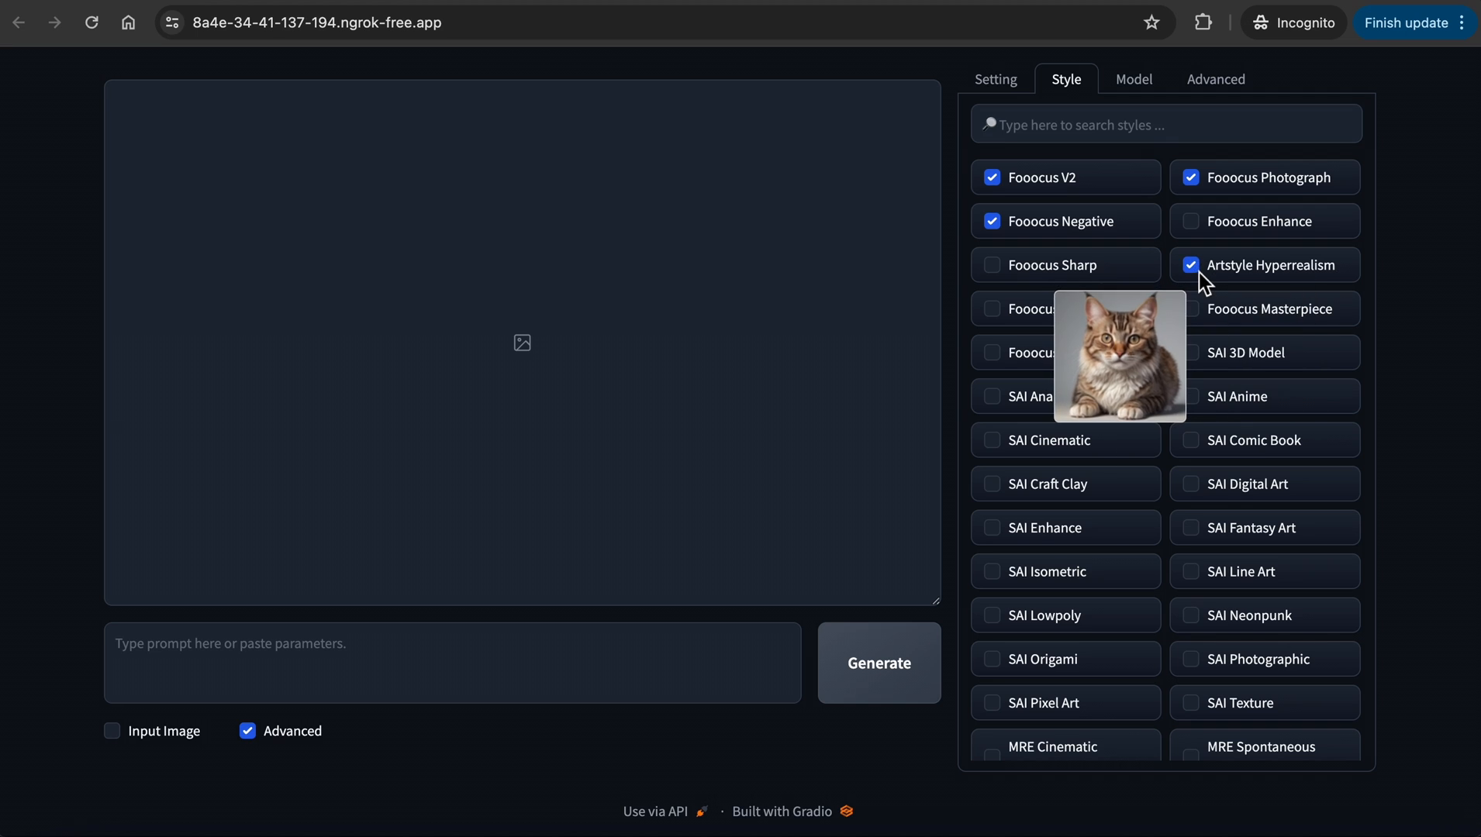
pyautogui.click(1133, 79)
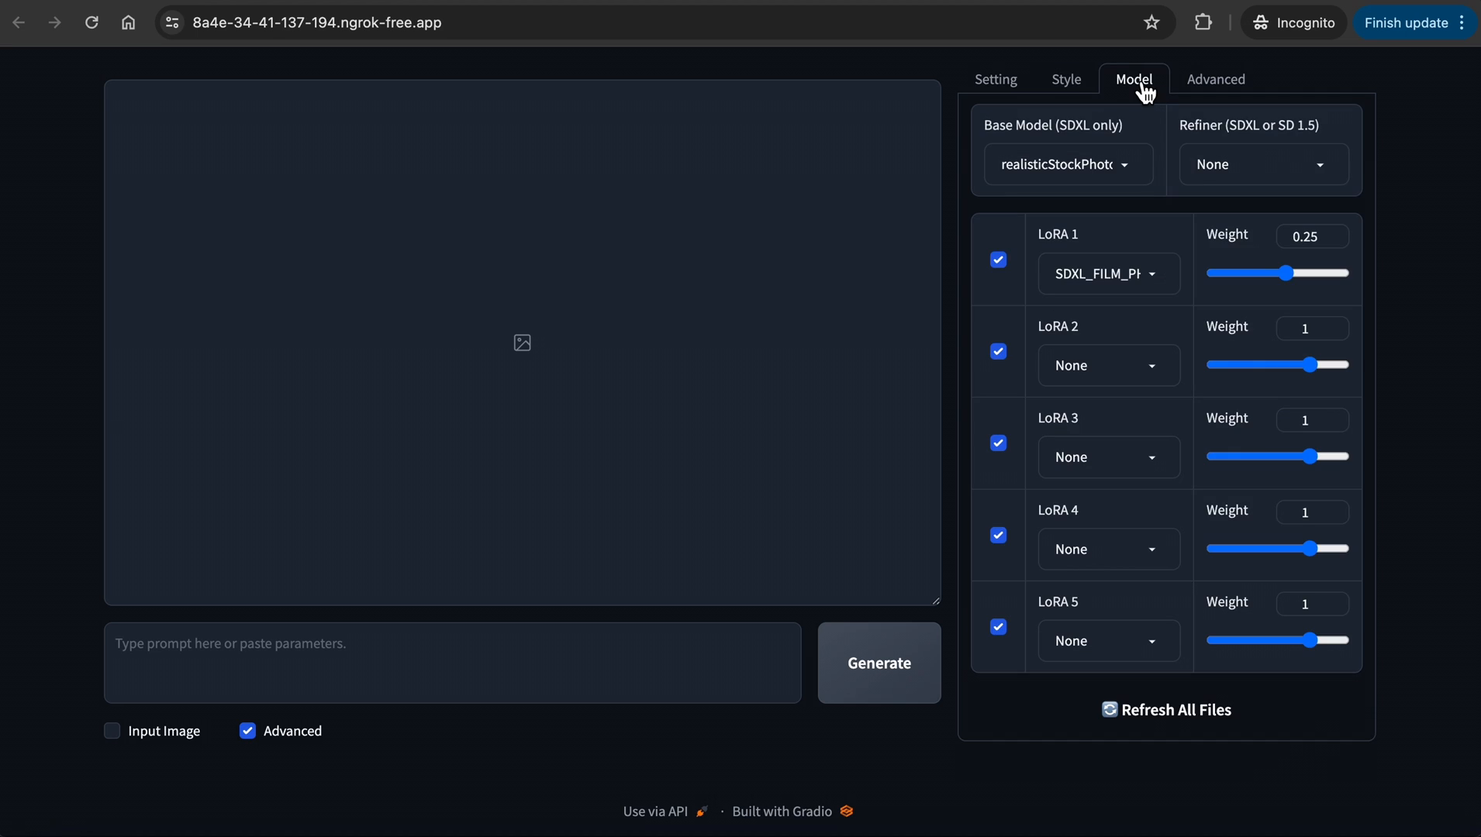
pyautogui.click(1262, 163)
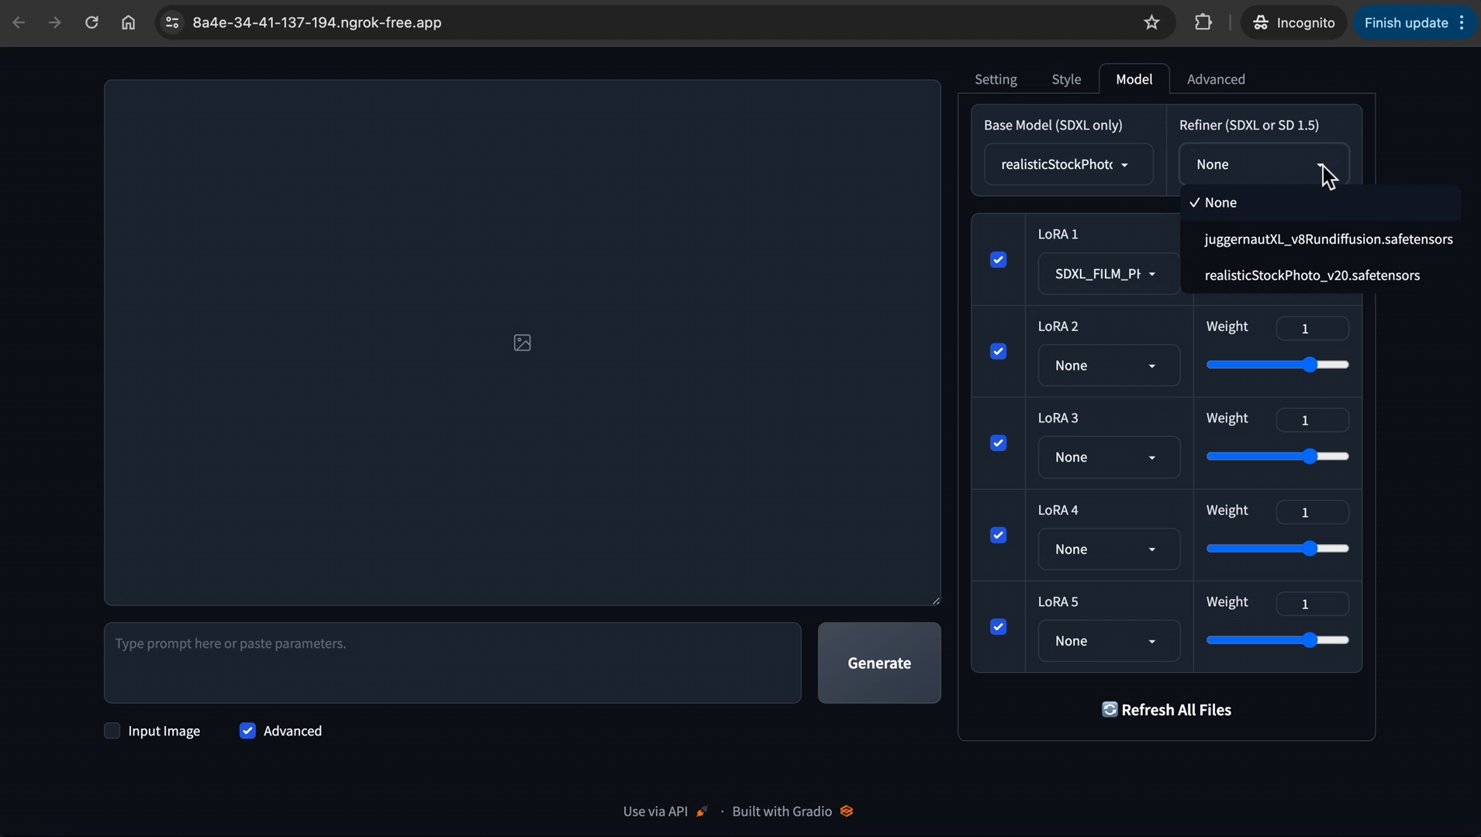
pyautogui.moveTo(1328, 239)
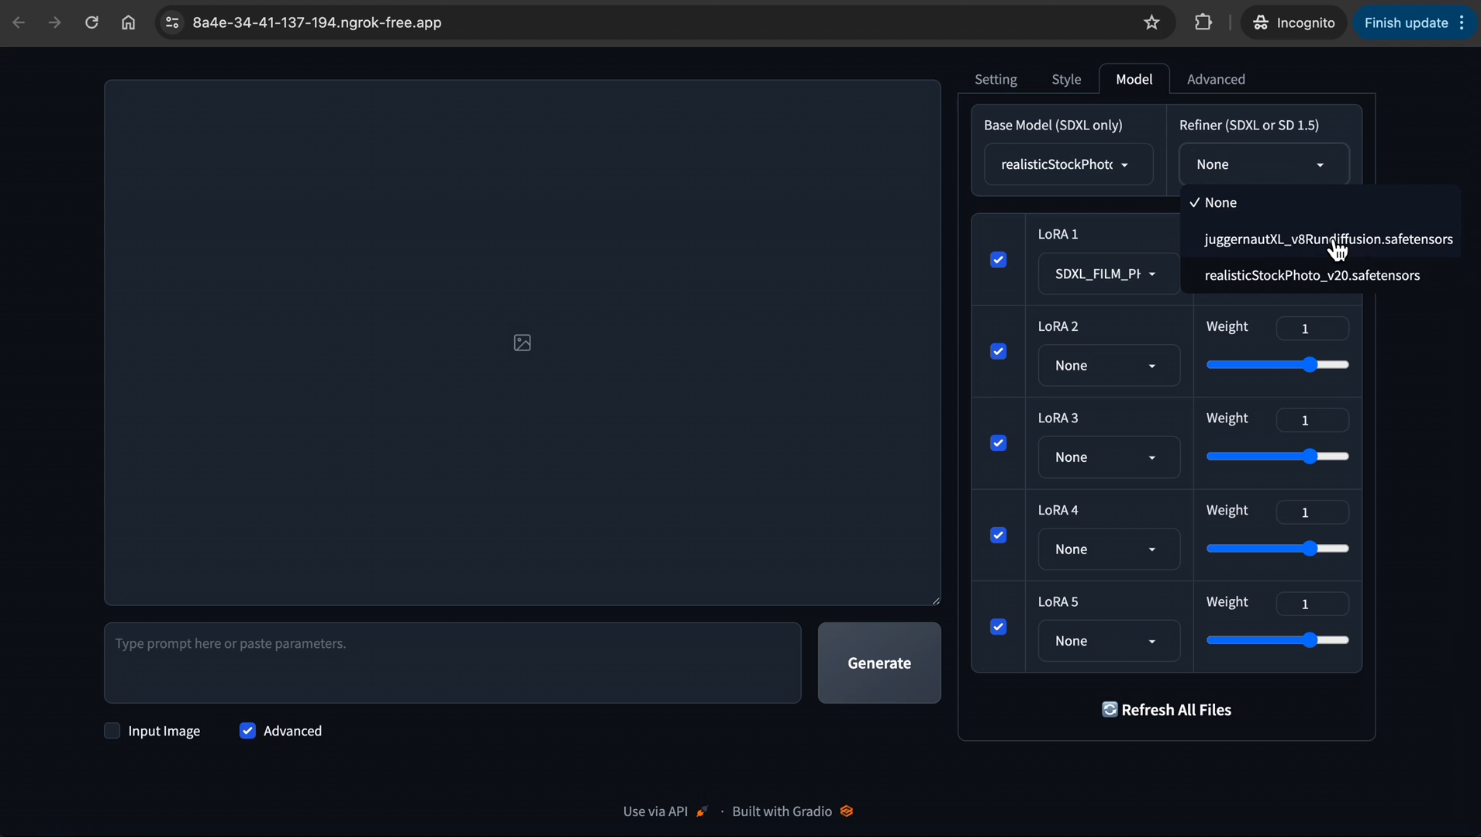
pyautogui.click(1216, 79)
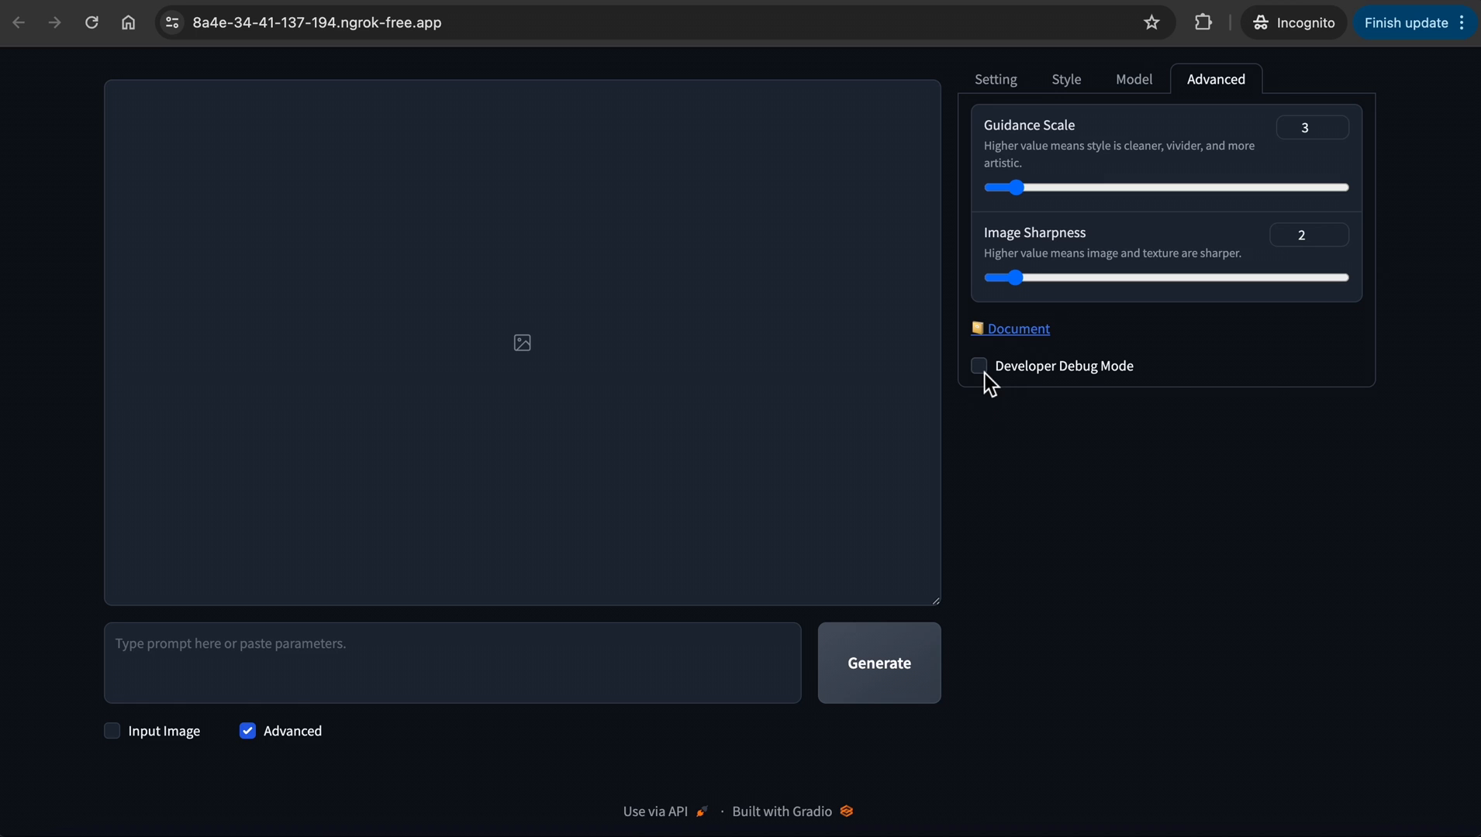
pyautogui.scroll(-3)
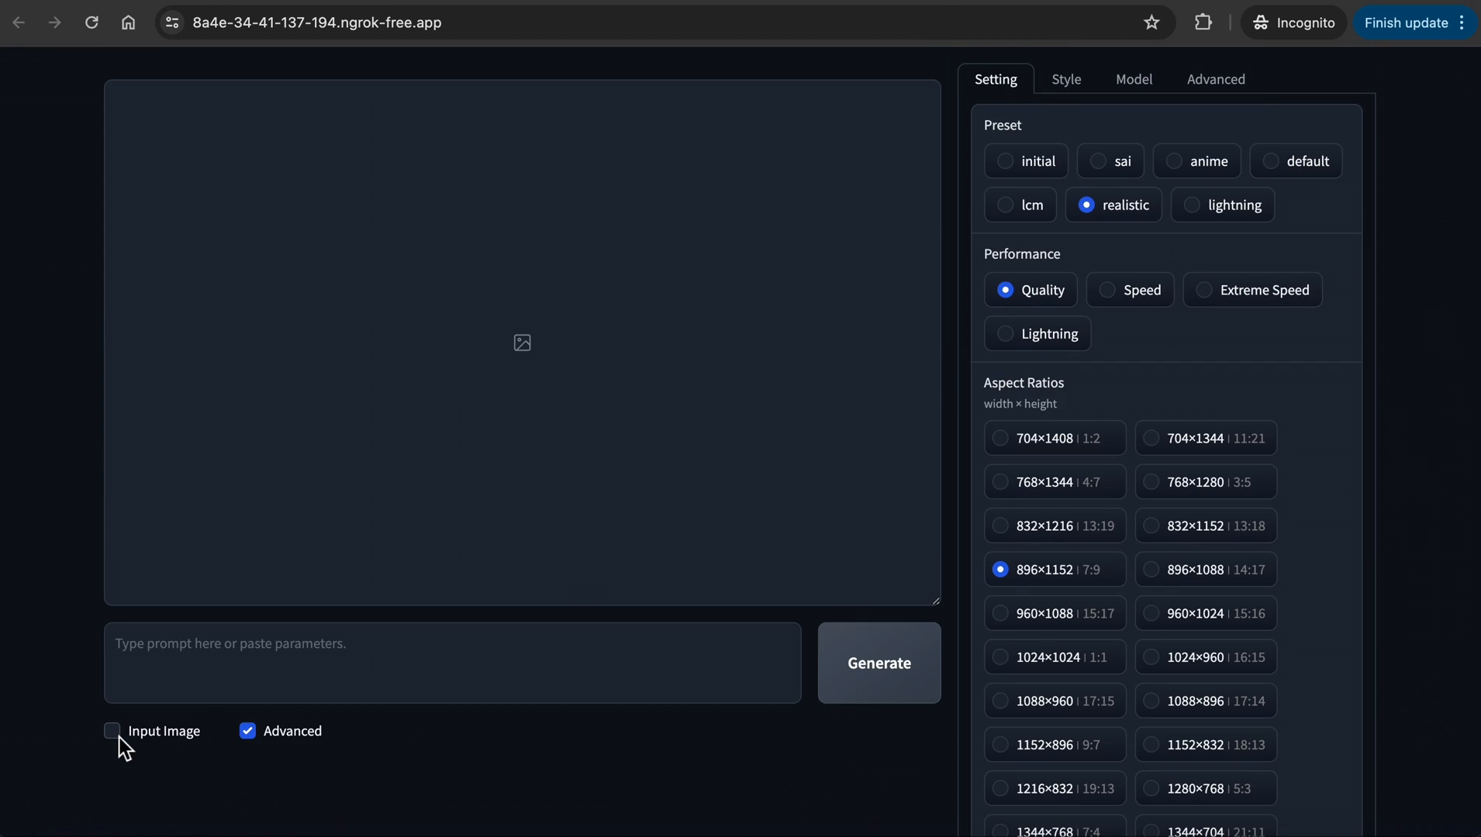
# Enable Input Image, switch to Inpaint or Outpaint and keep the default method.
pyautogui.click(112, 730)
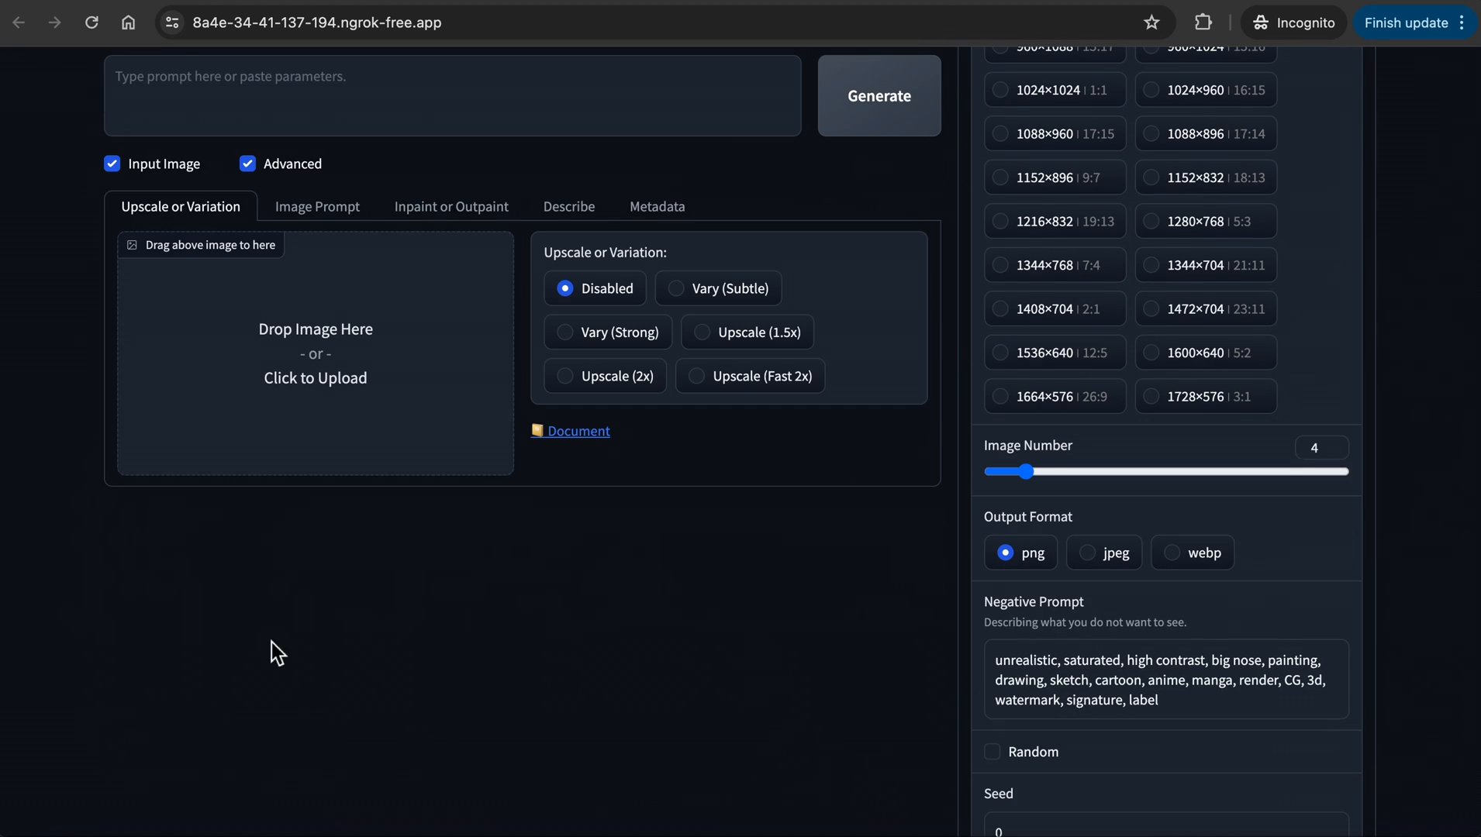
pyautogui.click(317, 206)
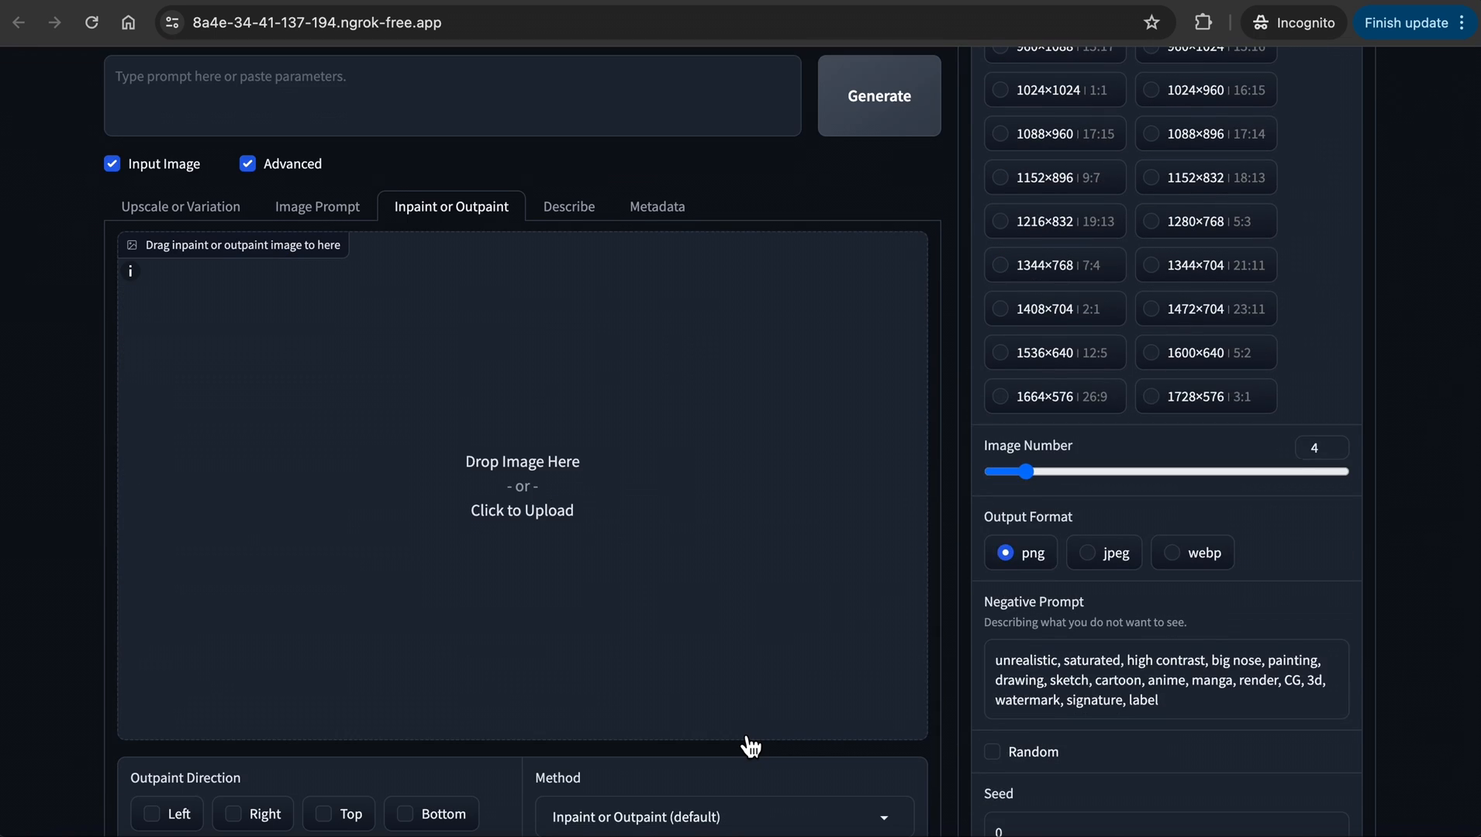
pyautogui.click(724, 817)
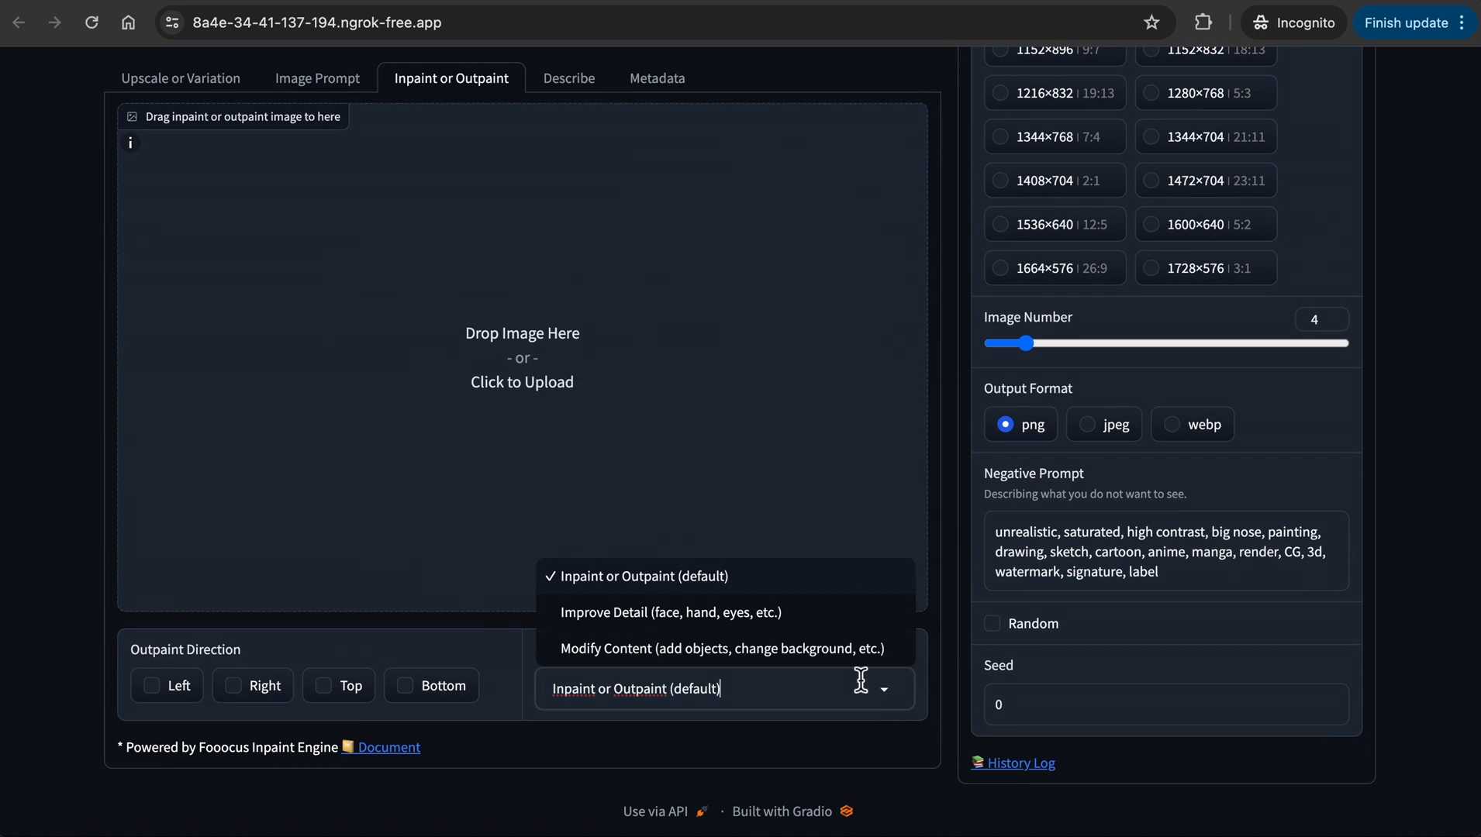
pyautogui.click(636, 577)
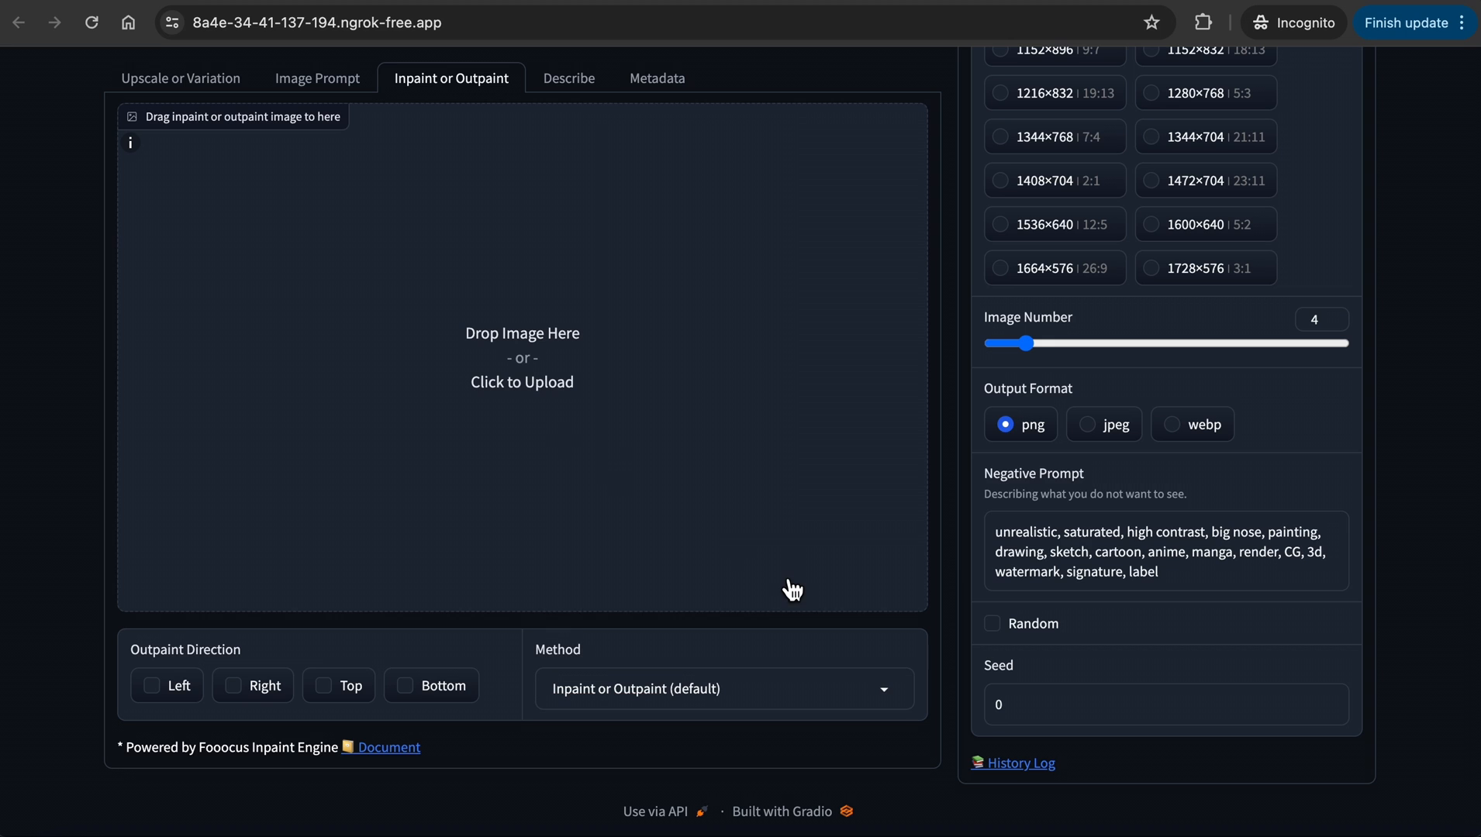
pyautogui.moveTo(423, 734)
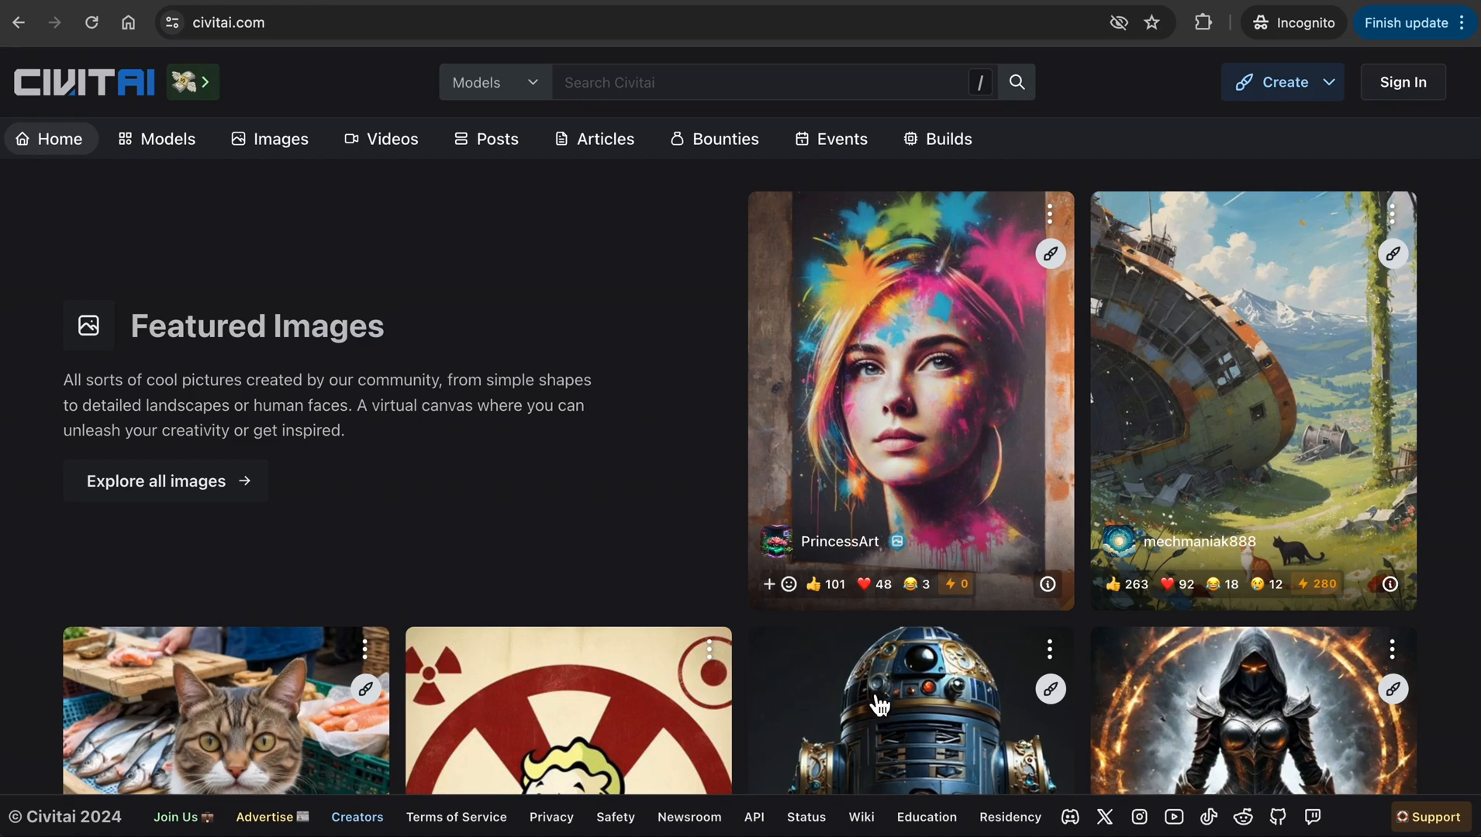
# Browse Civitai featured images, view the cat-with-money image, then filter to Clothing.
pyautogui.scroll(-3)
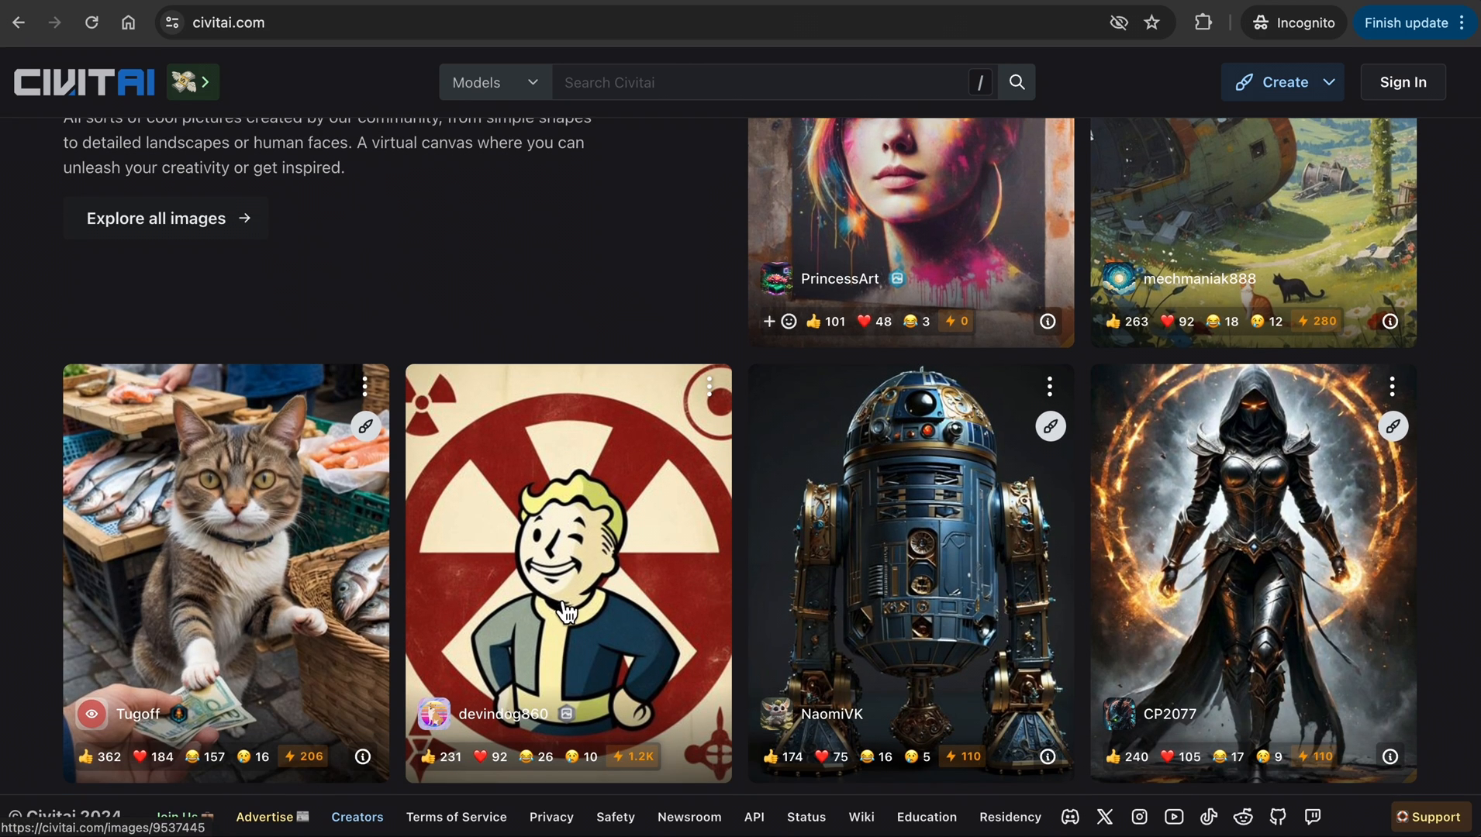
pyautogui.click(225, 566)
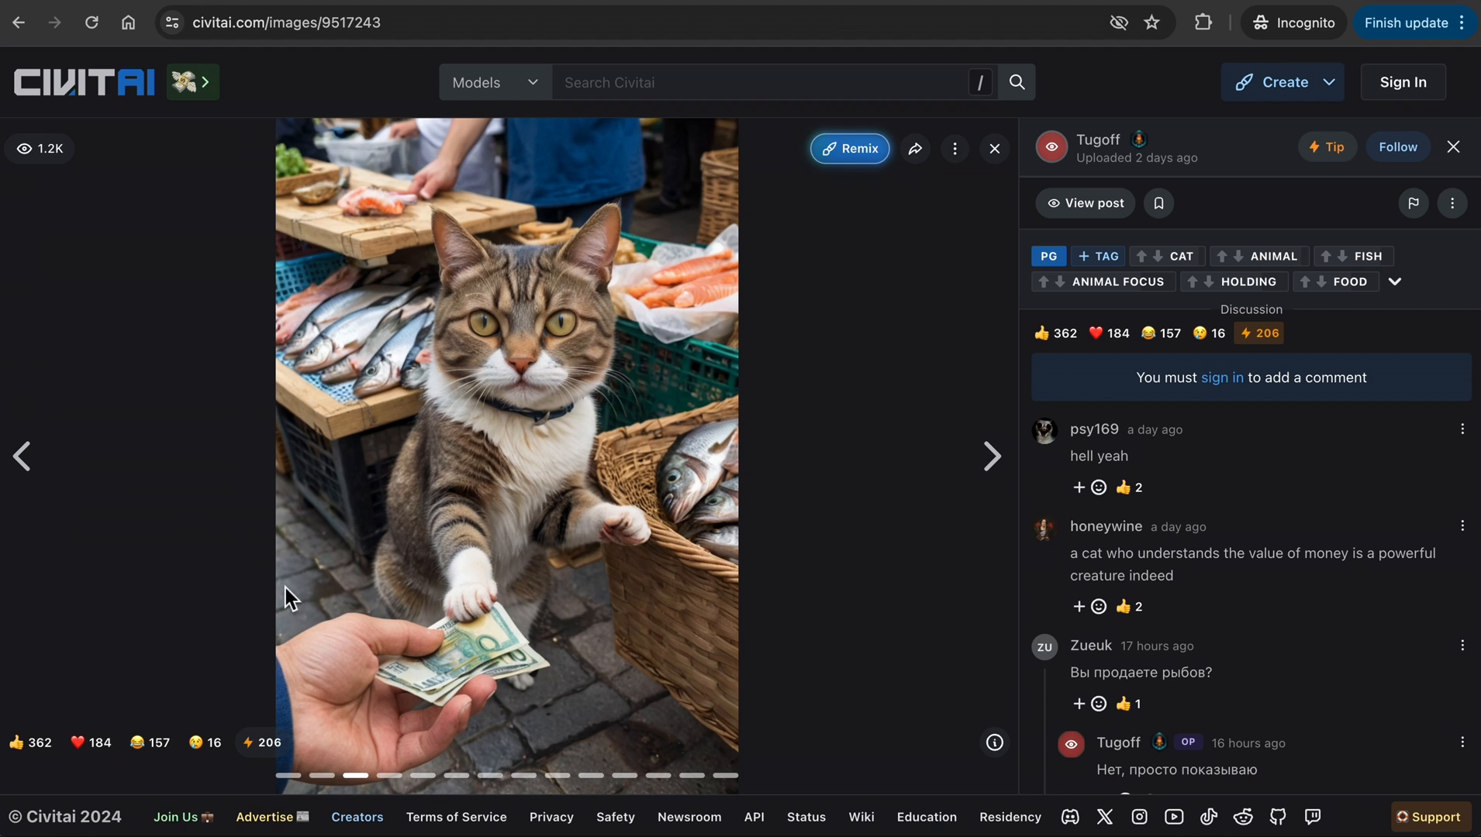
pyautogui.click(18, 22)
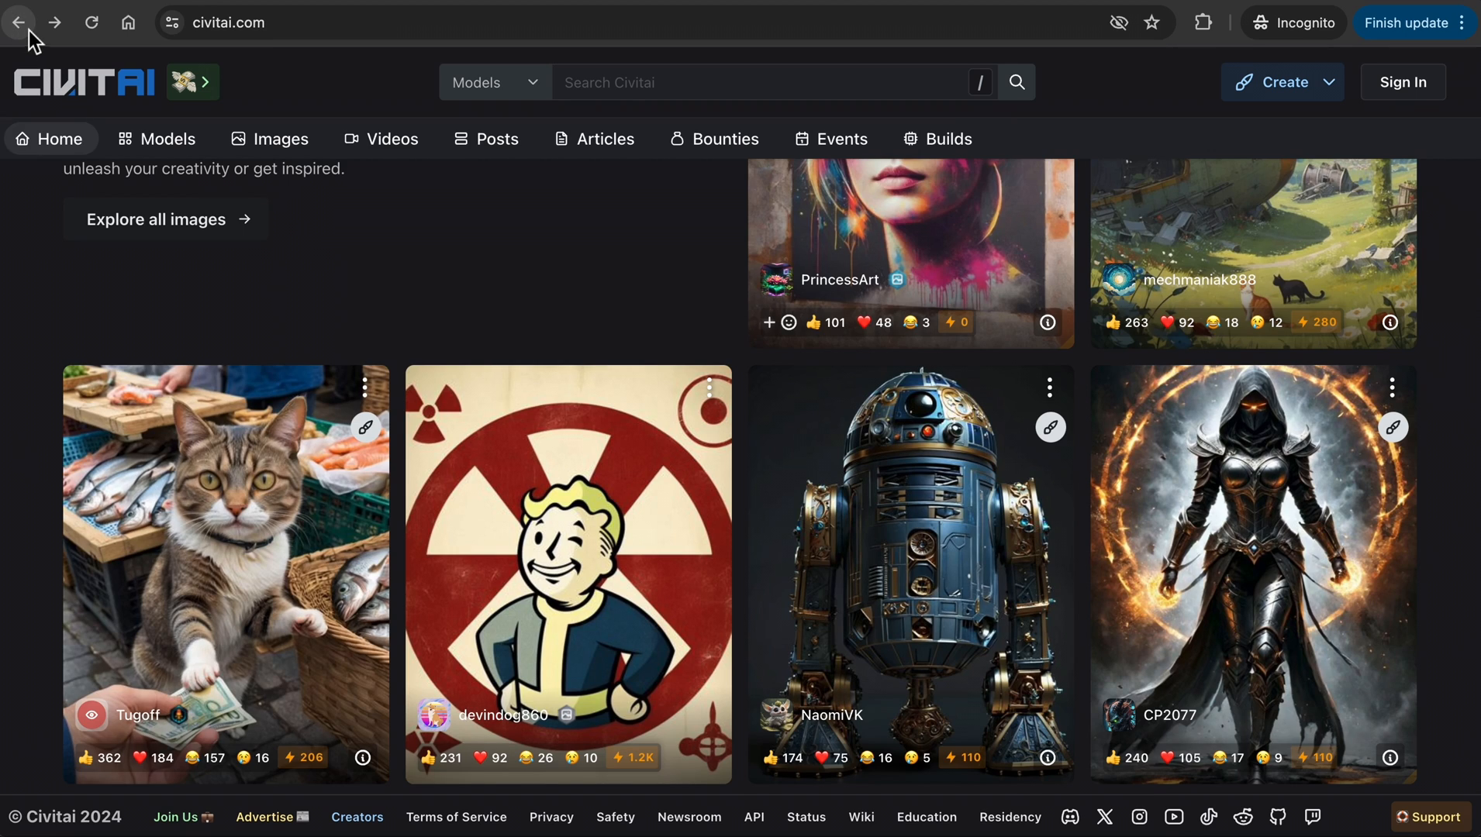
pyautogui.scroll(-3)
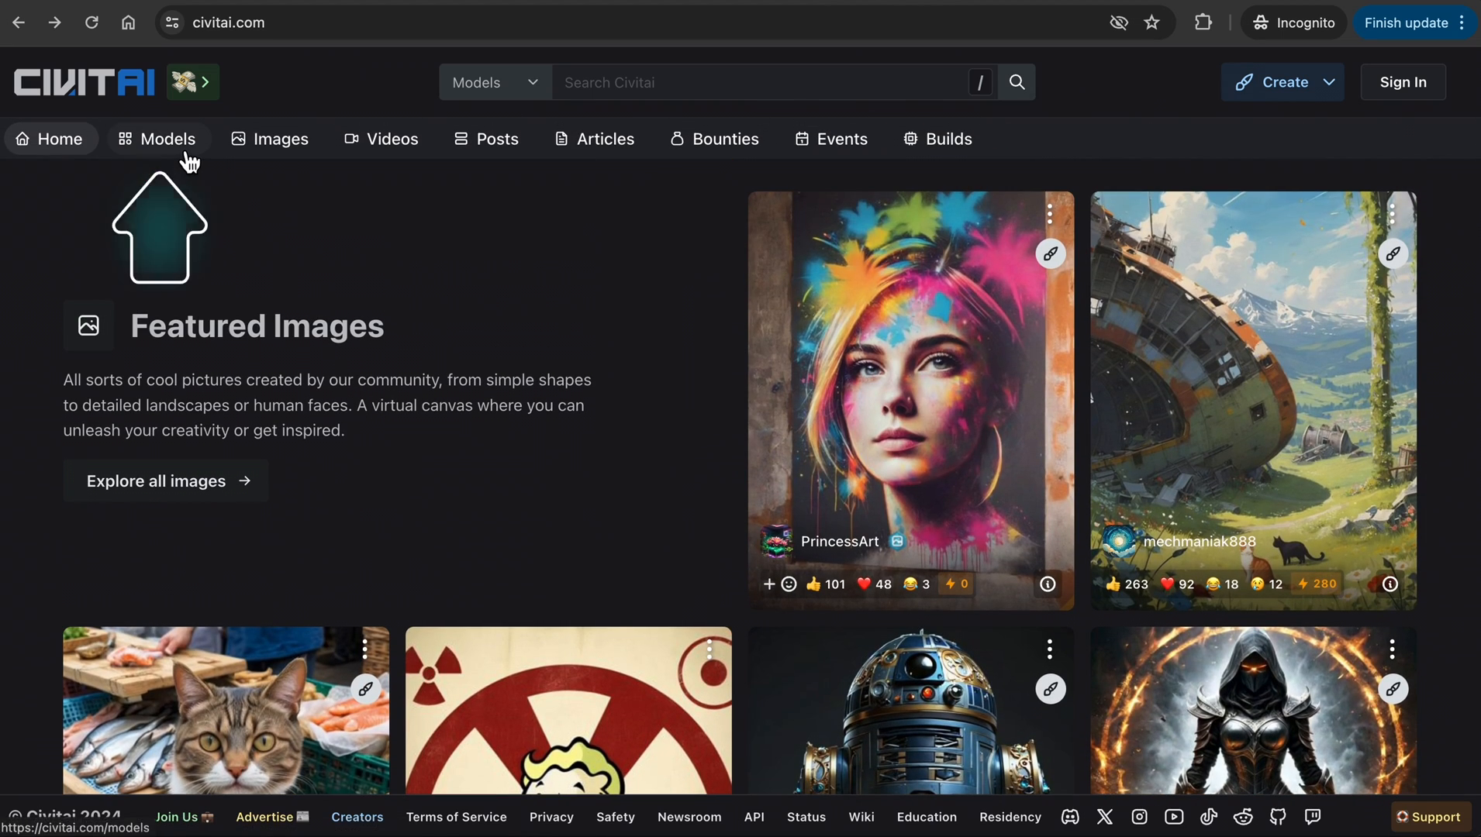
pyautogui.click(271, 138)
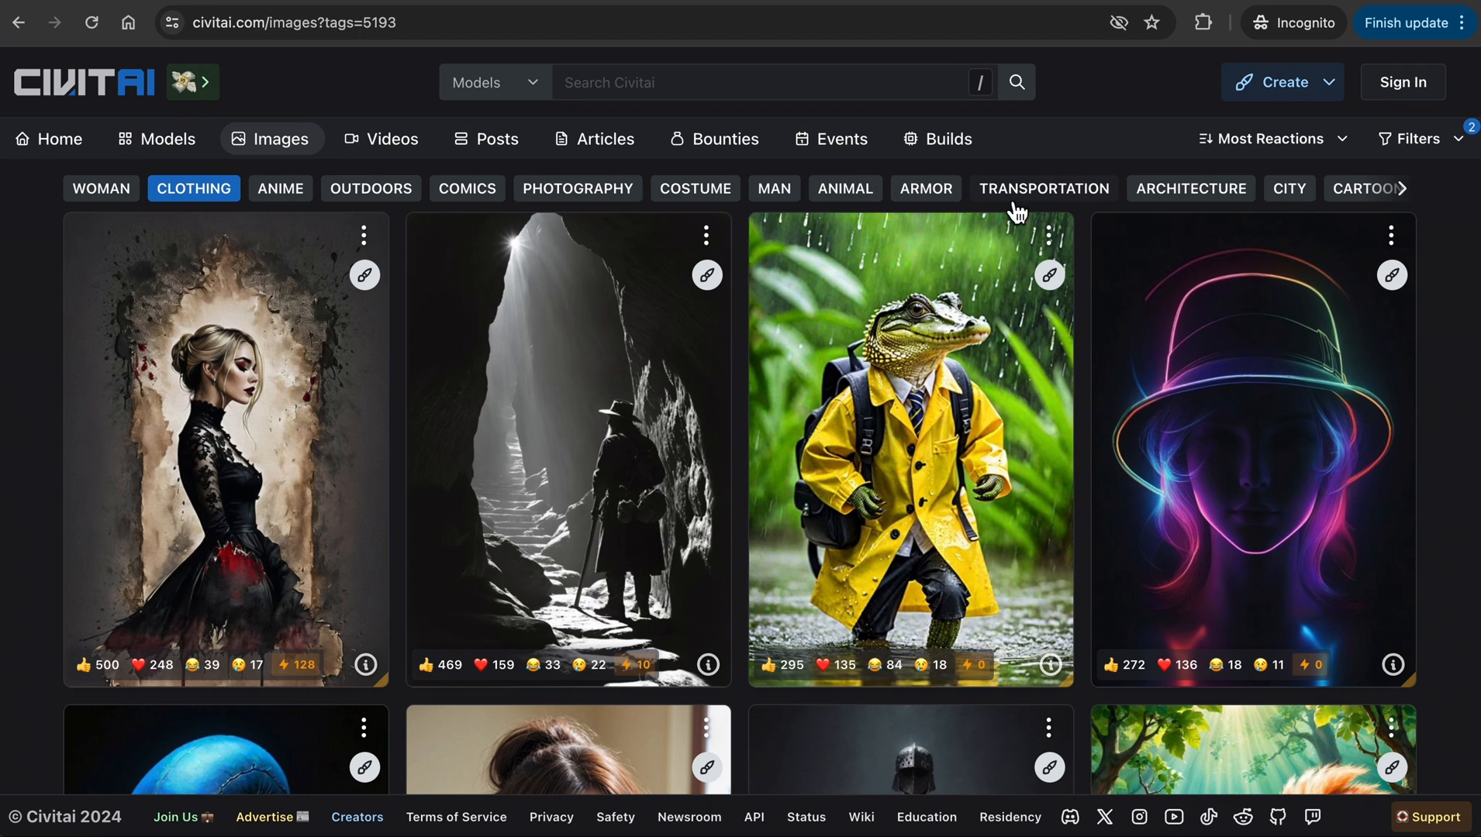
pyautogui.moveTo(1419, 202)
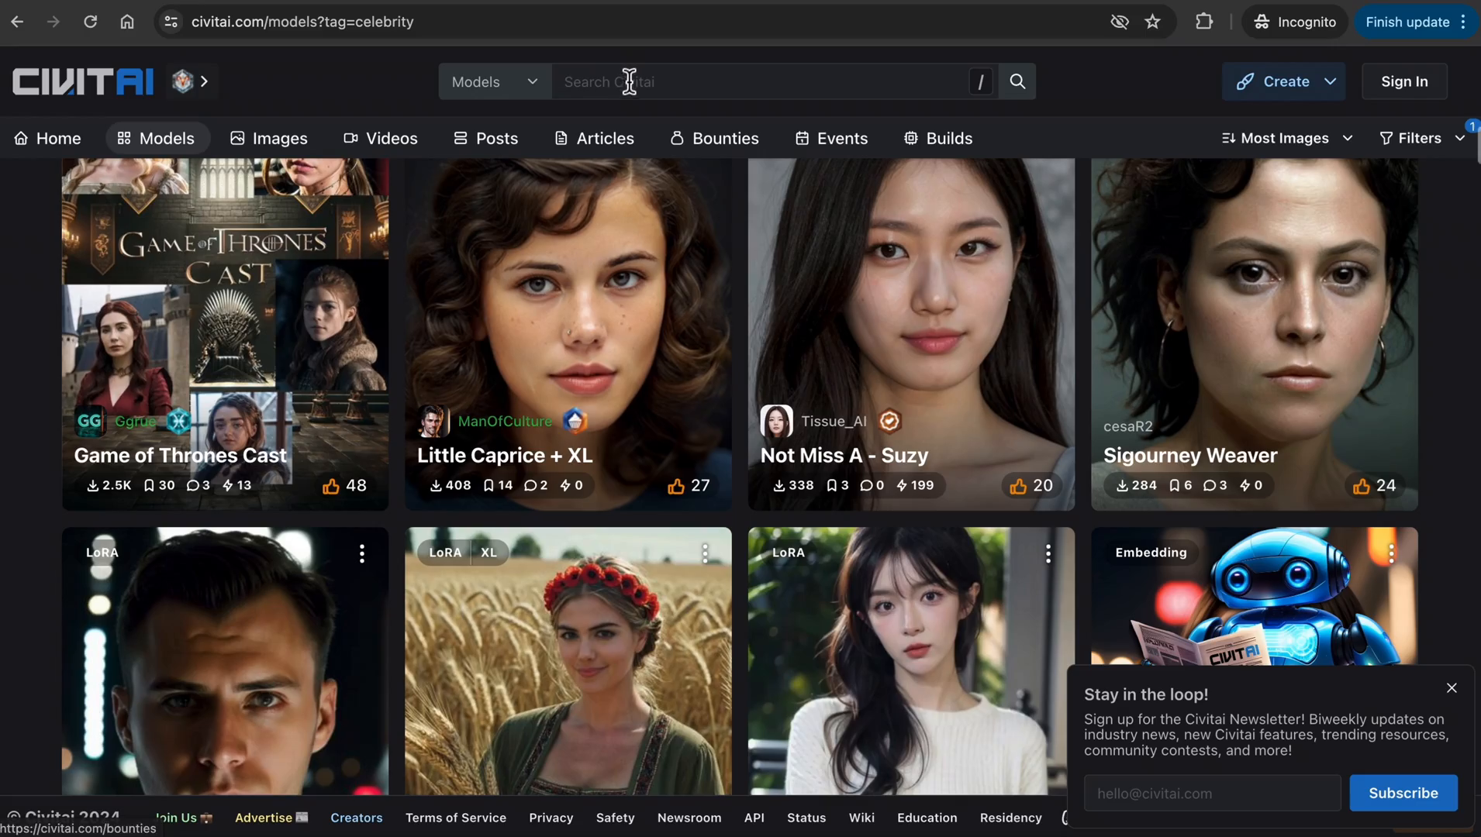
# Search 'instagram model' and view the SayuriAI Instagram Model listing.
pyautogui.write('instagram model')
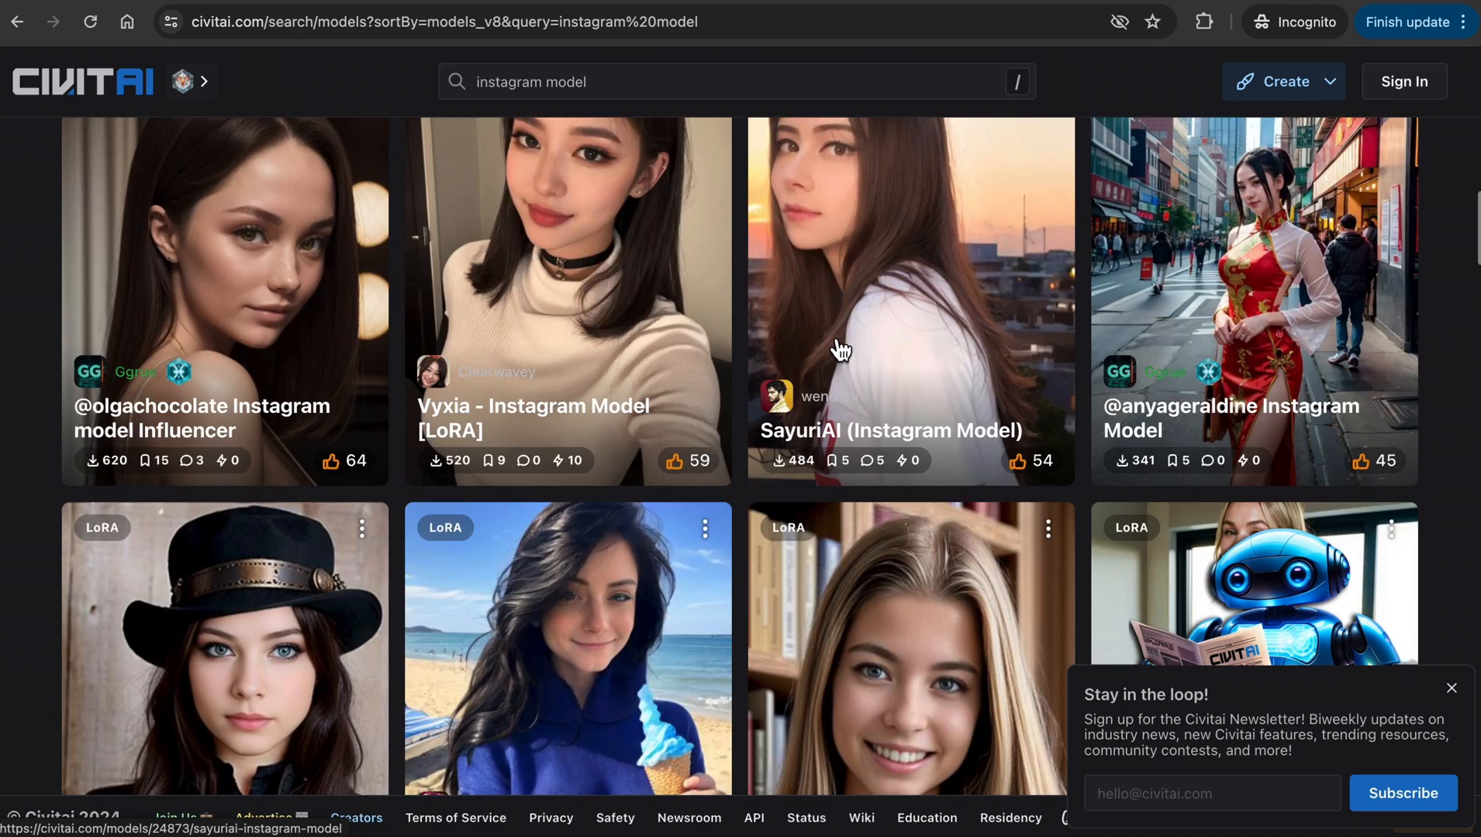
pyautogui.click(839, 349)
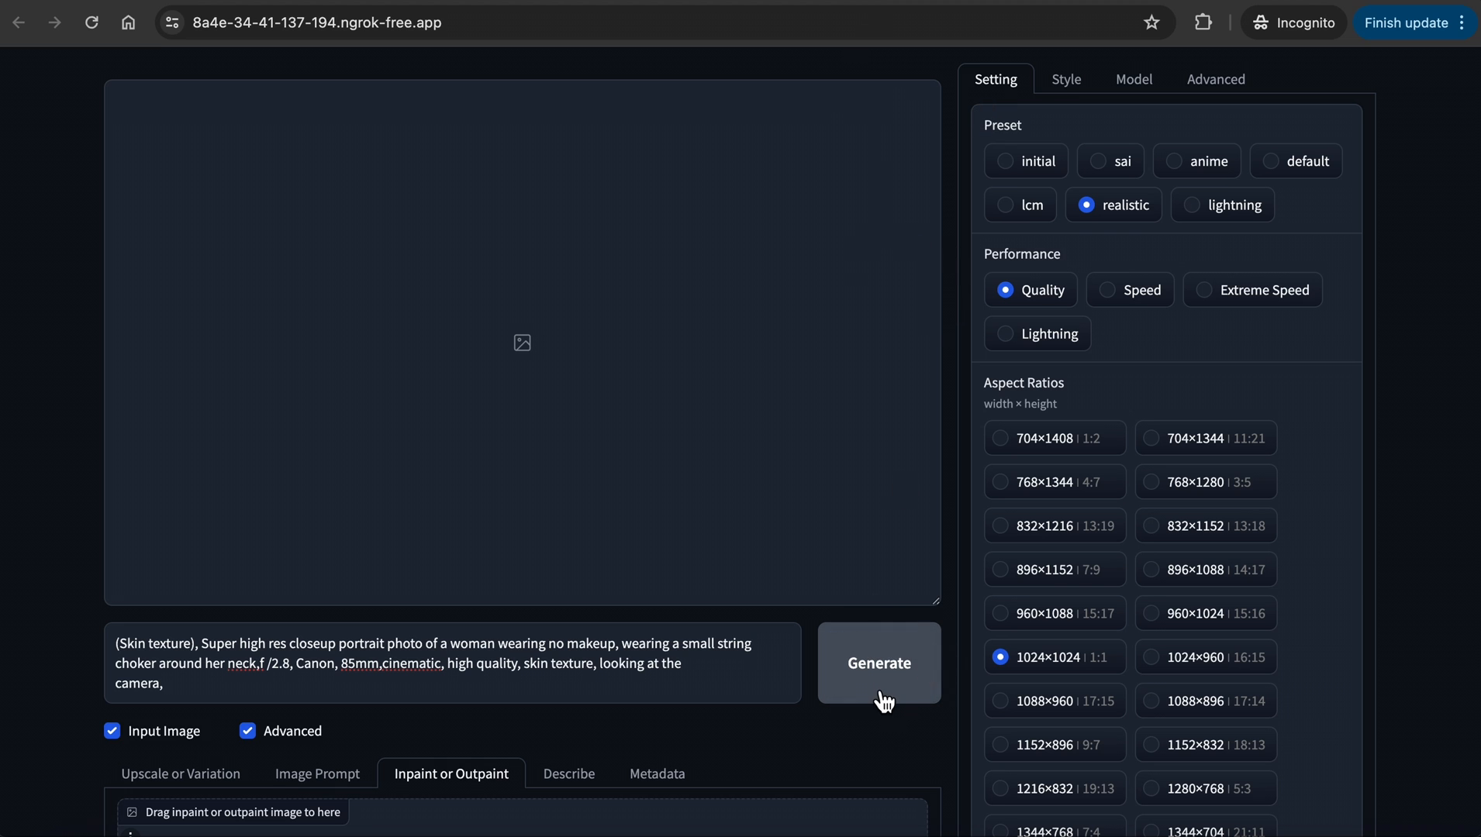
# Generate the choker portrait, browse the results in the lightbox and download one.
pyautogui.click(878, 663)
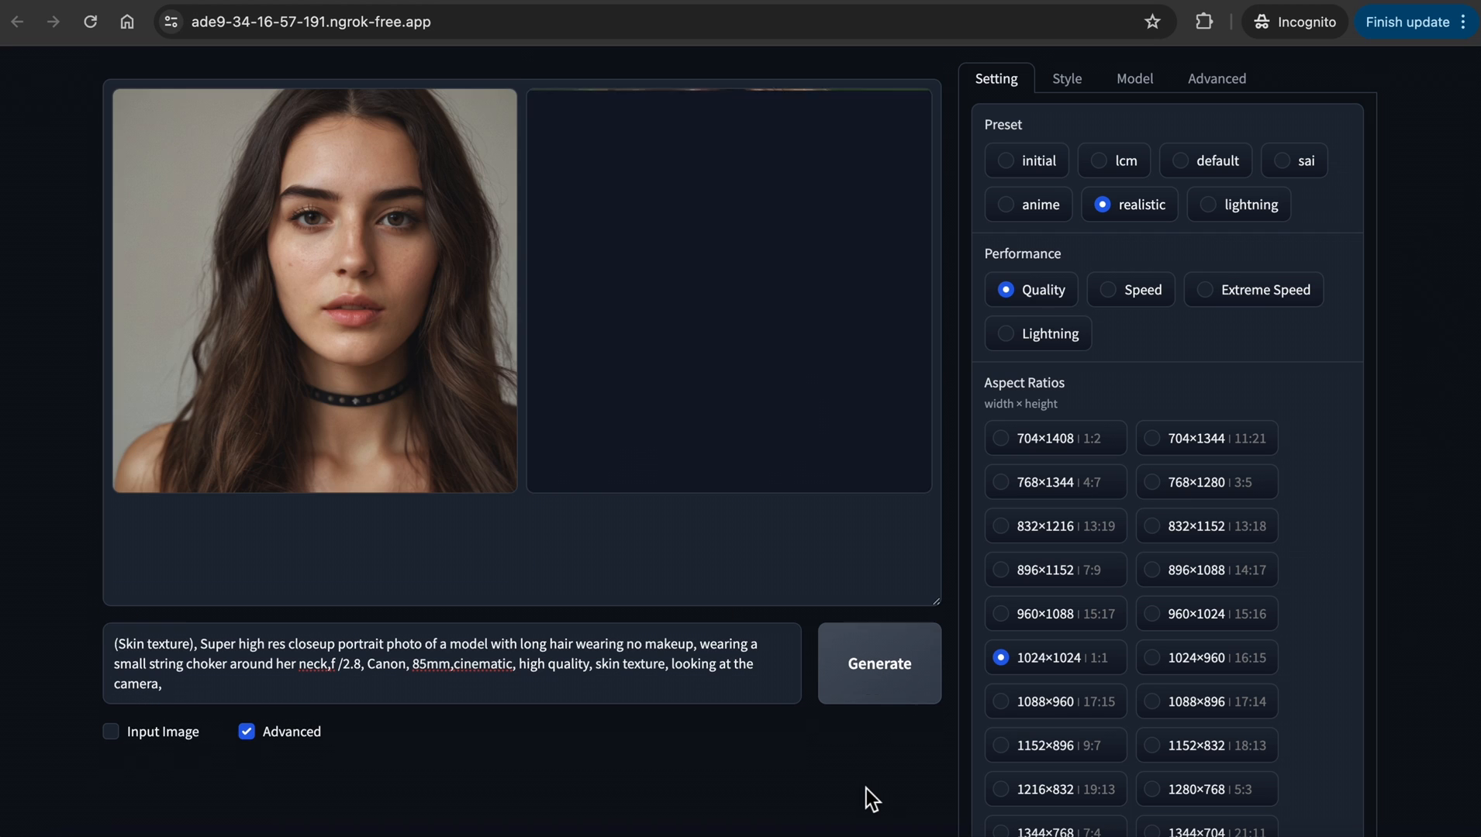
pyautogui.click(878, 663)
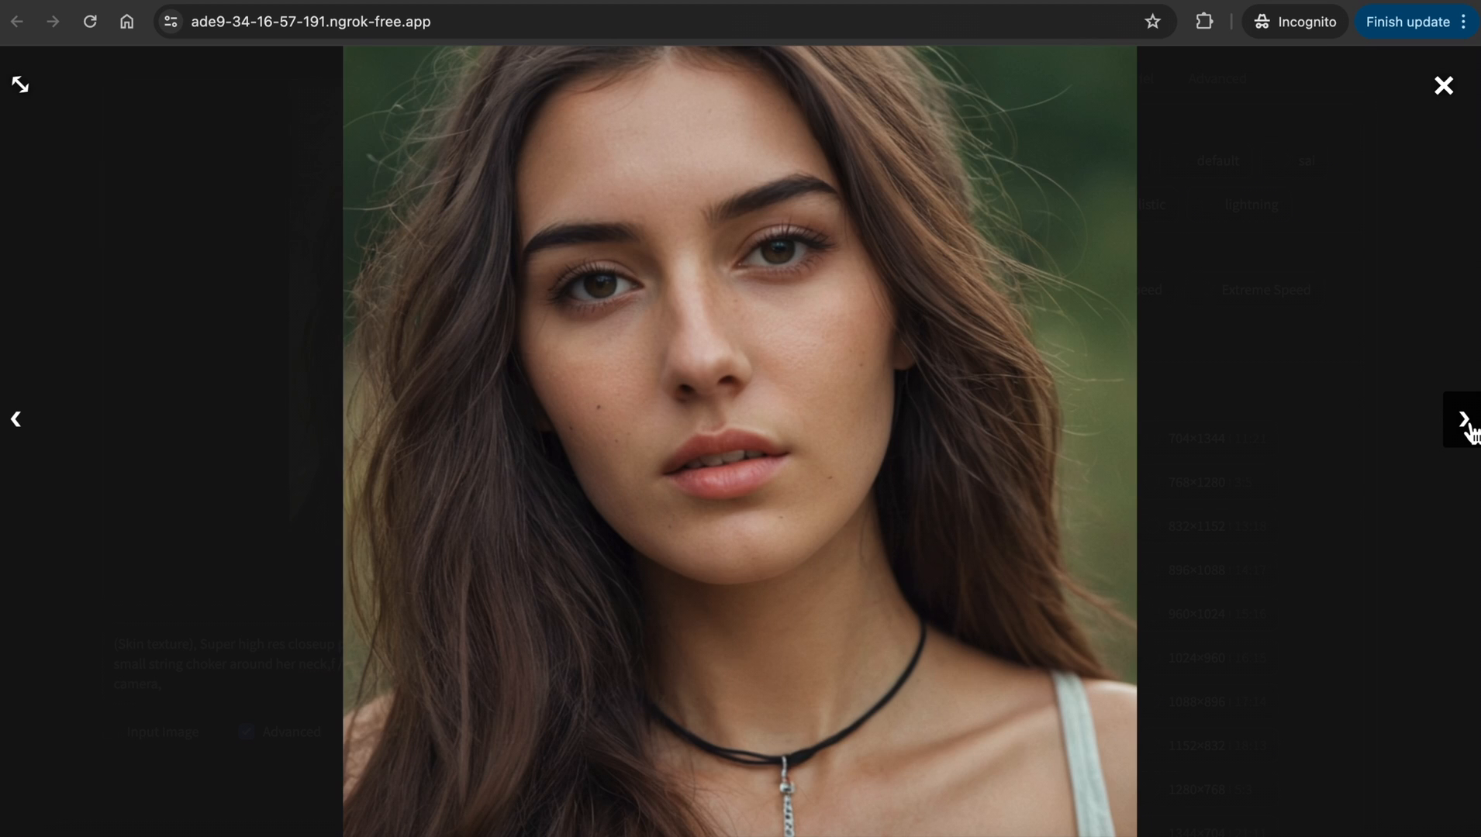
pyautogui.click(1442, 86)
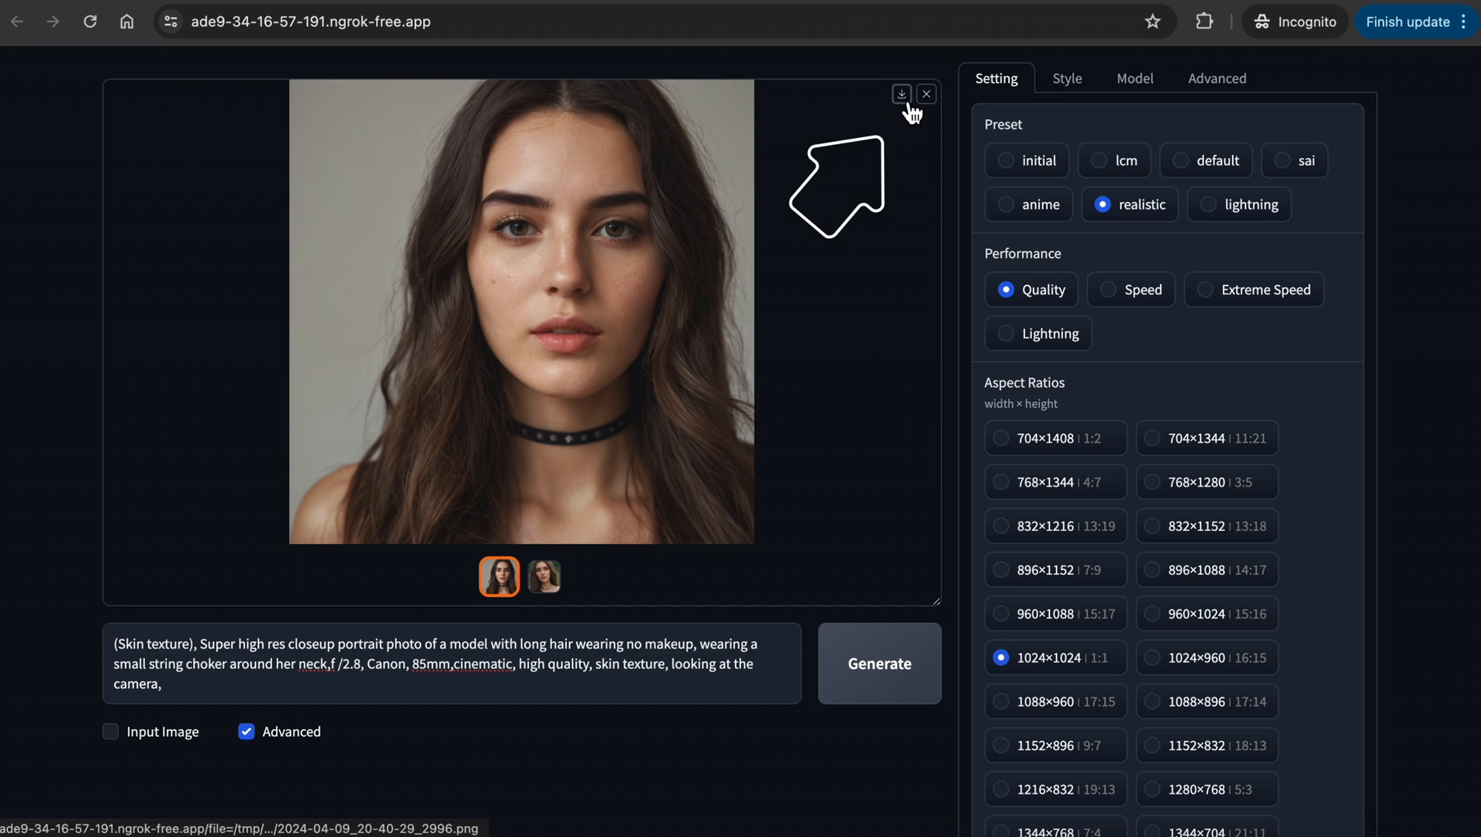
pyautogui.click(878, 664)
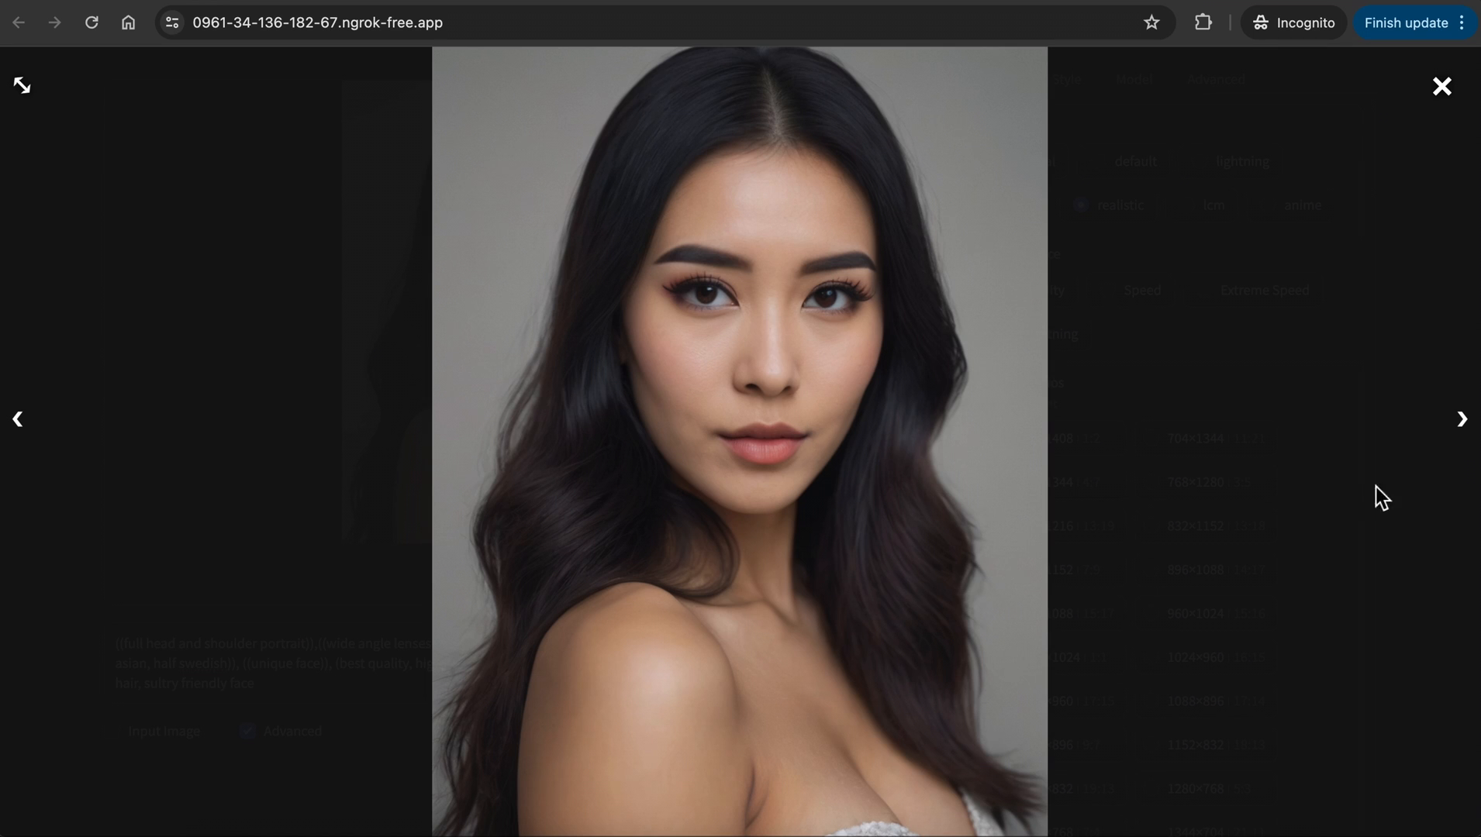
# Browse through the four generated glamour portraits in the lightbox.
pyautogui.click(1442, 86)
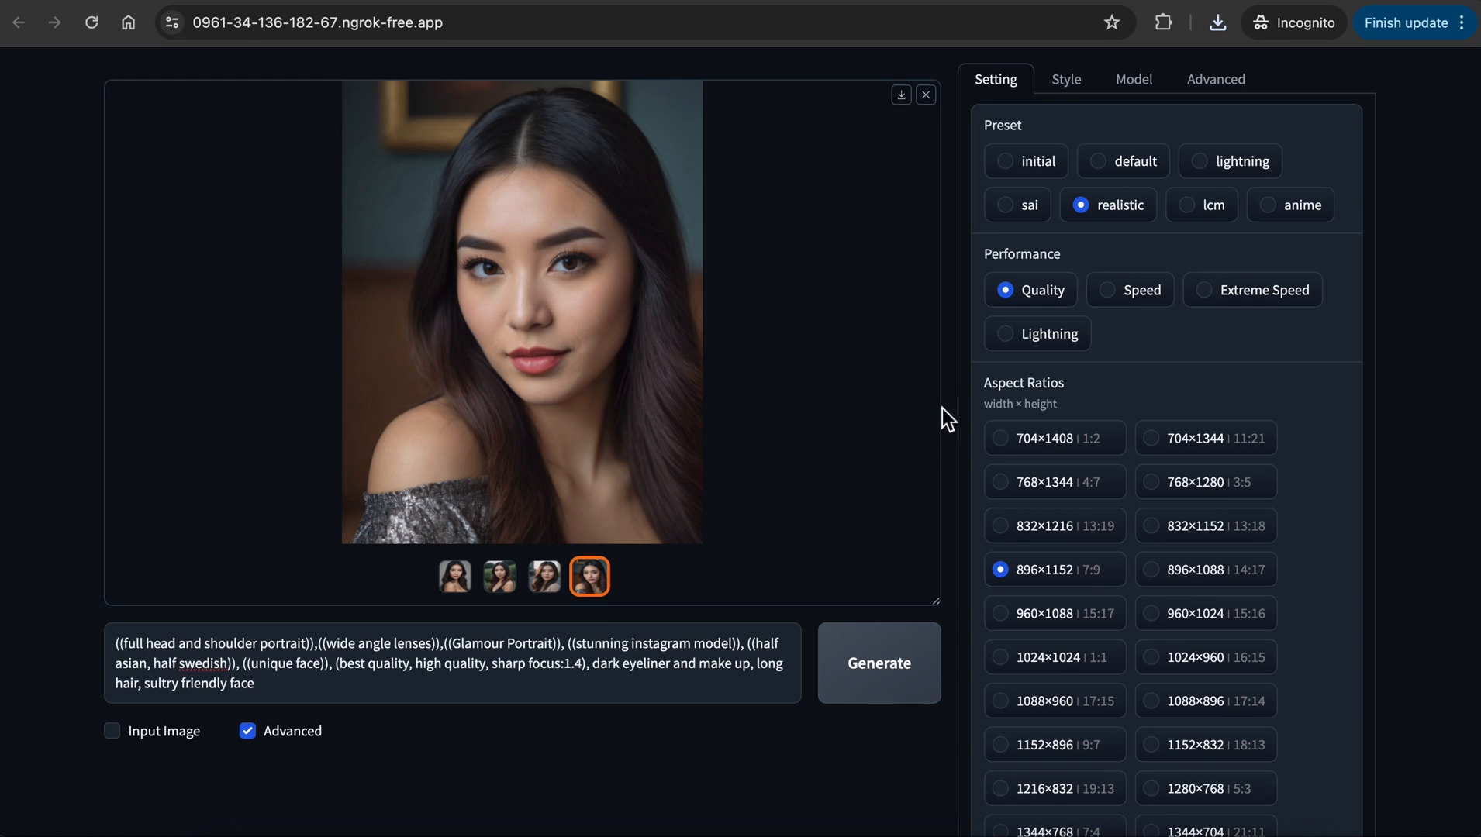
# Append ', dark blonde hair' to the end of the glamour portrait prompt.
pyautogui.scroll(-3)
pyautogui.write(', dark blonde hair')
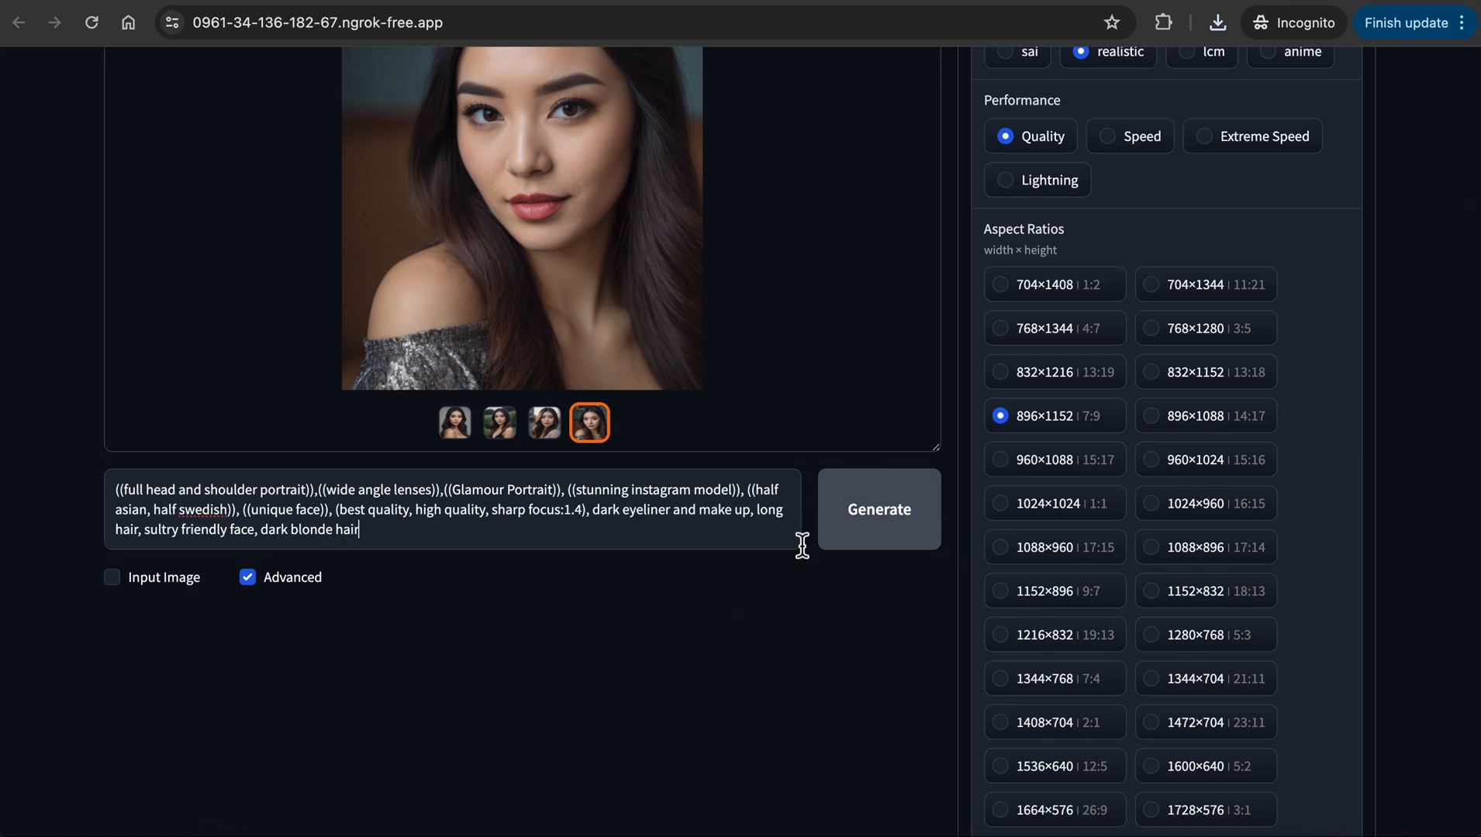
pyautogui.click(878, 509)
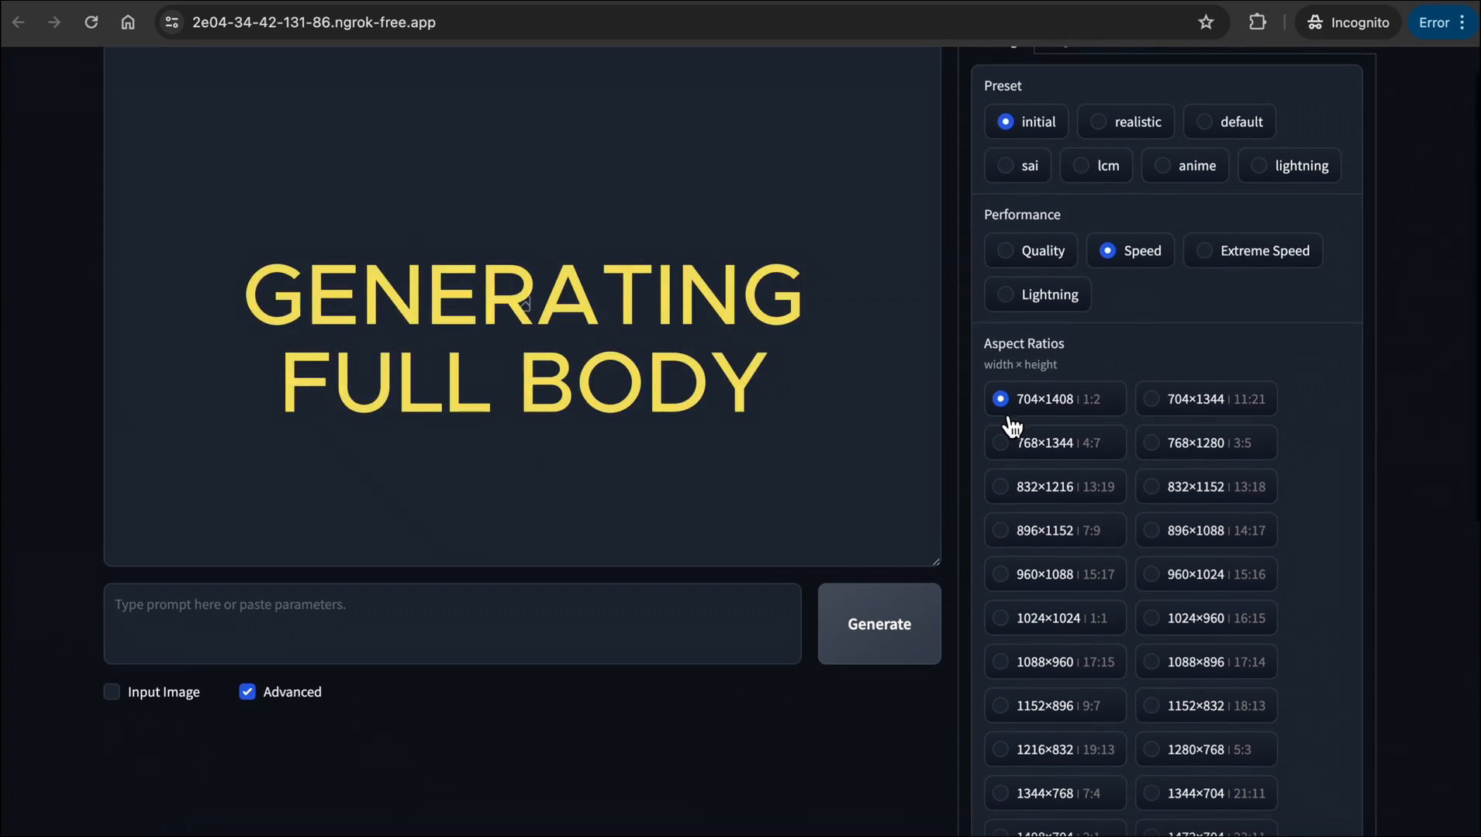
# Edit the seed and set up the tall 704×1408 beach bikini generation.
pyautogui.scroll(-3)
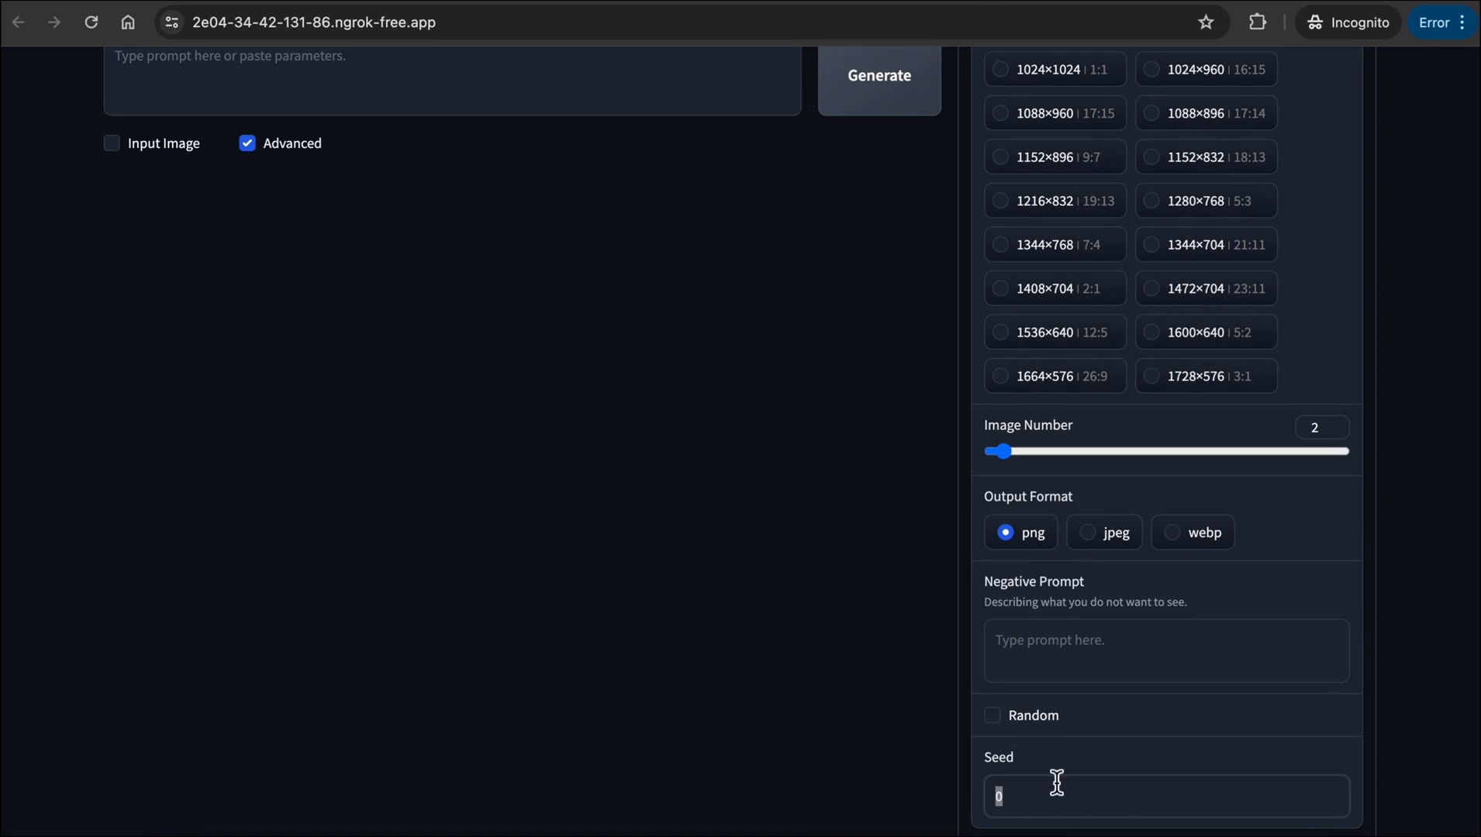
pyautogui.click(878, 75)
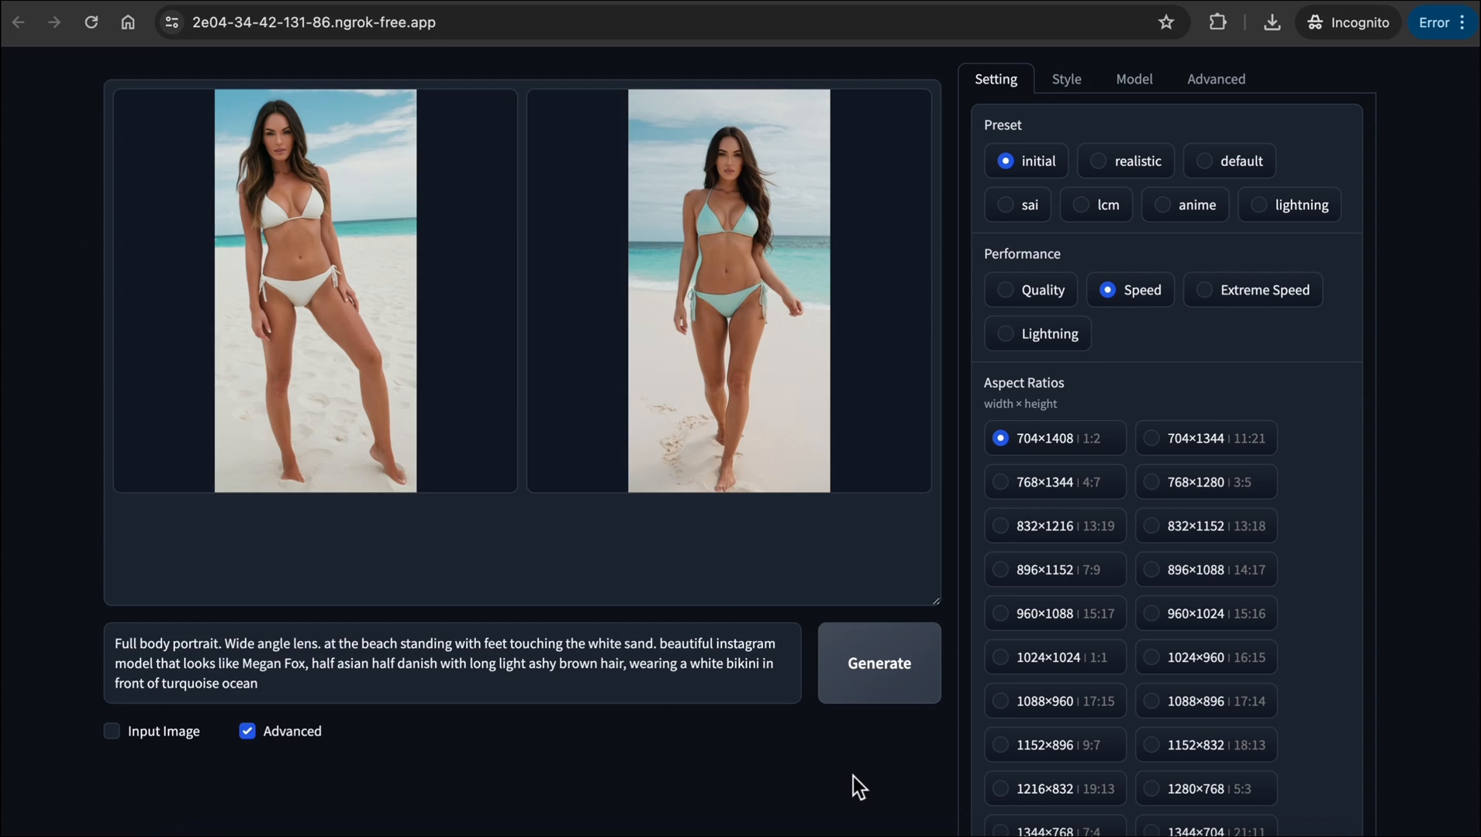
pyautogui.click(729, 291)
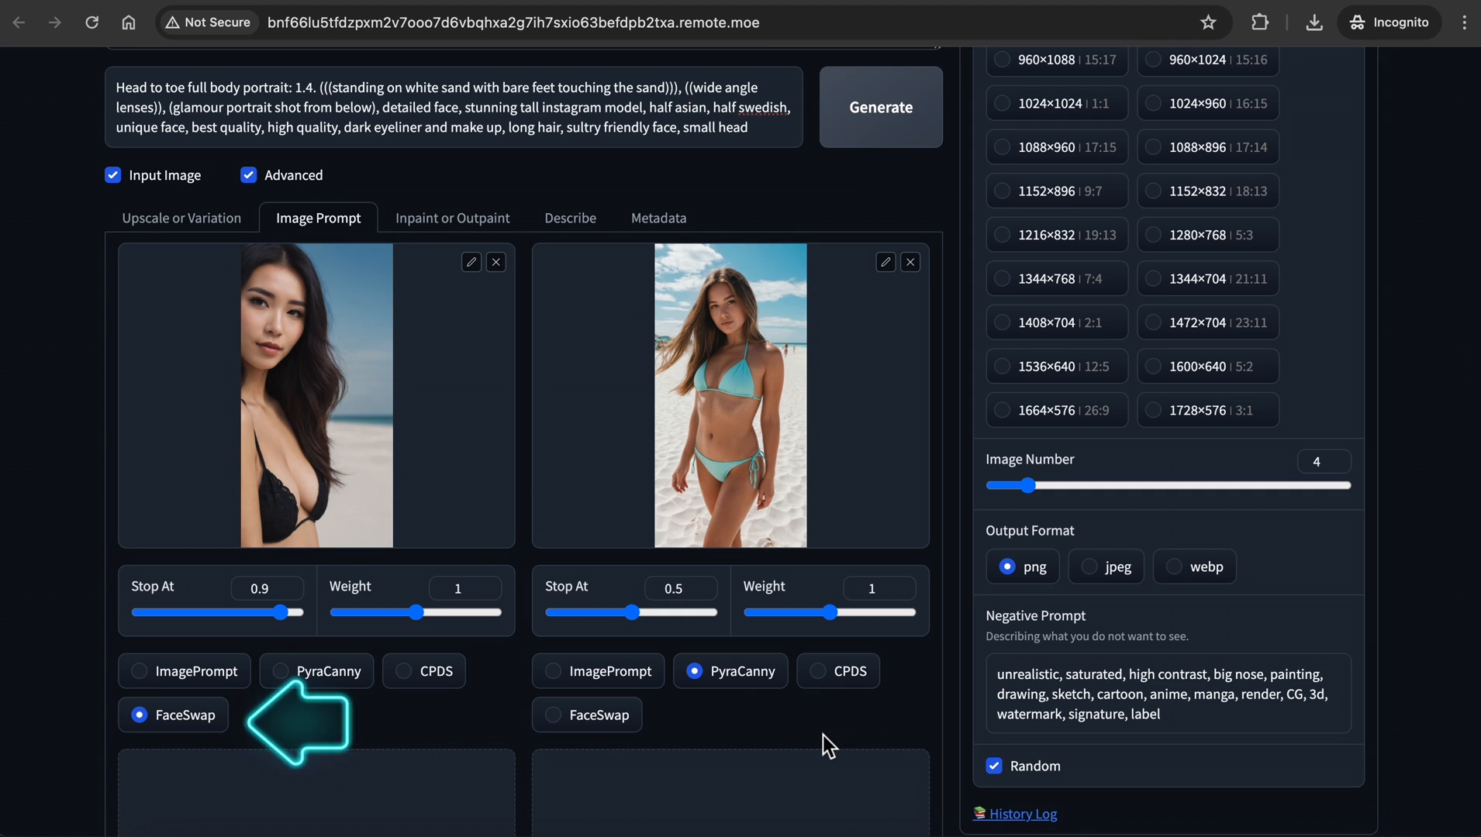
pyautogui.moveTo(879, 103)
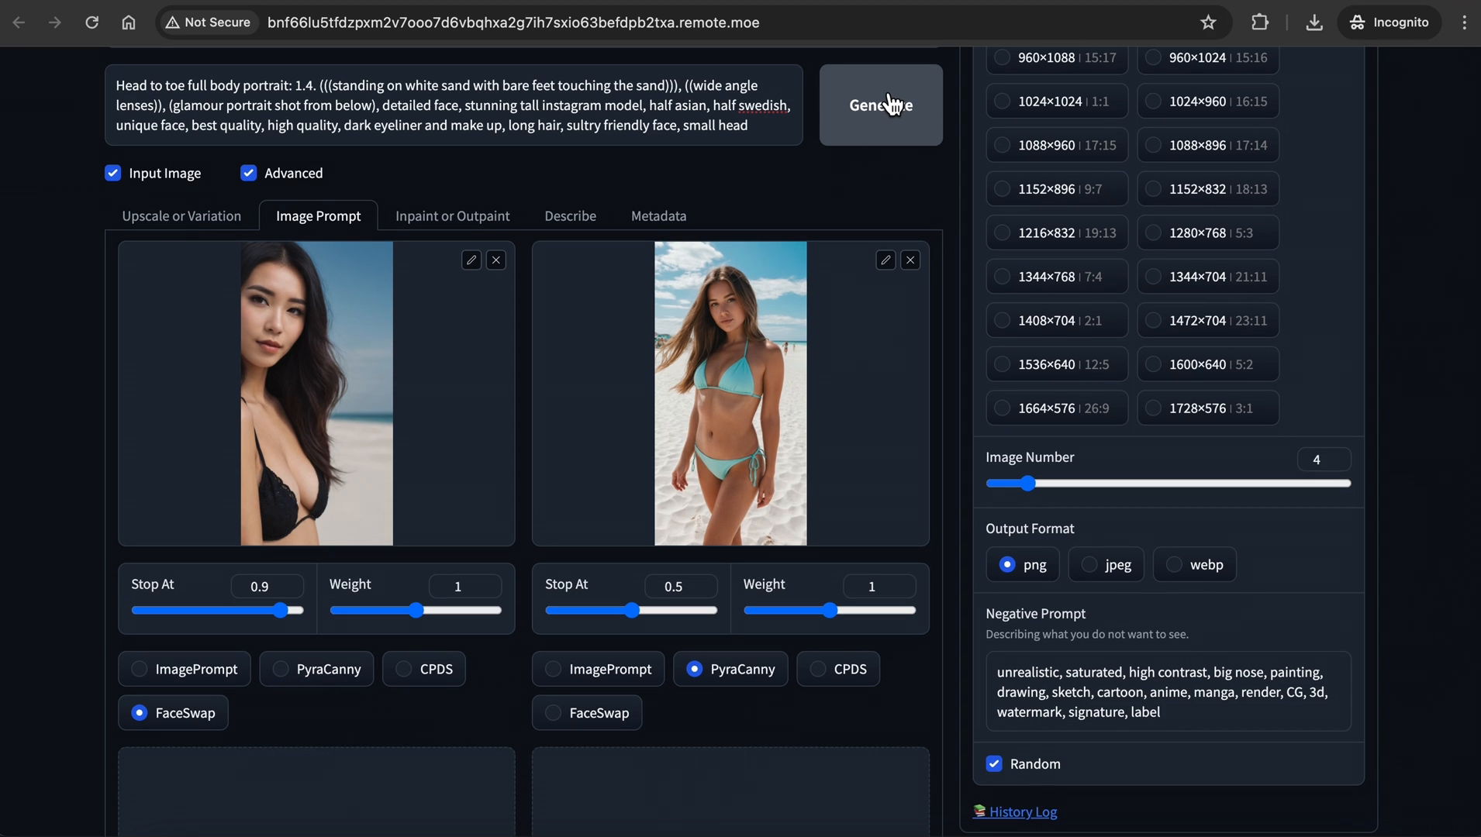
# Generate the face-swapped beach bikini images and view the first results full-size.
pyautogui.click(880, 103)
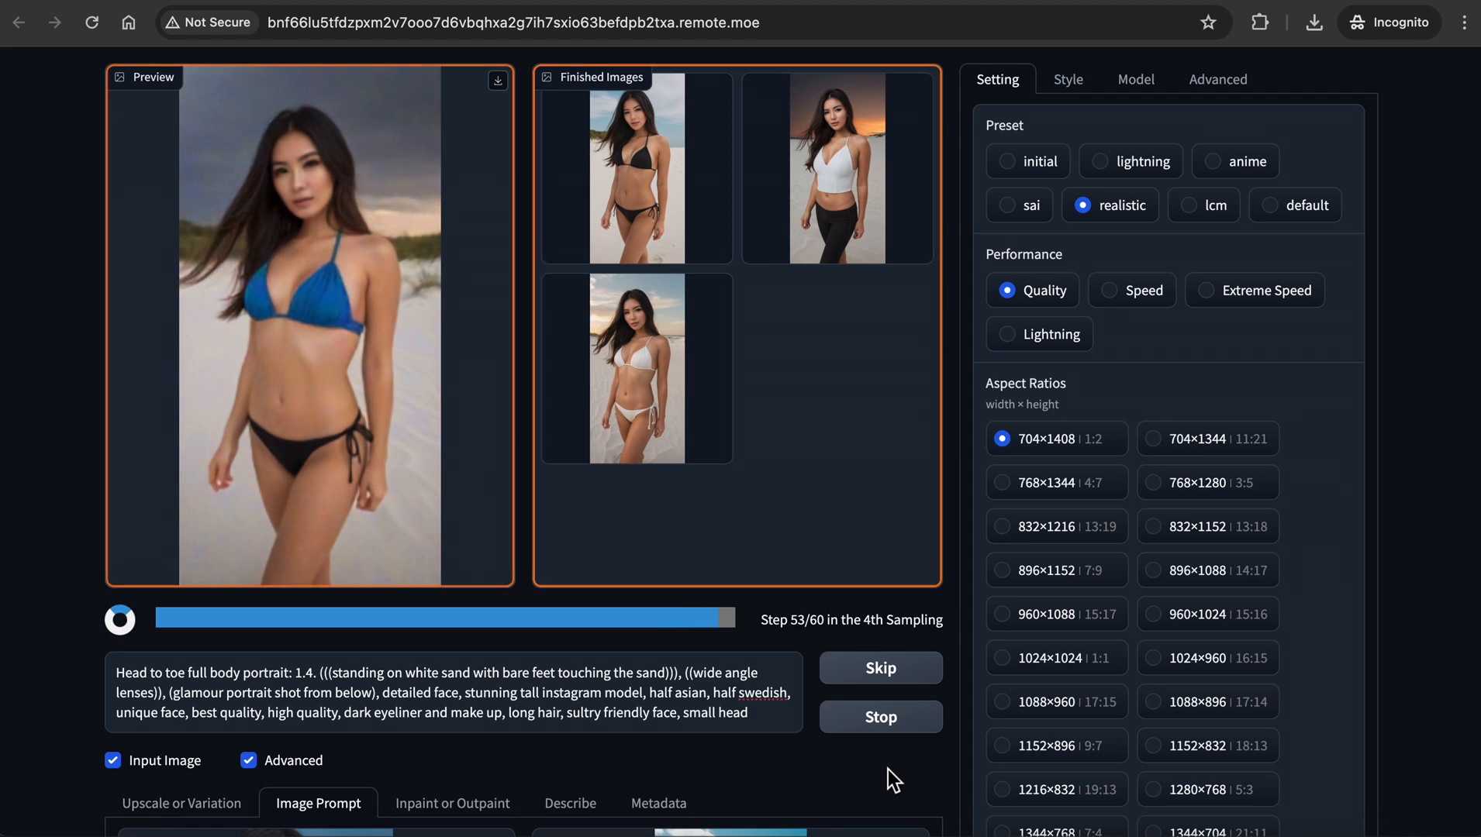
pyautogui.click(634, 168)
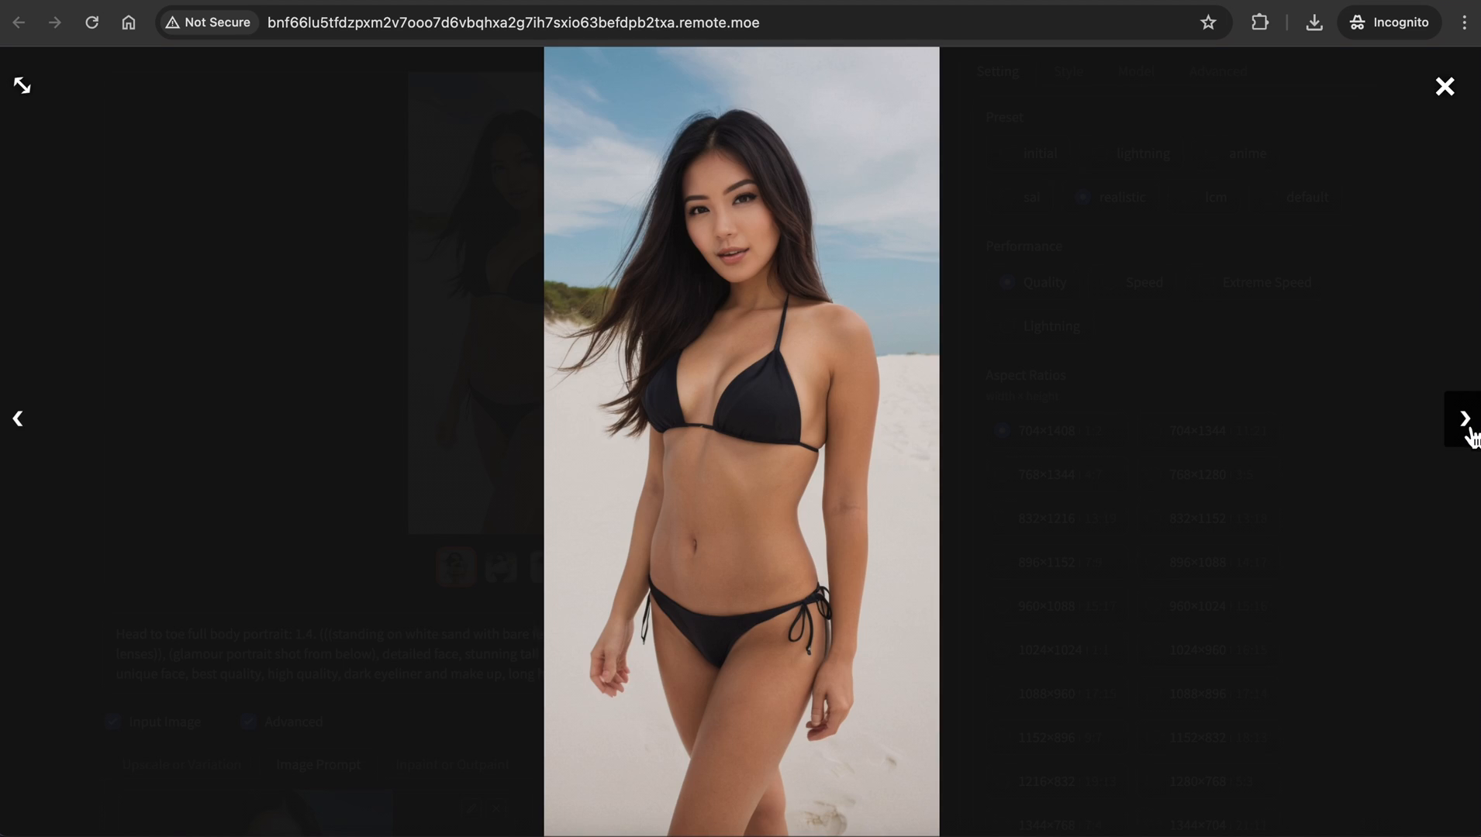
pyautogui.click(1463, 418)
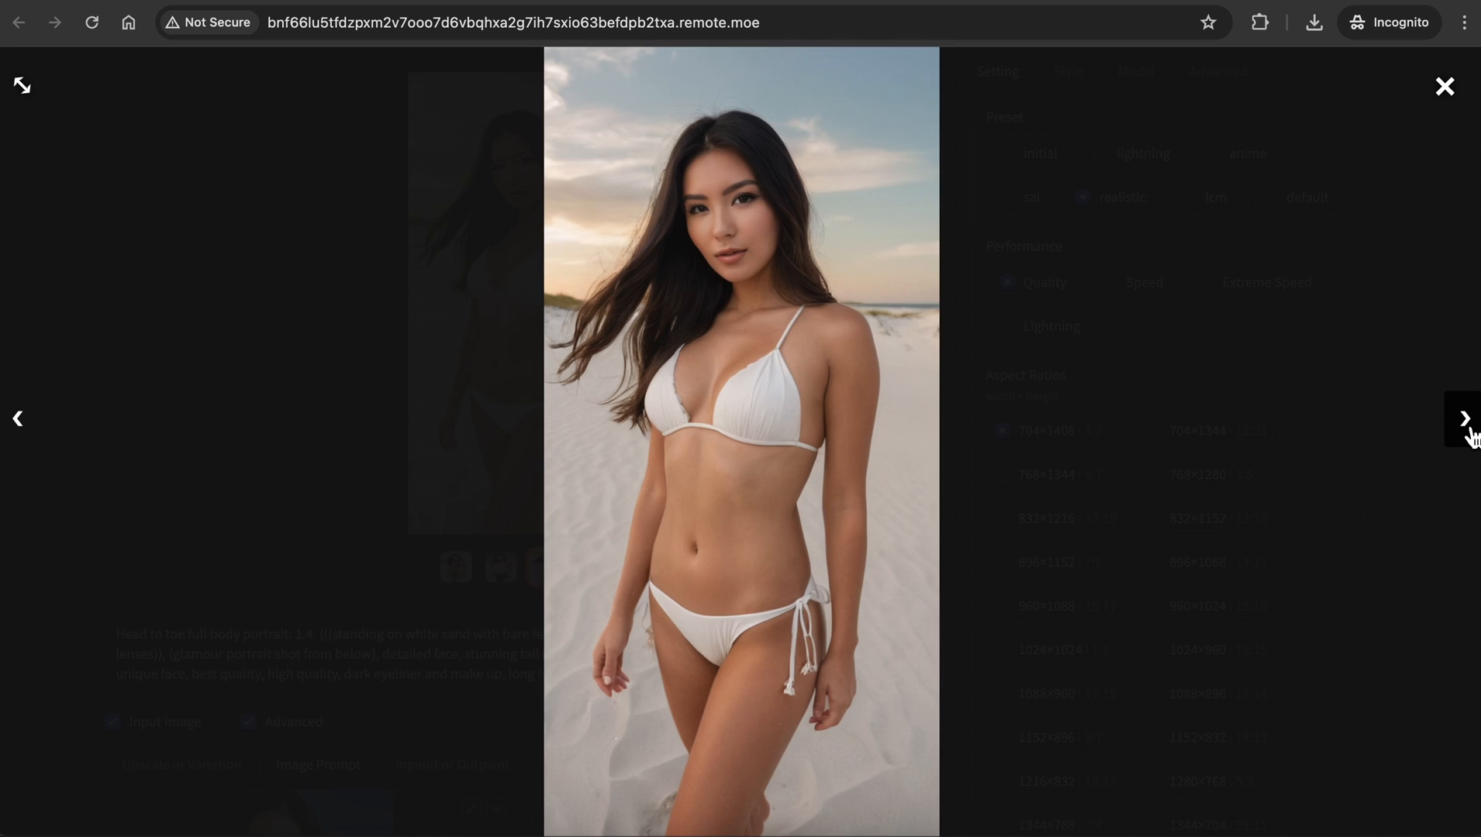
pyautogui.click(1444, 86)
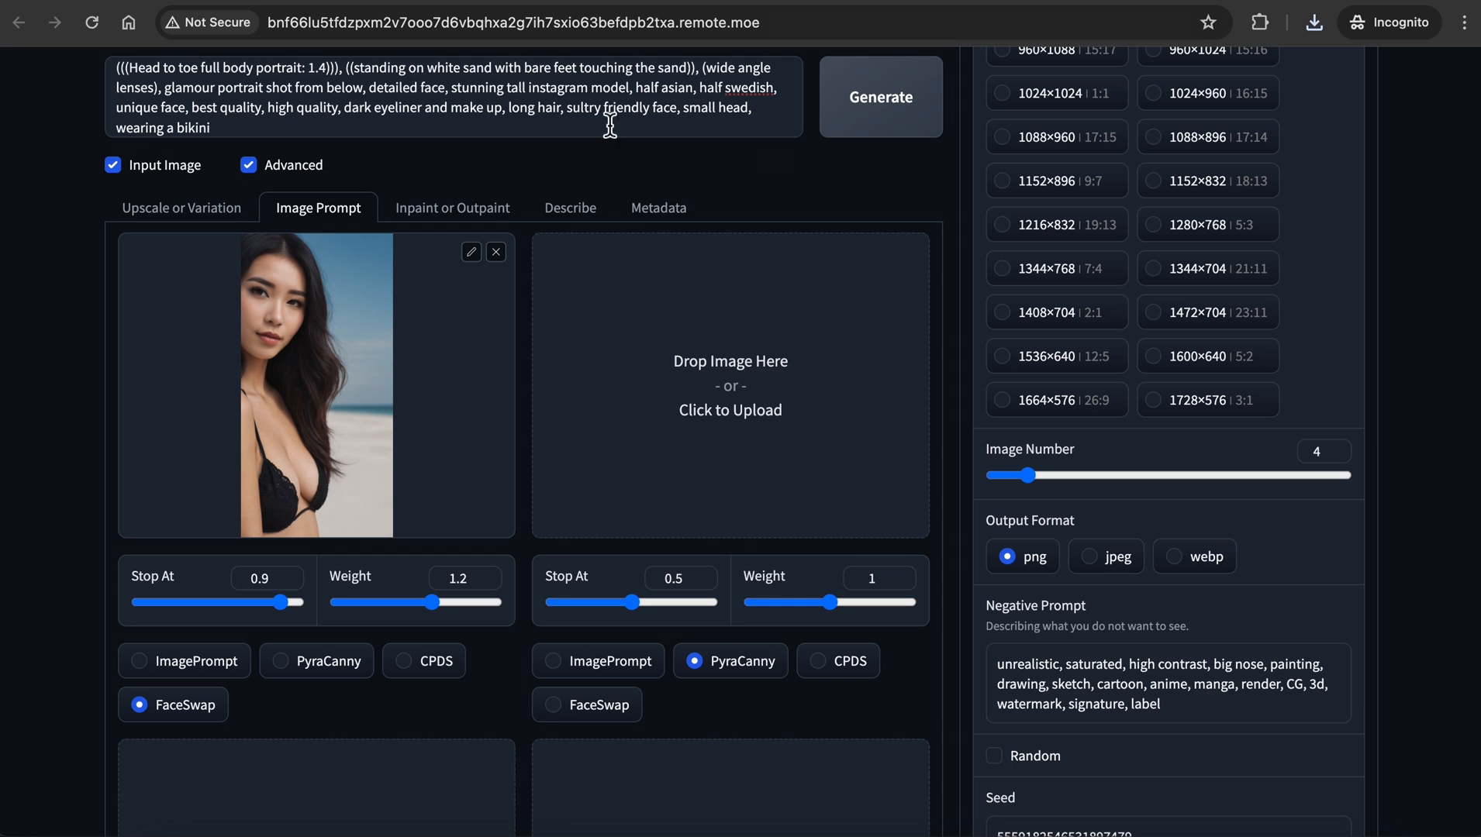
# Step through the remaining generated beach images in the lightbox.
pyautogui.write('po')
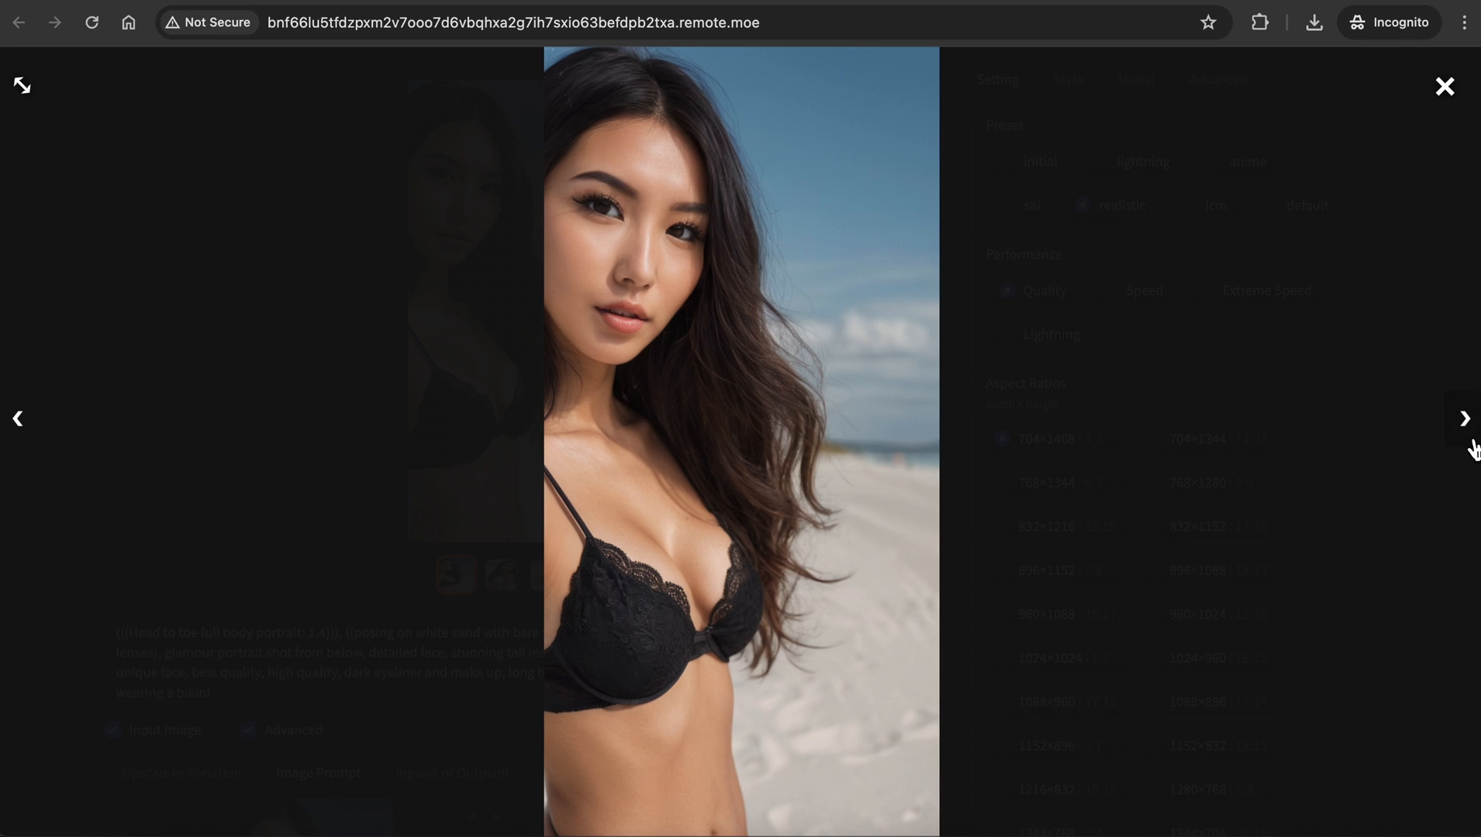
pyautogui.click(1463, 419)
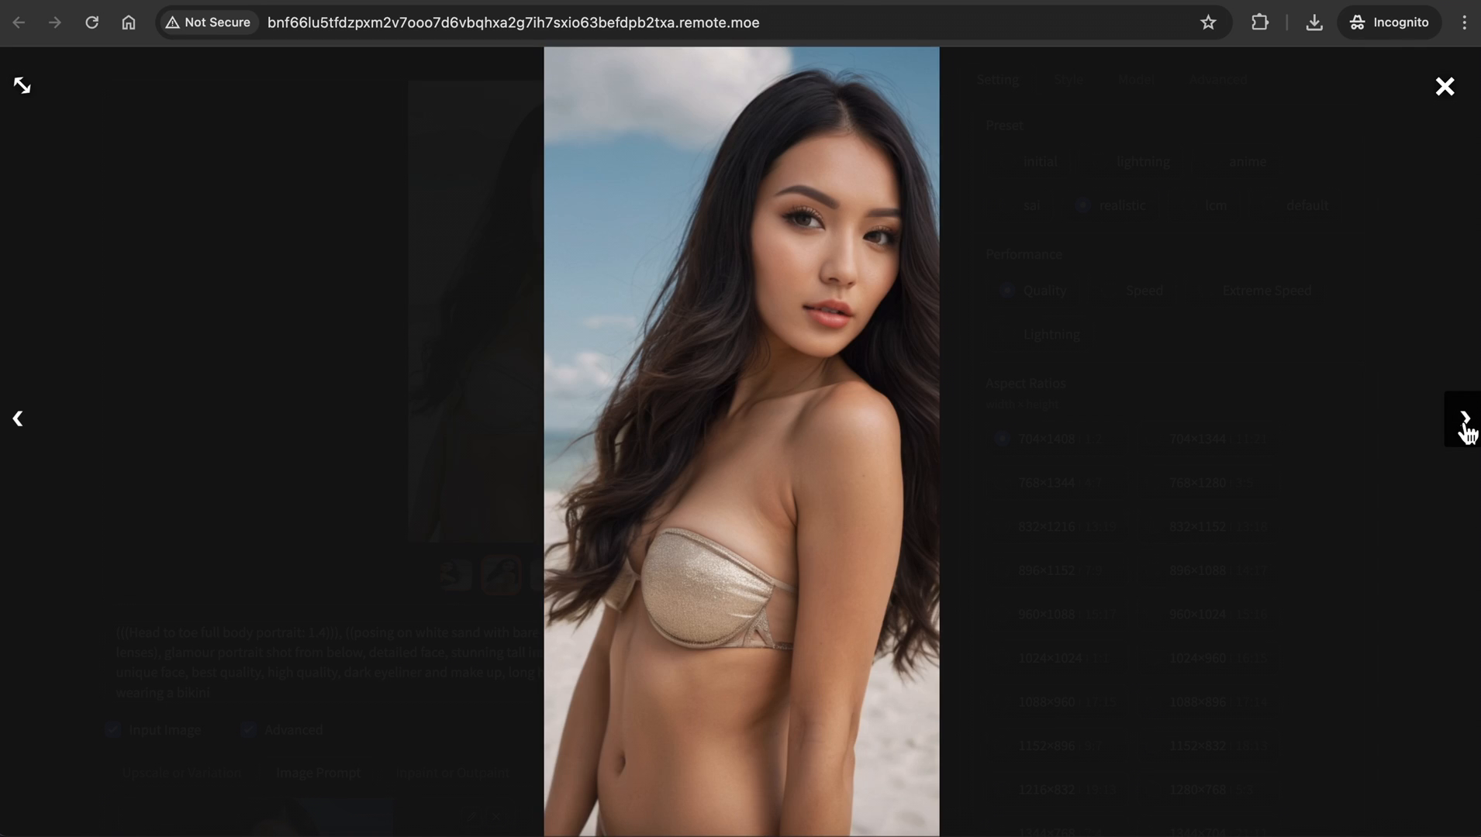
pyautogui.click(1463, 419)
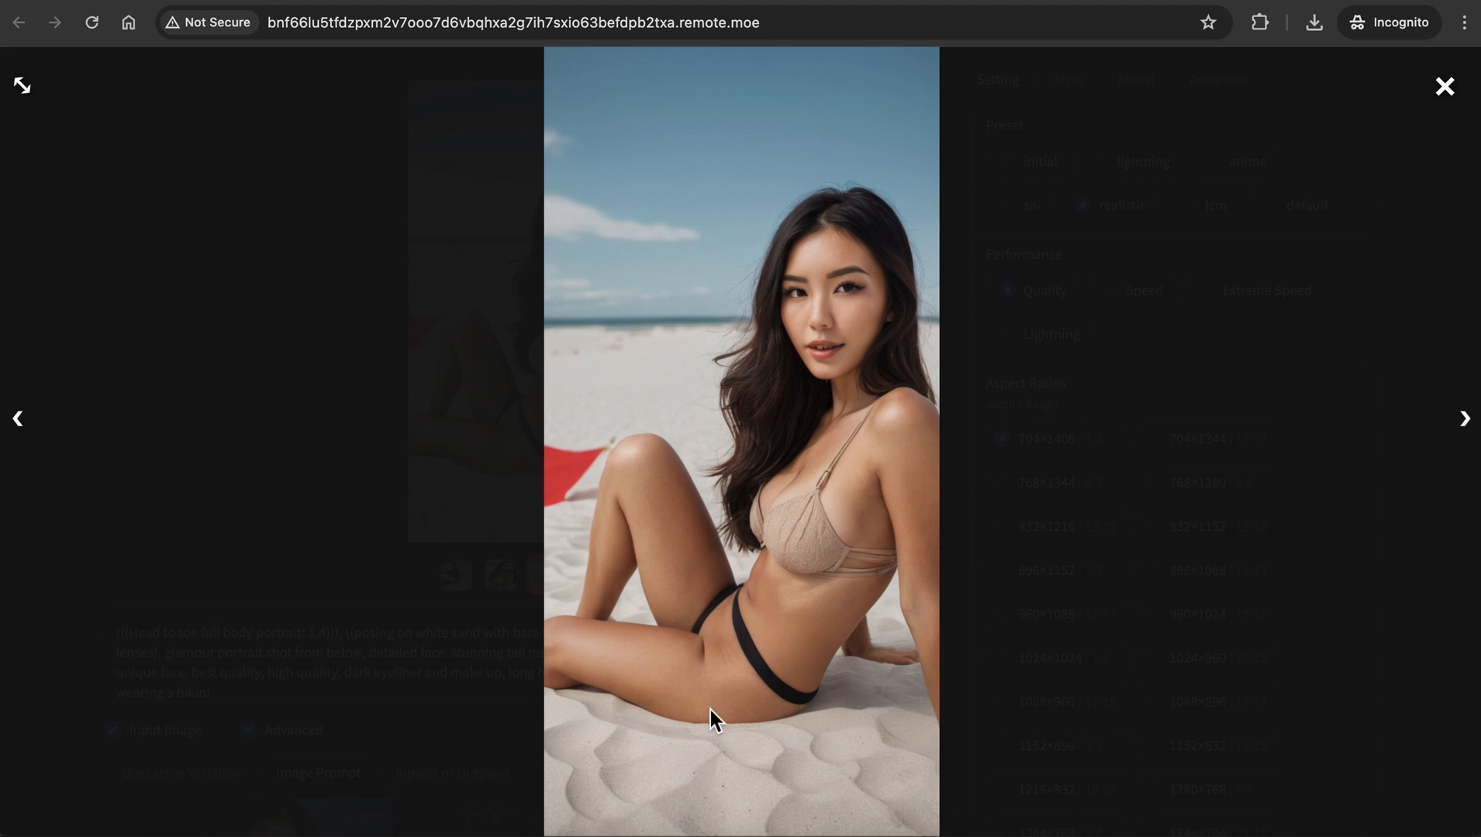
pyautogui.click(1465, 419)
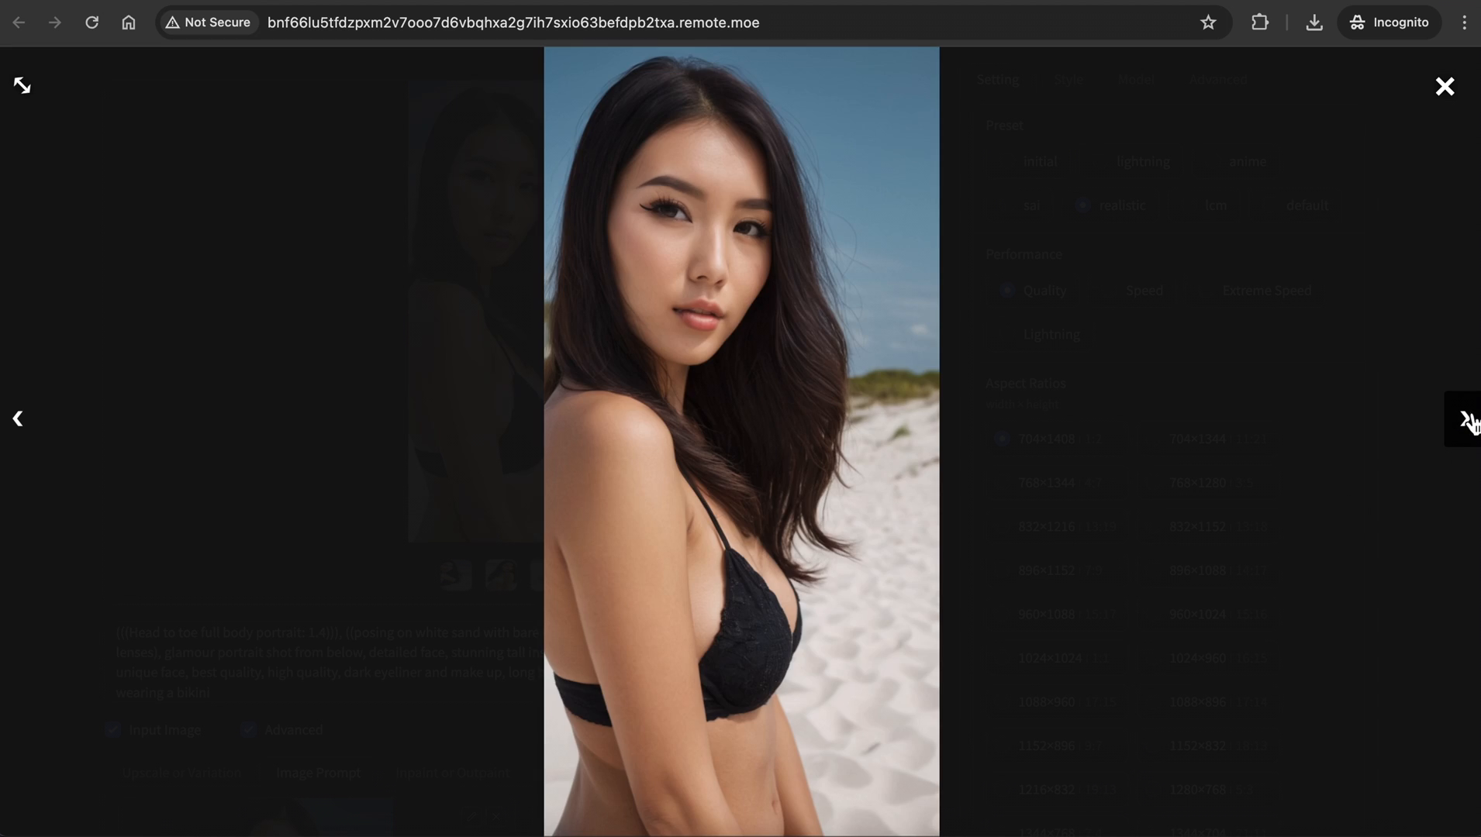
pyautogui.click(1463, 418)
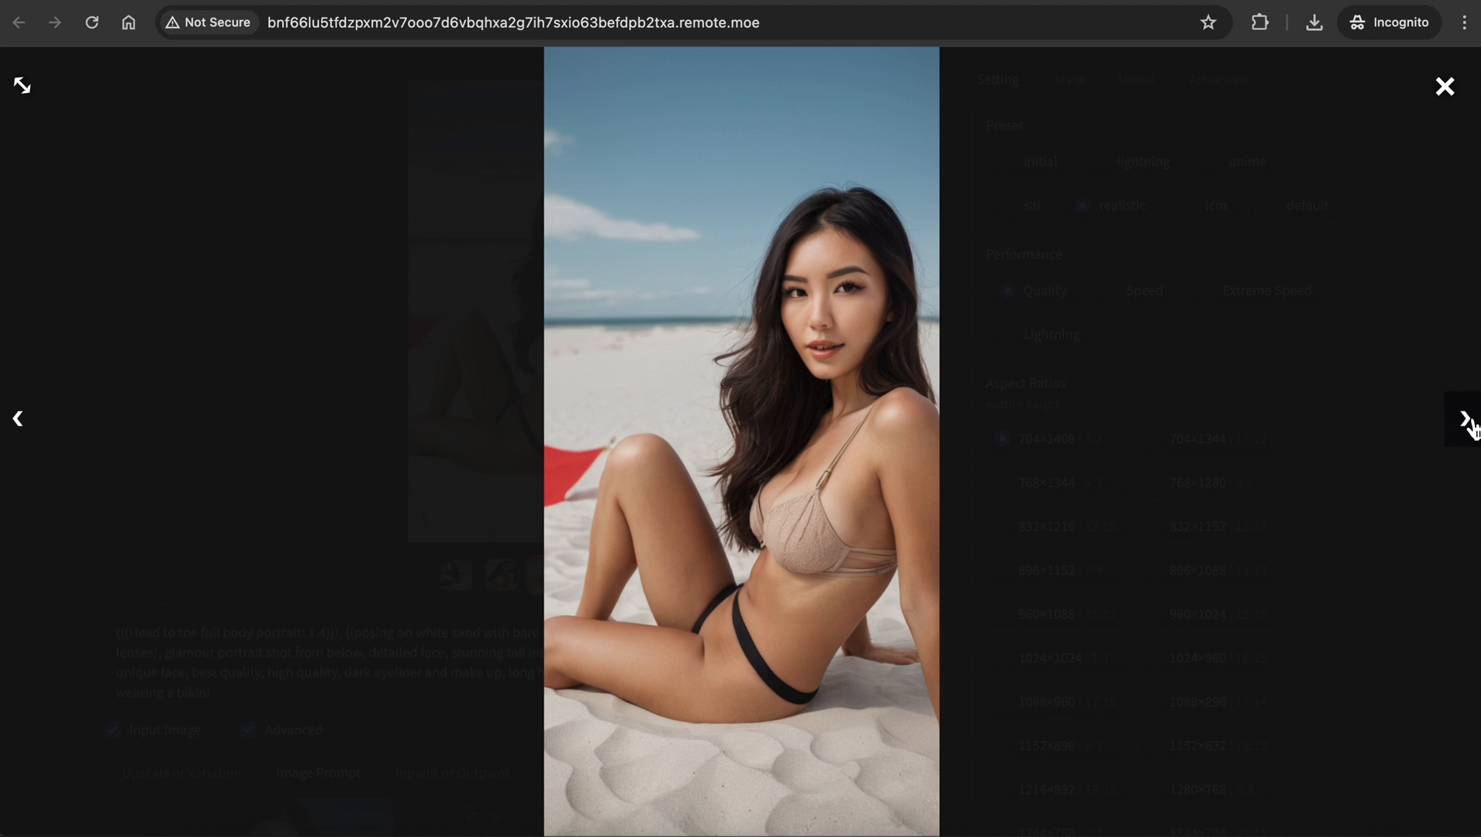
pyautogui.click(1444, 86)
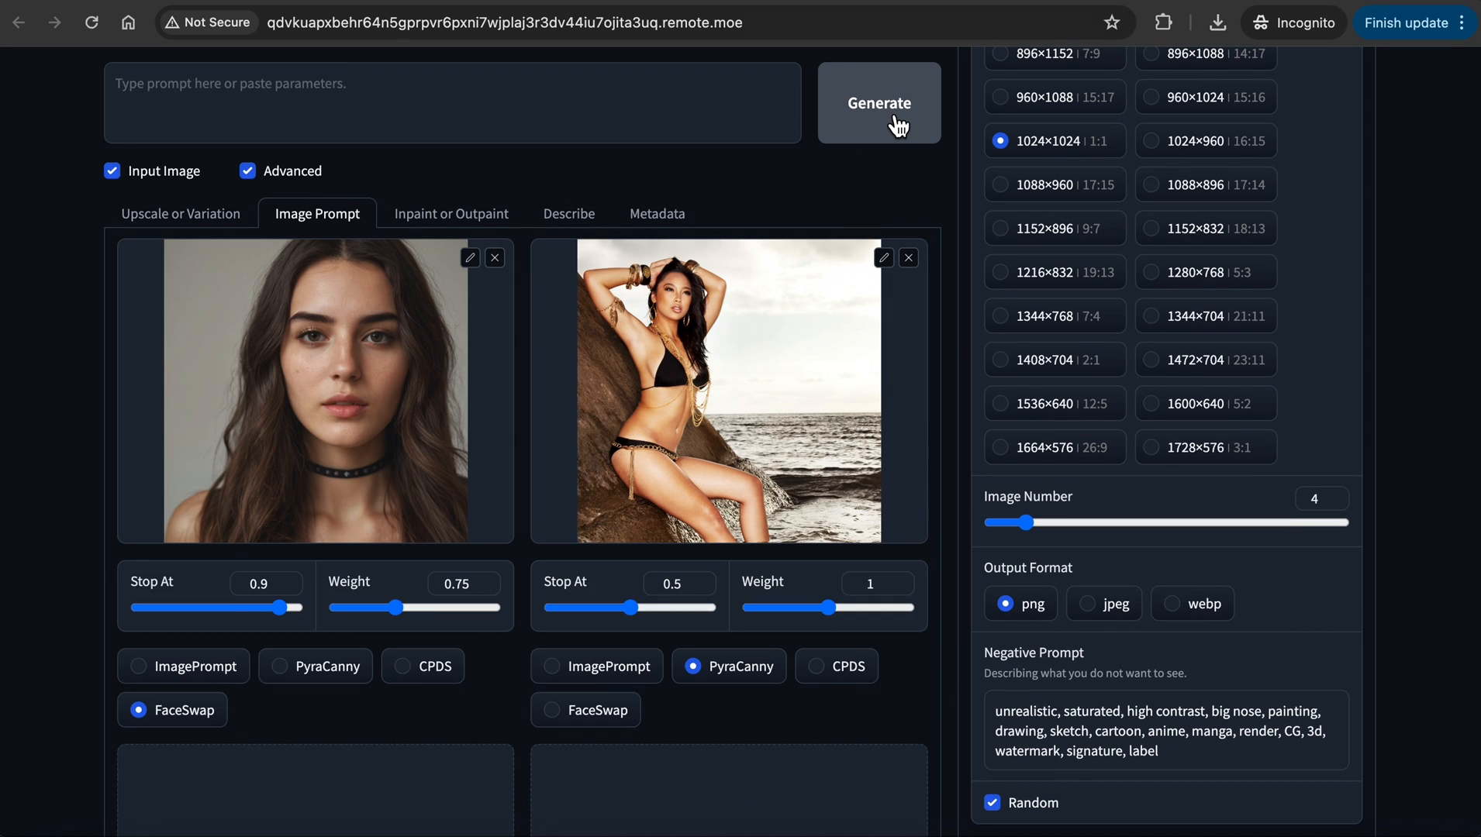
# Generate the choker-face rock-pose images and browse the results in the lightbox.
pyautogui.click(878, 102)
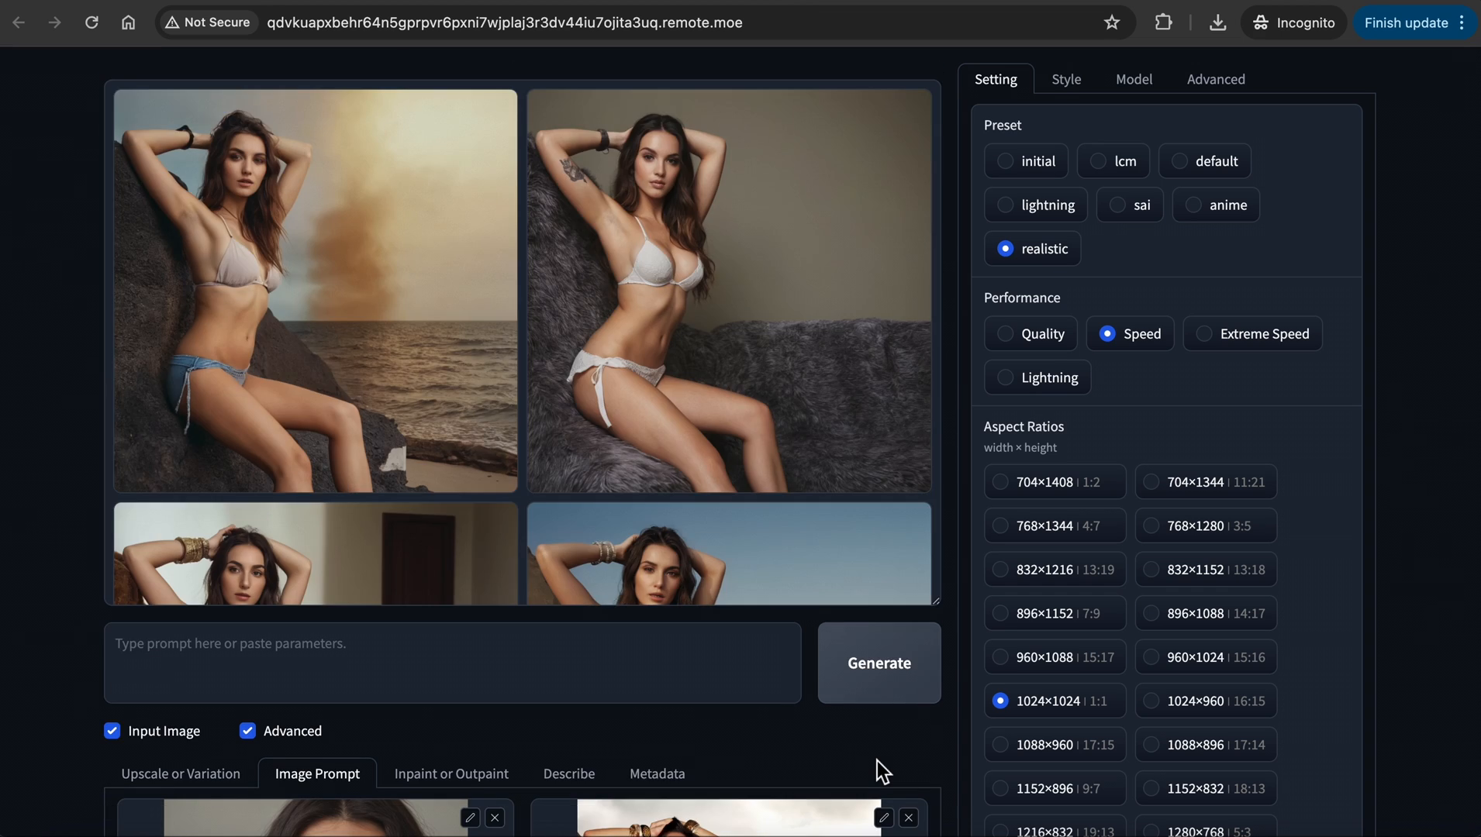
pyautogui.click(313, 289)
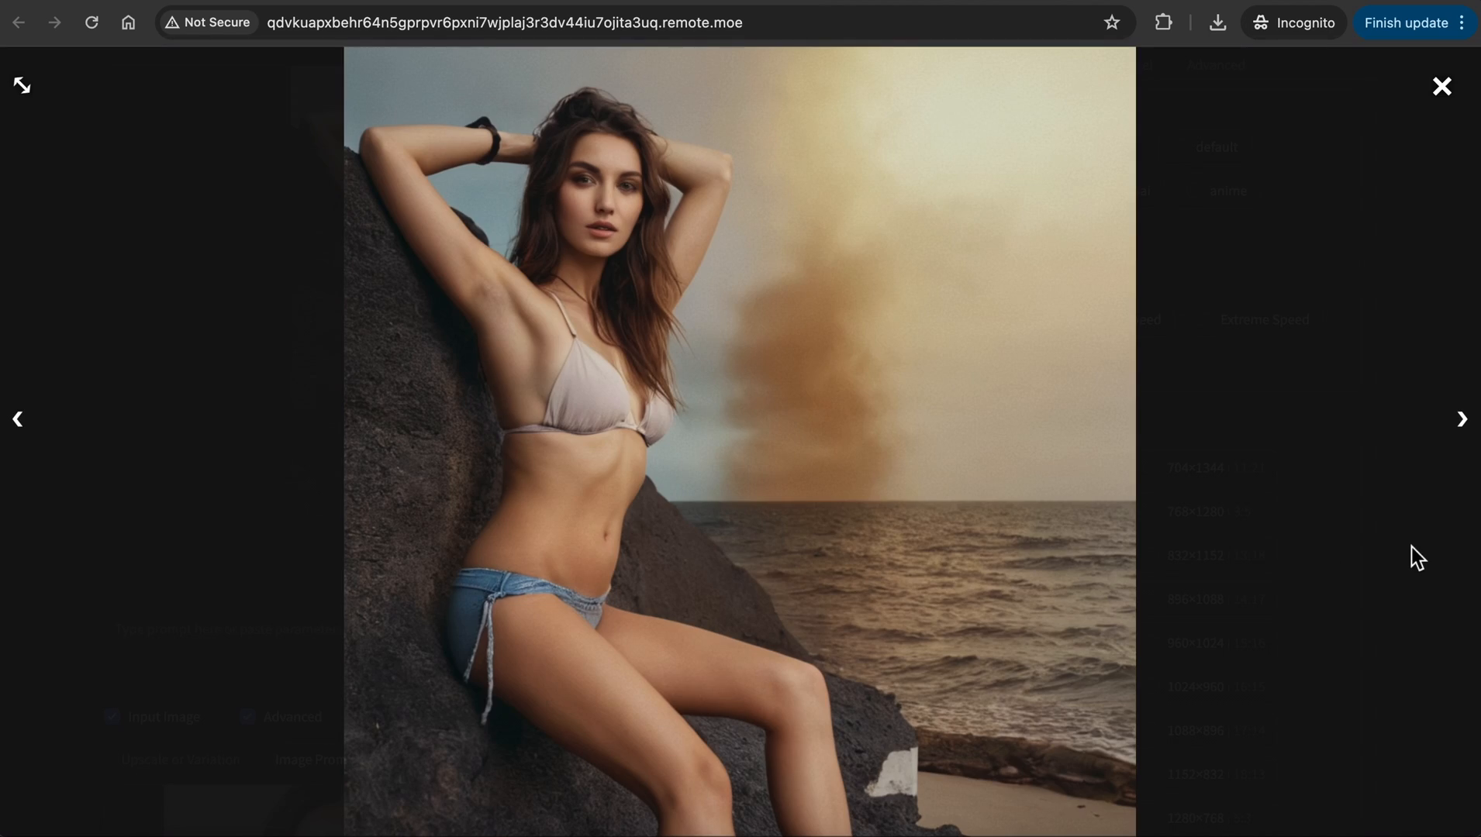
pyautogui.click(1463, 419)
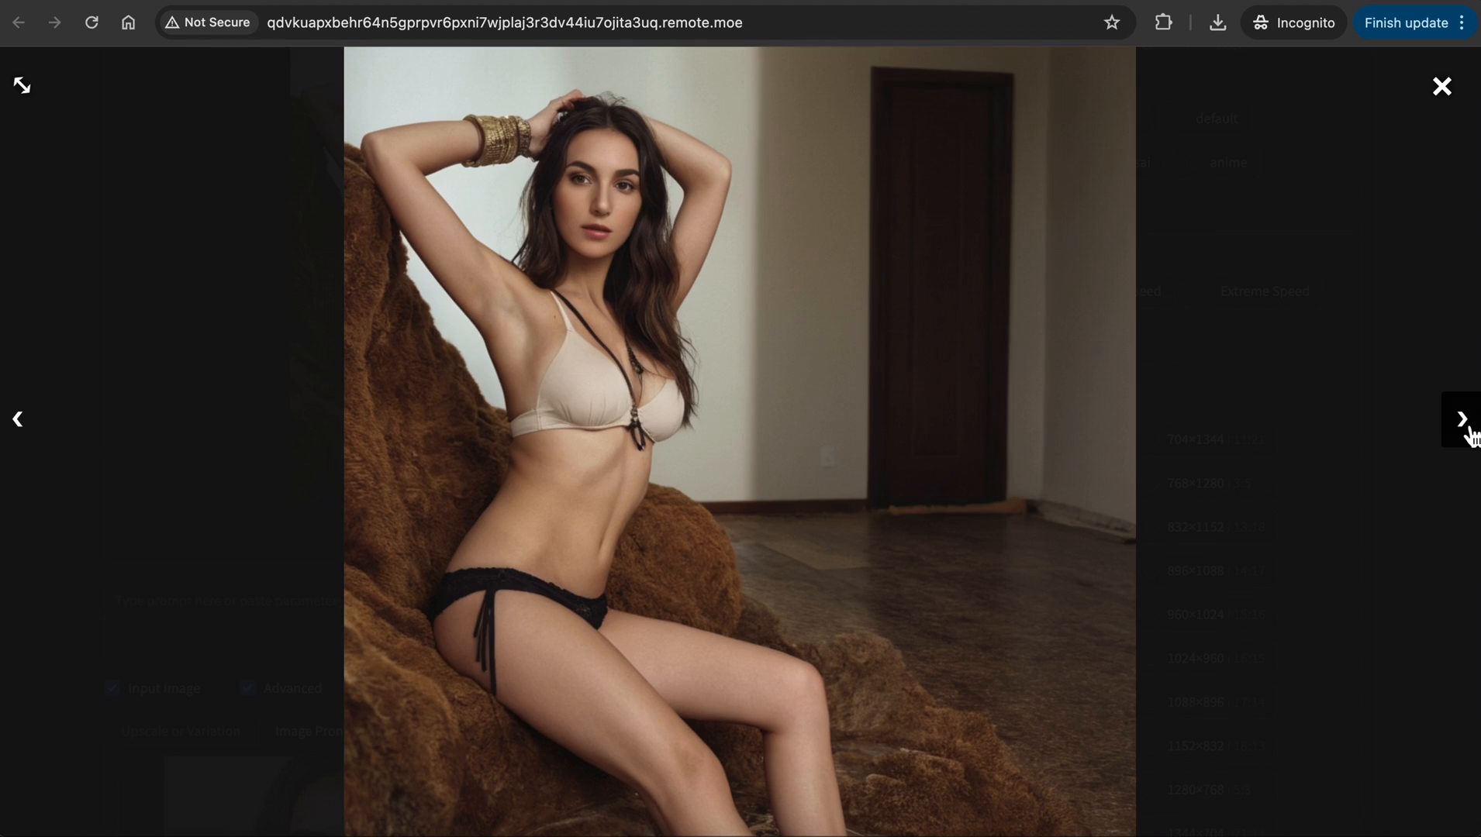
pyautogui.click(1462, 418)
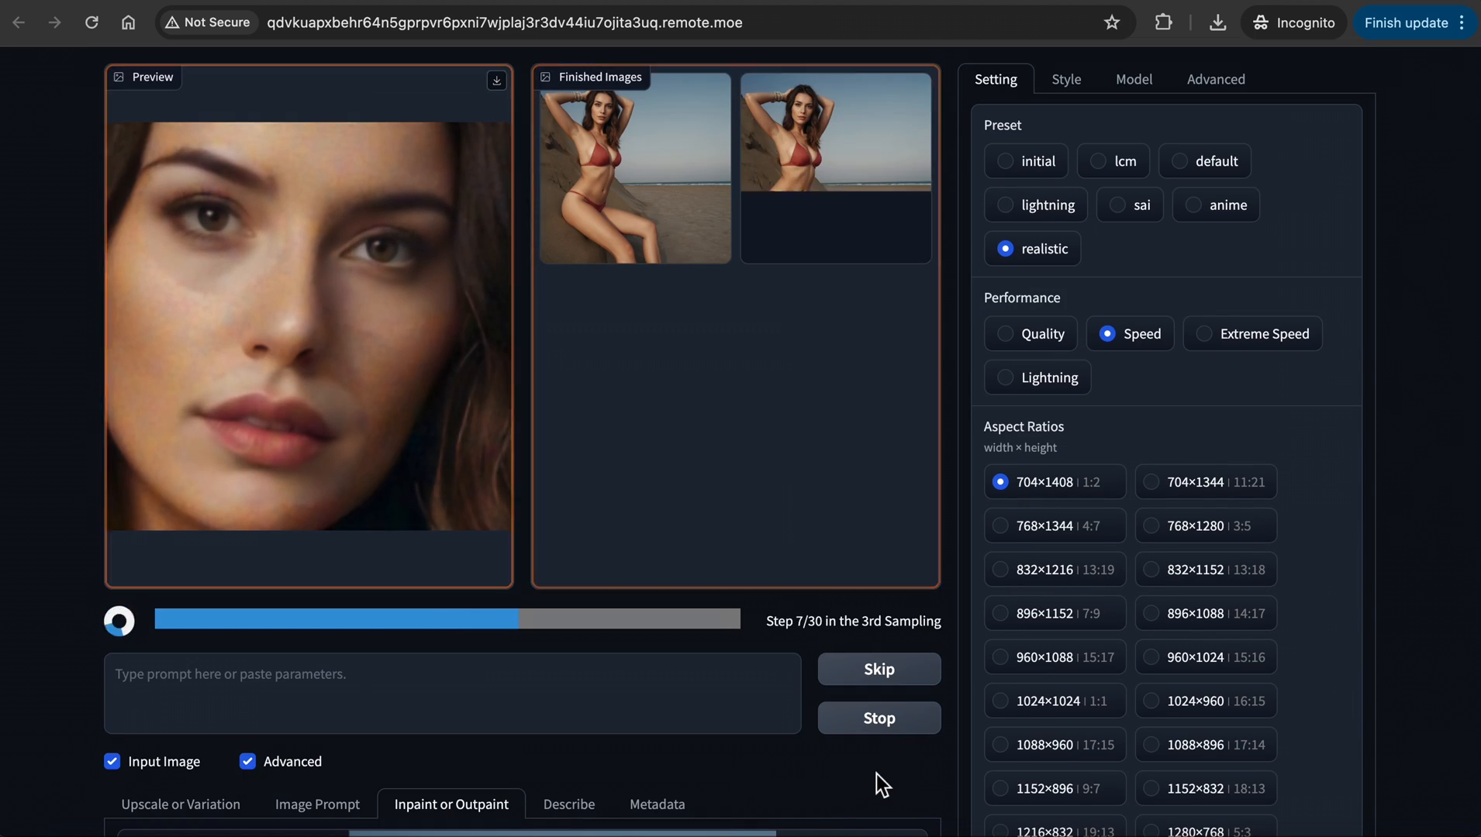
# View the finished red-bikini sand-dune image and step to the next result.
pyautogui.scroll(-3)
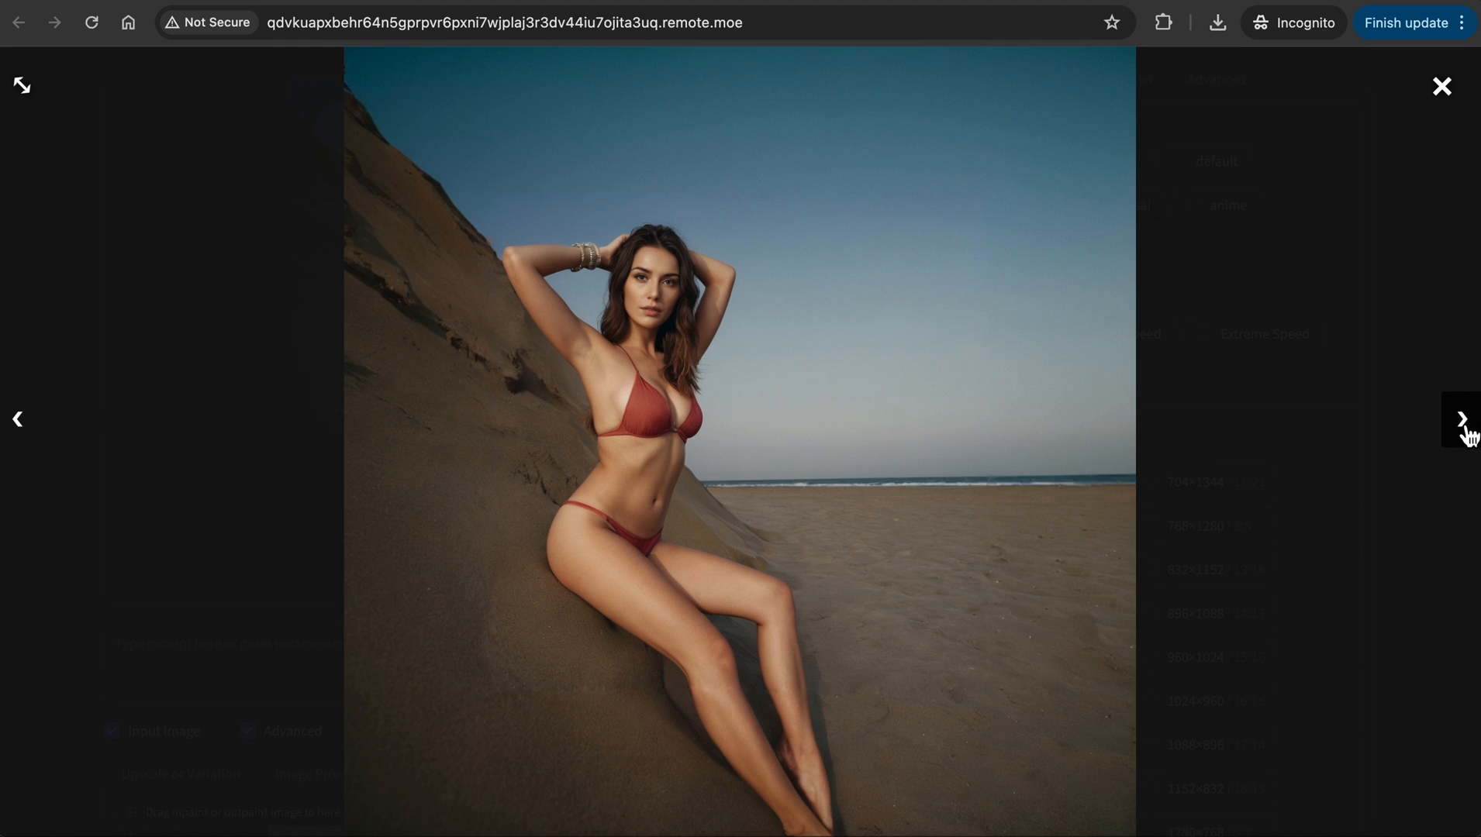
pyautogui.click(1442, 86)
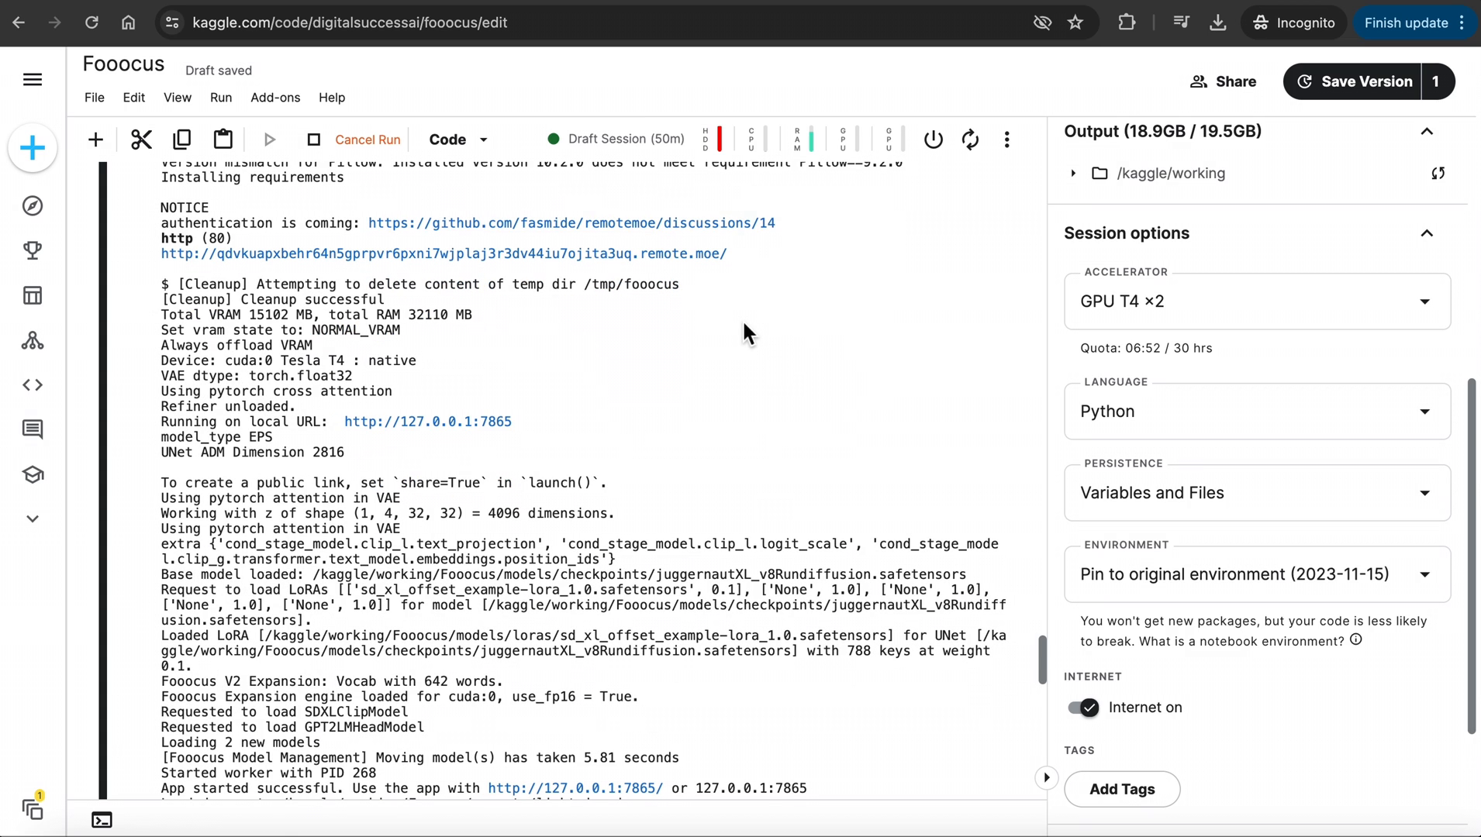
pyautogui.moveTo(687, 260)
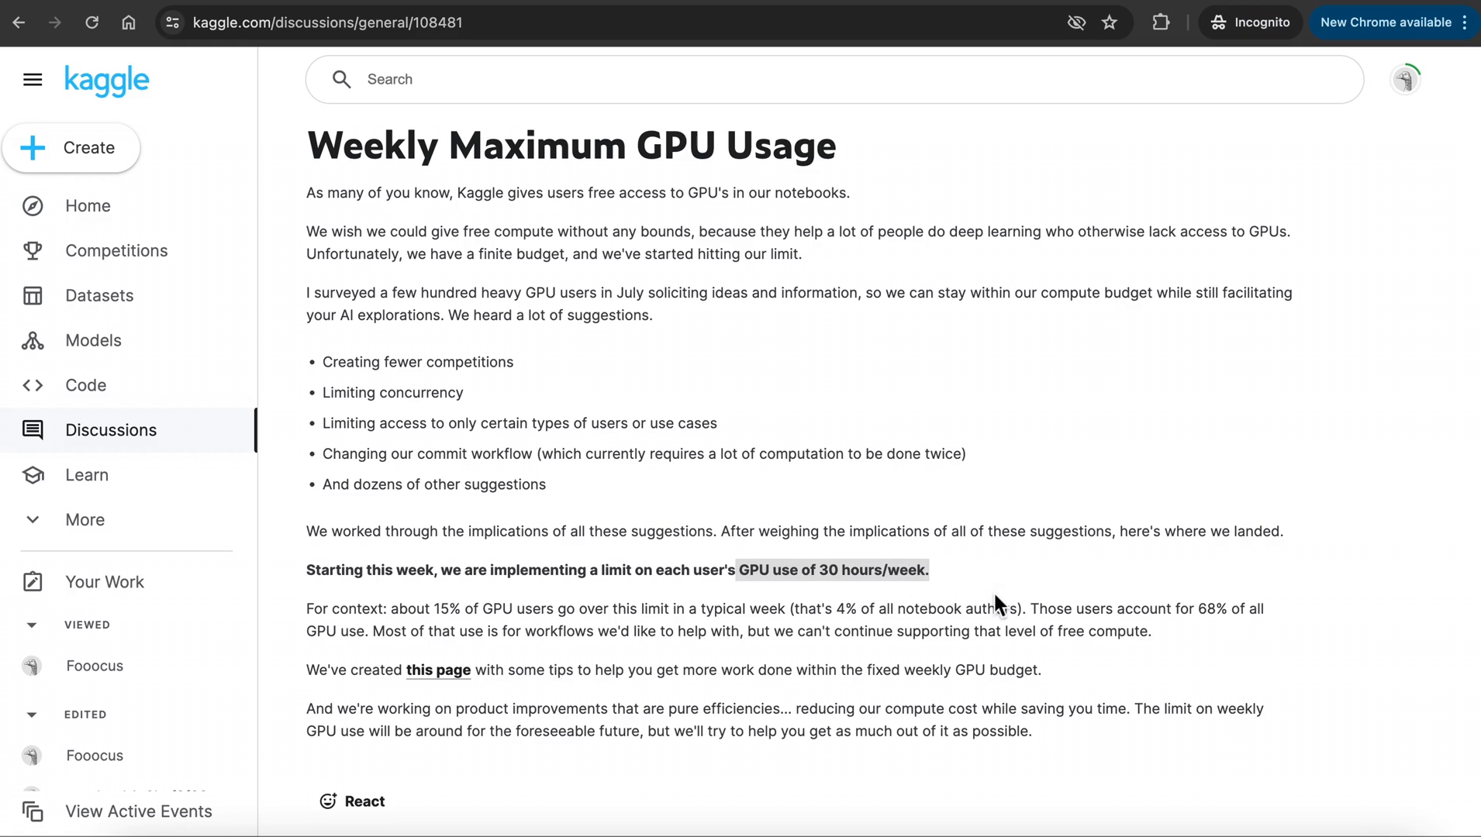
# Read Kaggle's Efficient GPU Usage Tips page, highlighting the free GPU access line.
pyautogui.click(438, 670)
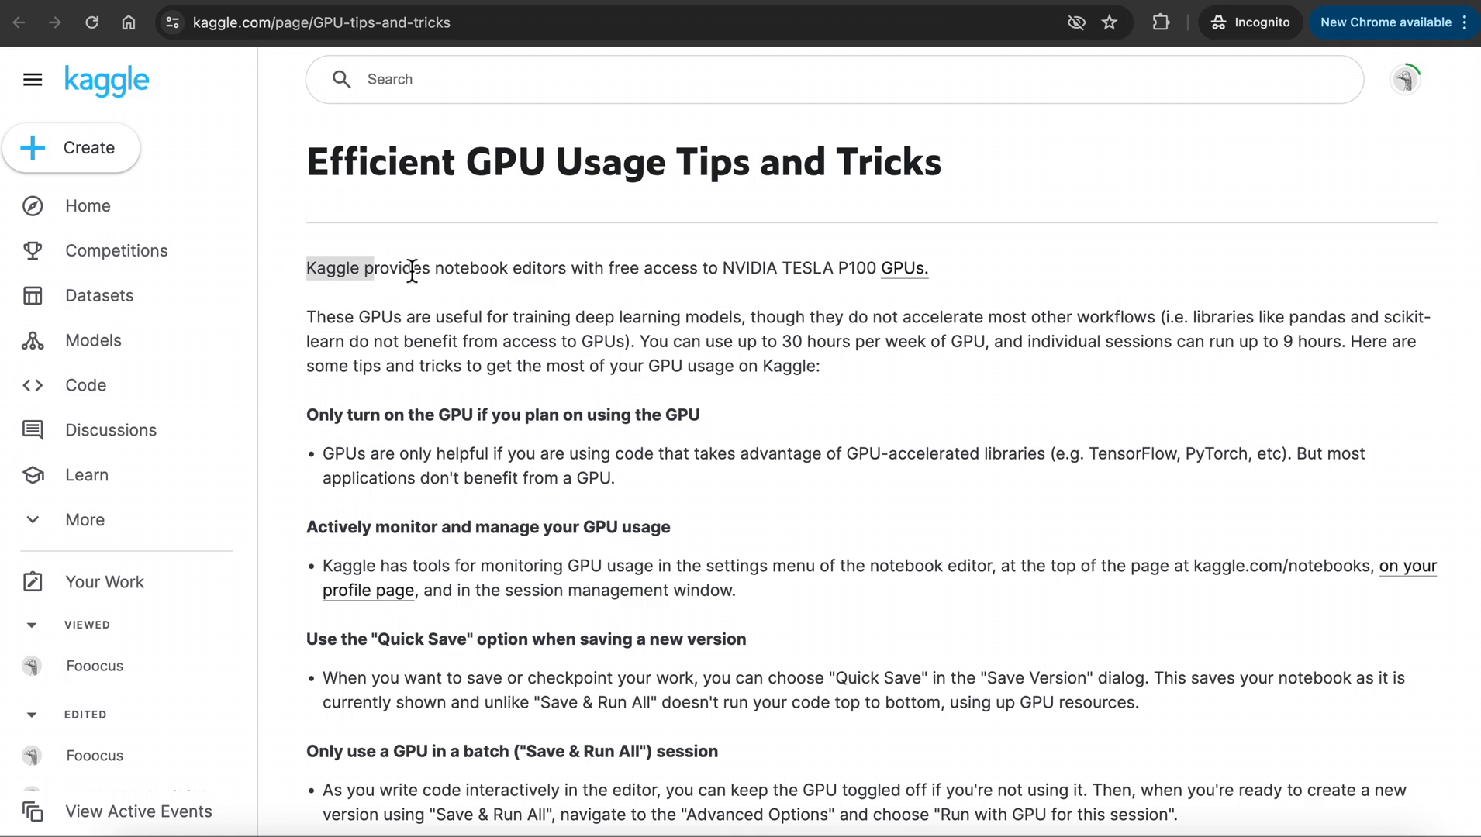
pyautogui.moveTo(639, 341); pyautogui.dragTo(1344, 341)
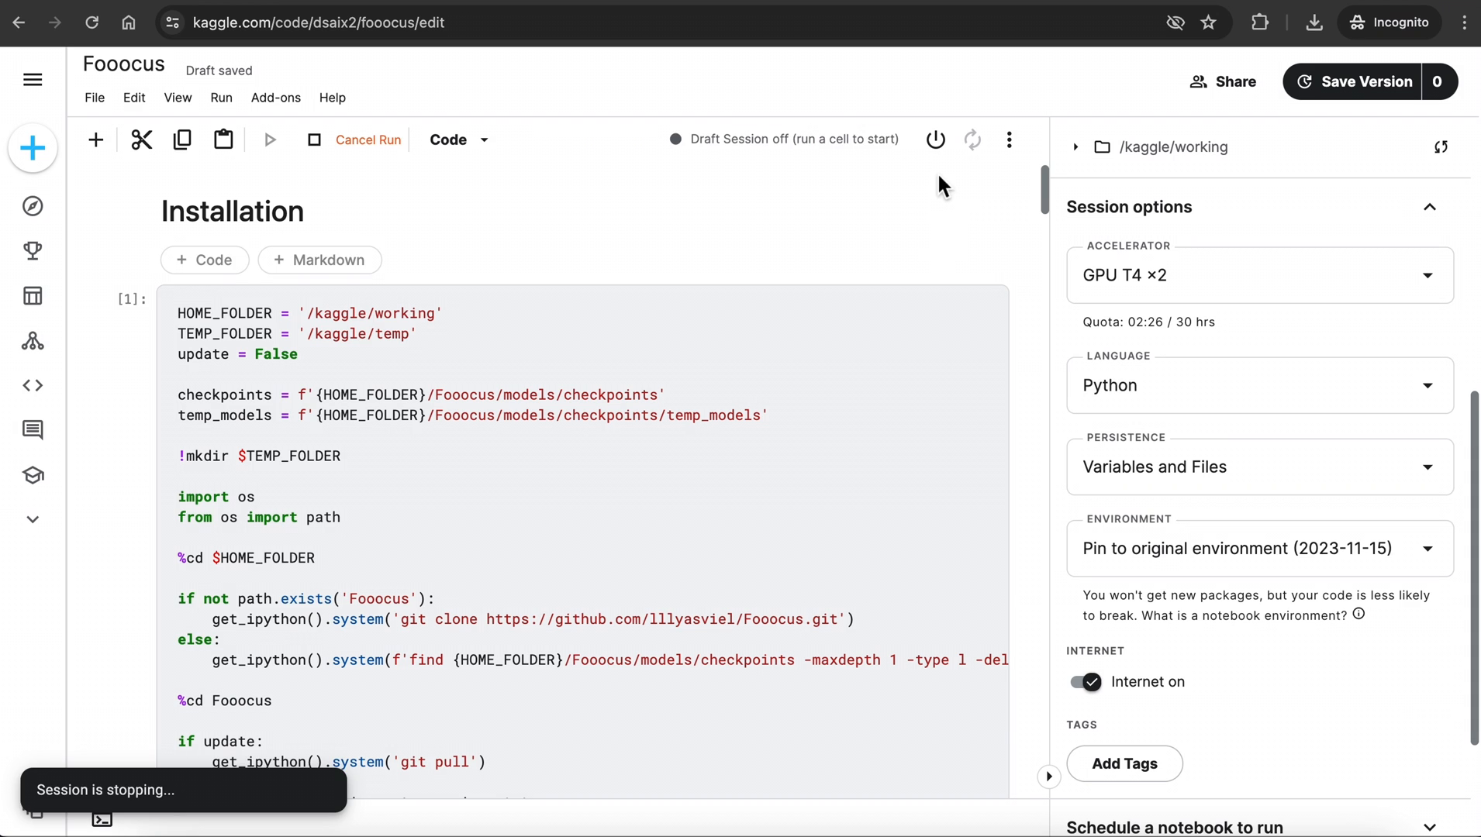
pyautogui.moveTo(935, 139)
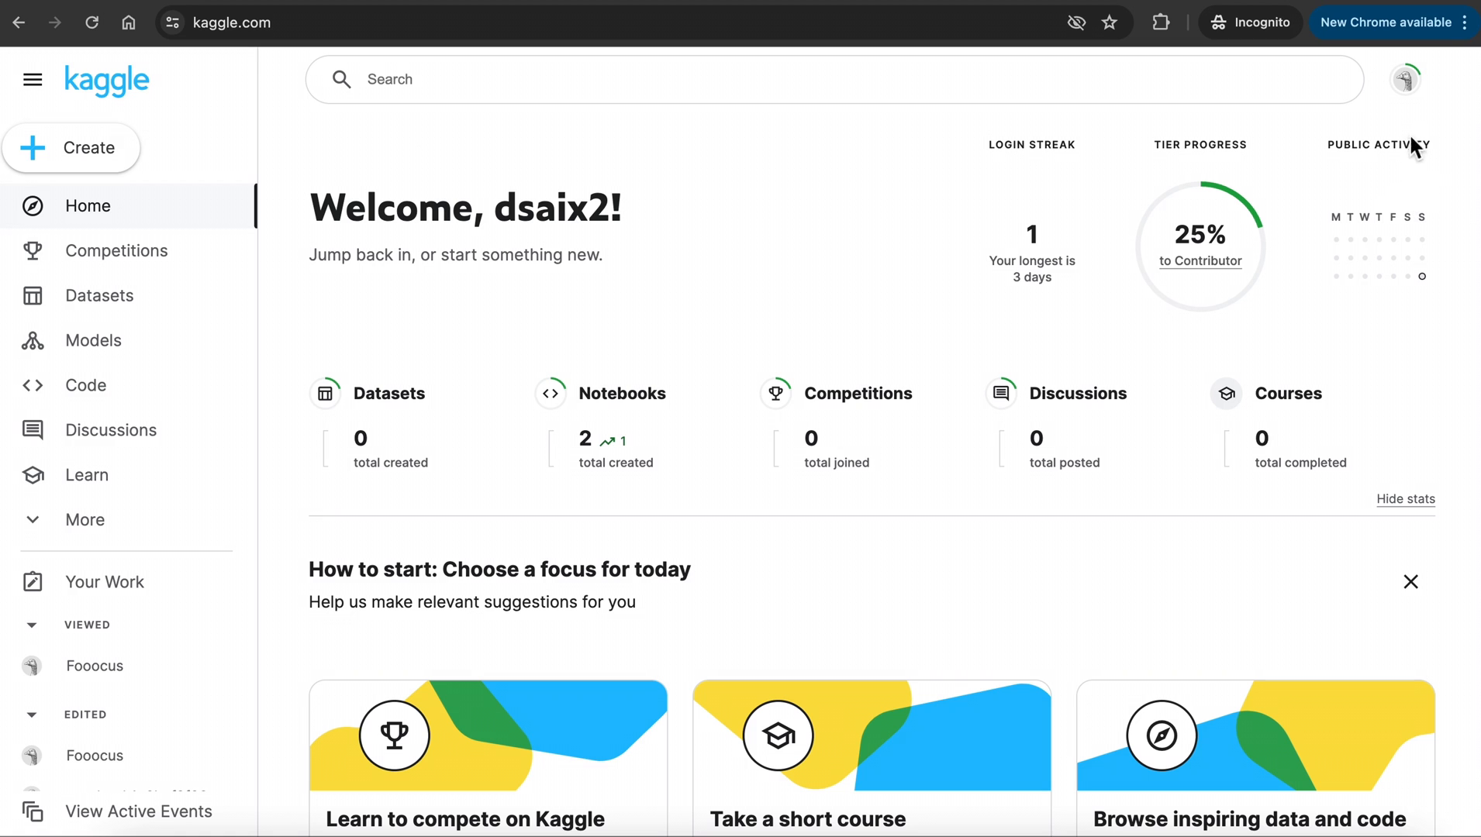
# Reach the account settings page listing 30 GPU hours and 20 TPU hours quotas.
pyautogui.click(1407, 79)
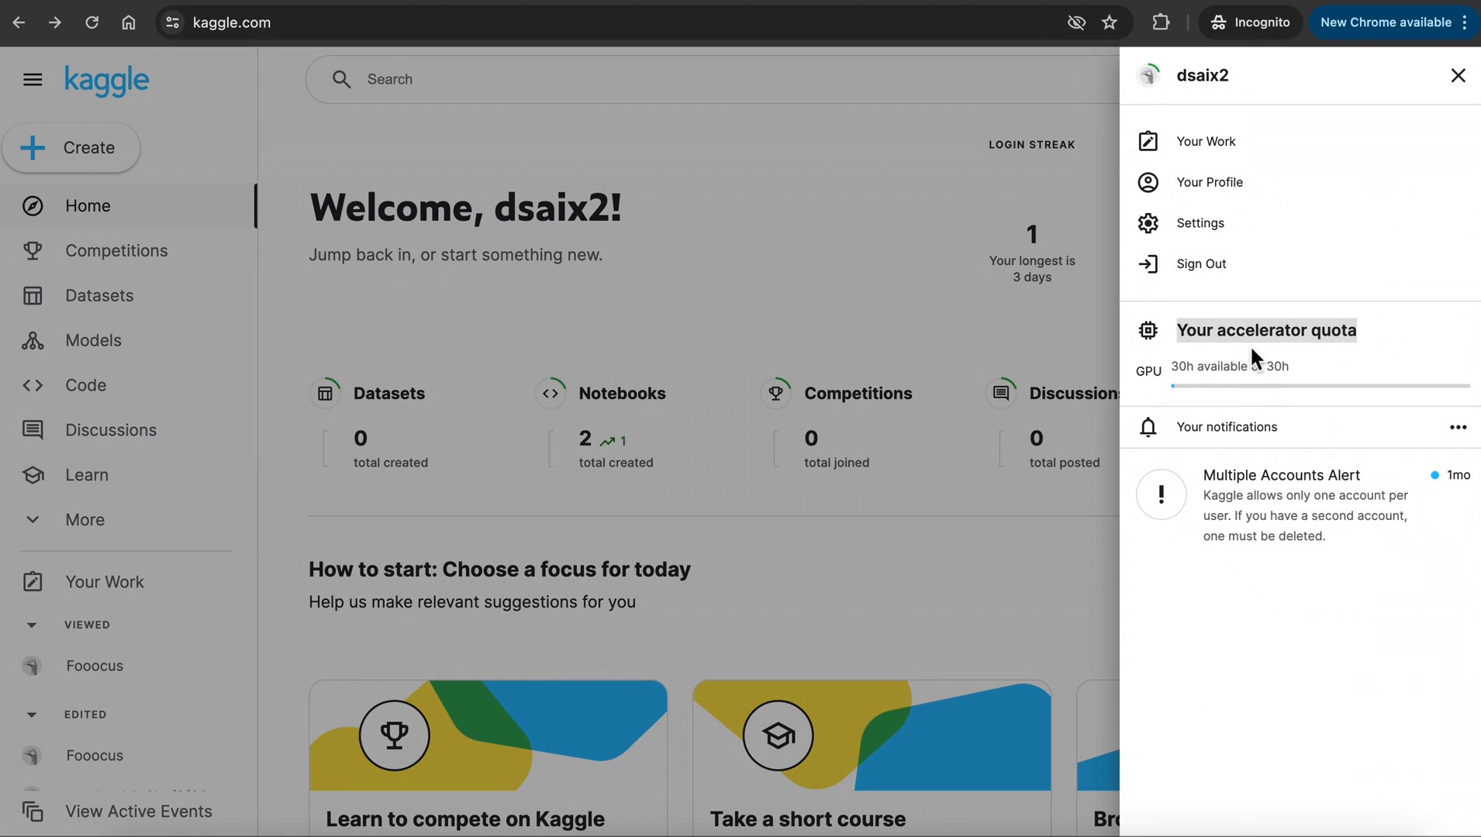
pyautogui.moveTo(1219, 243)
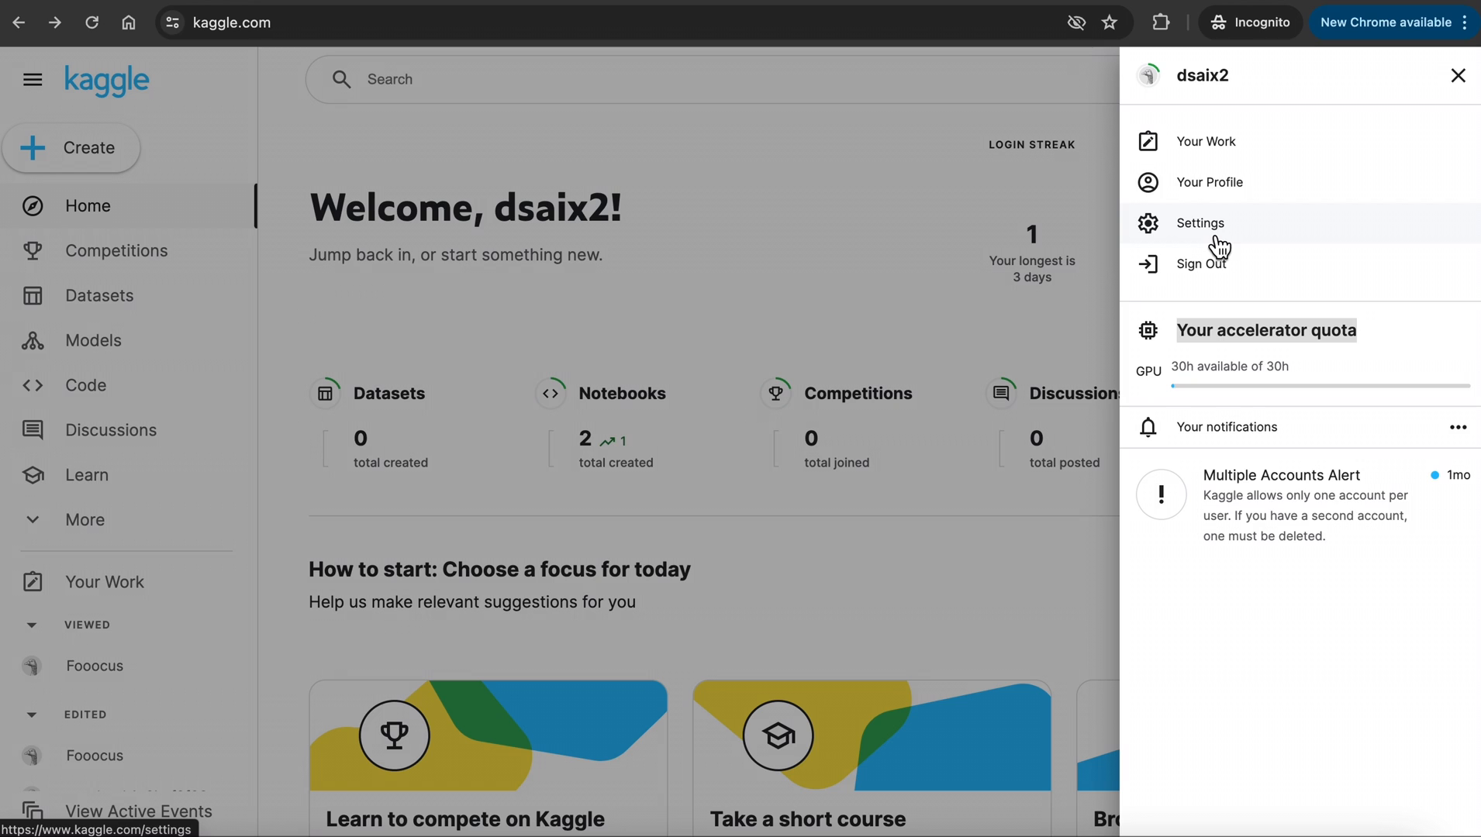
pyautogui.click(1198, 223)
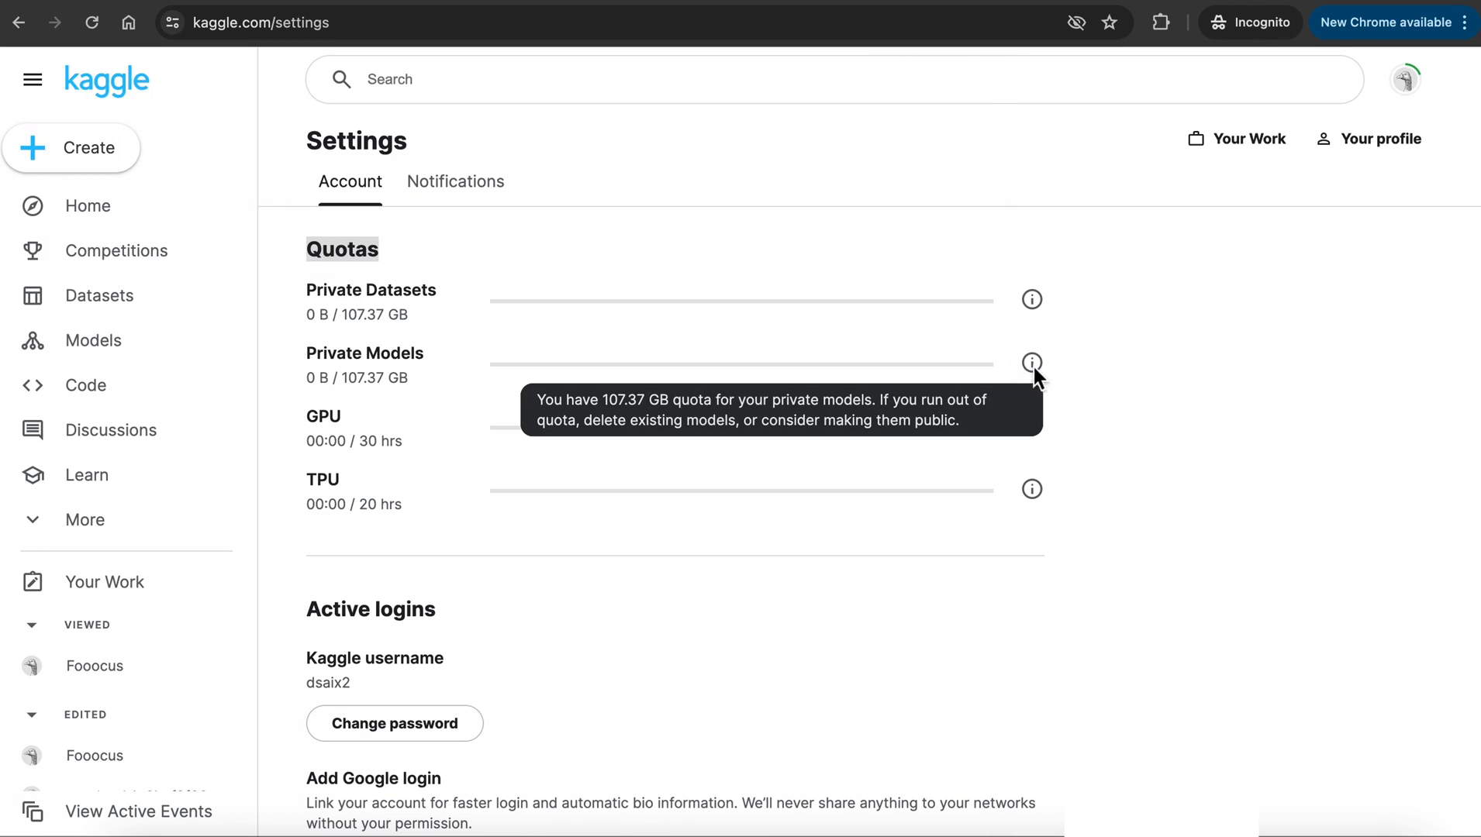
pyautogui.moveTo(1032, 489)
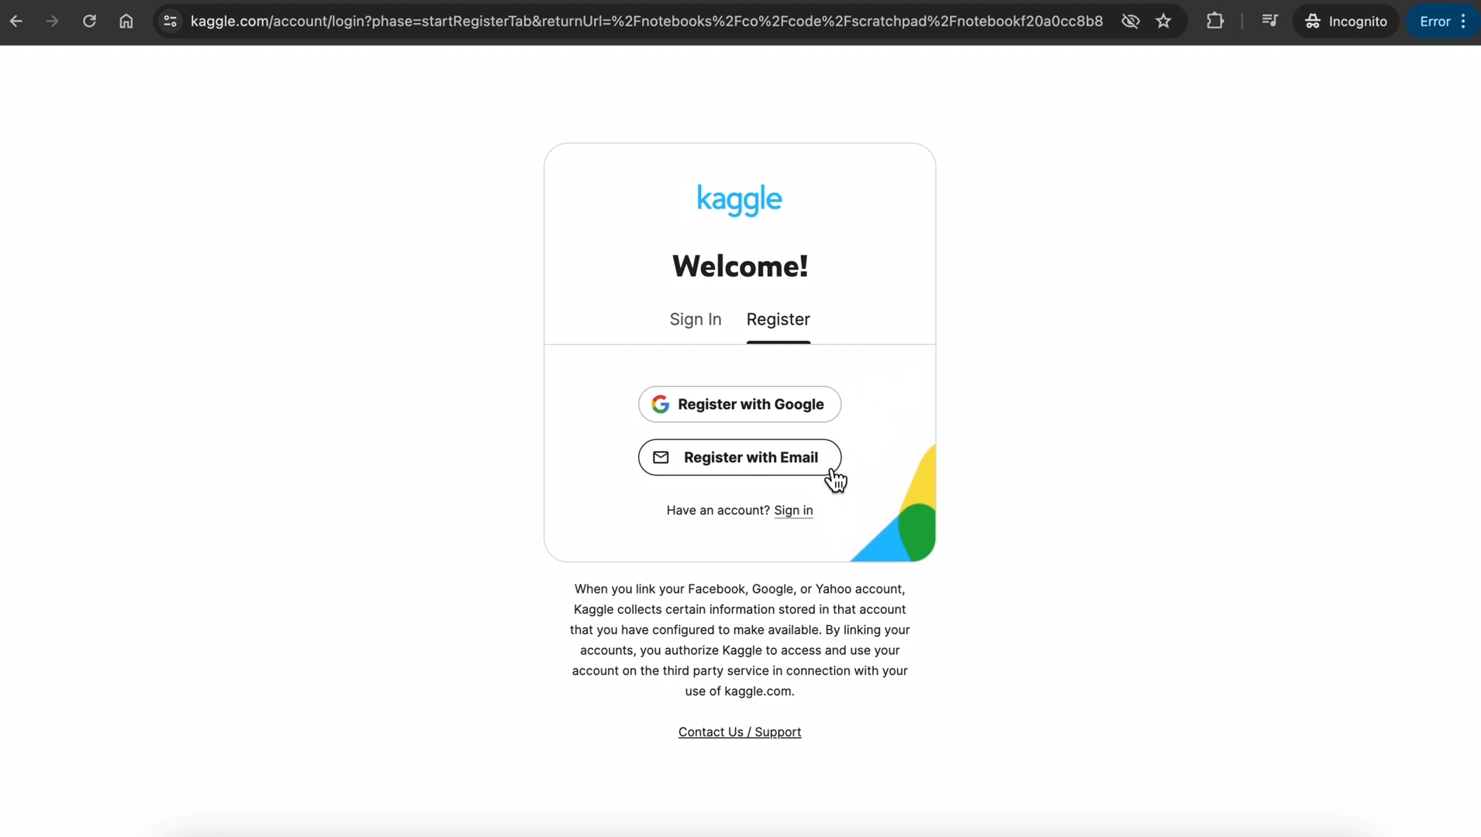
# Register a new Kaggle account with email, reaching the phone-verification prompt for notebooks.
pyautogui.click(739, 458)
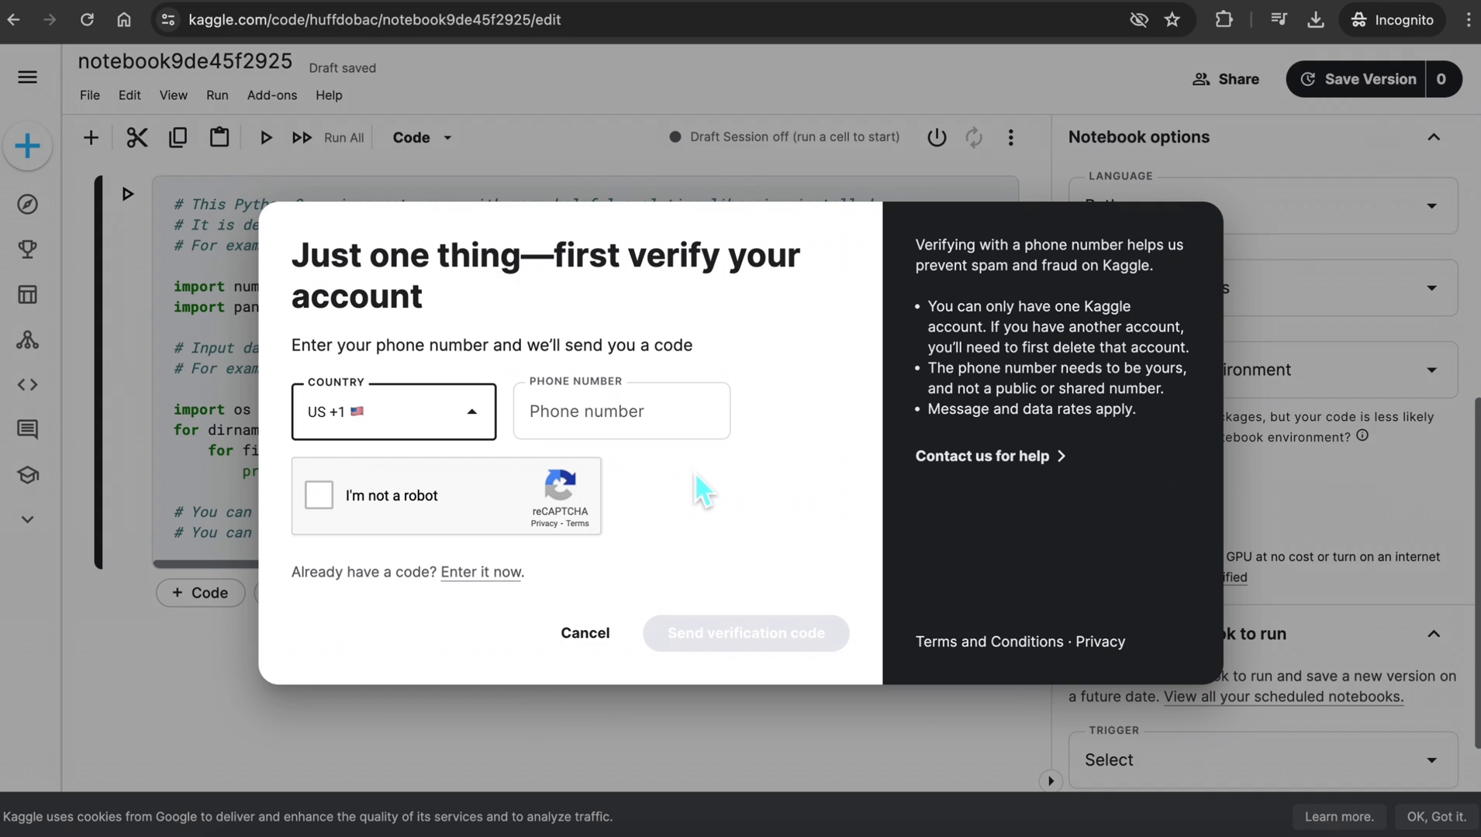
pyautogui.moveTo(498, 440)
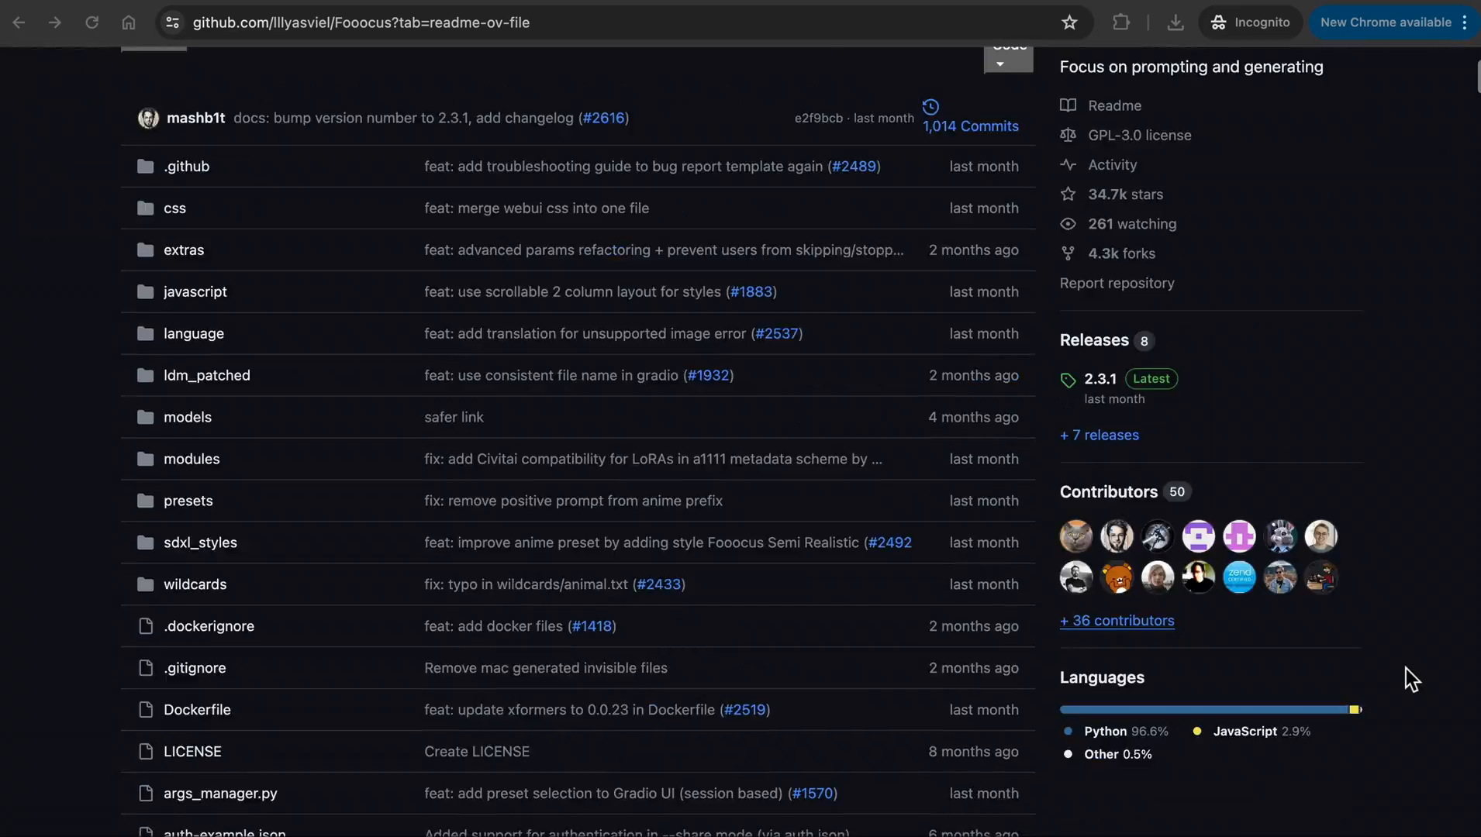
# Read down the Fooocus README to the Download section and select the hardware requirements text.
pyautogui.scroll(-3)
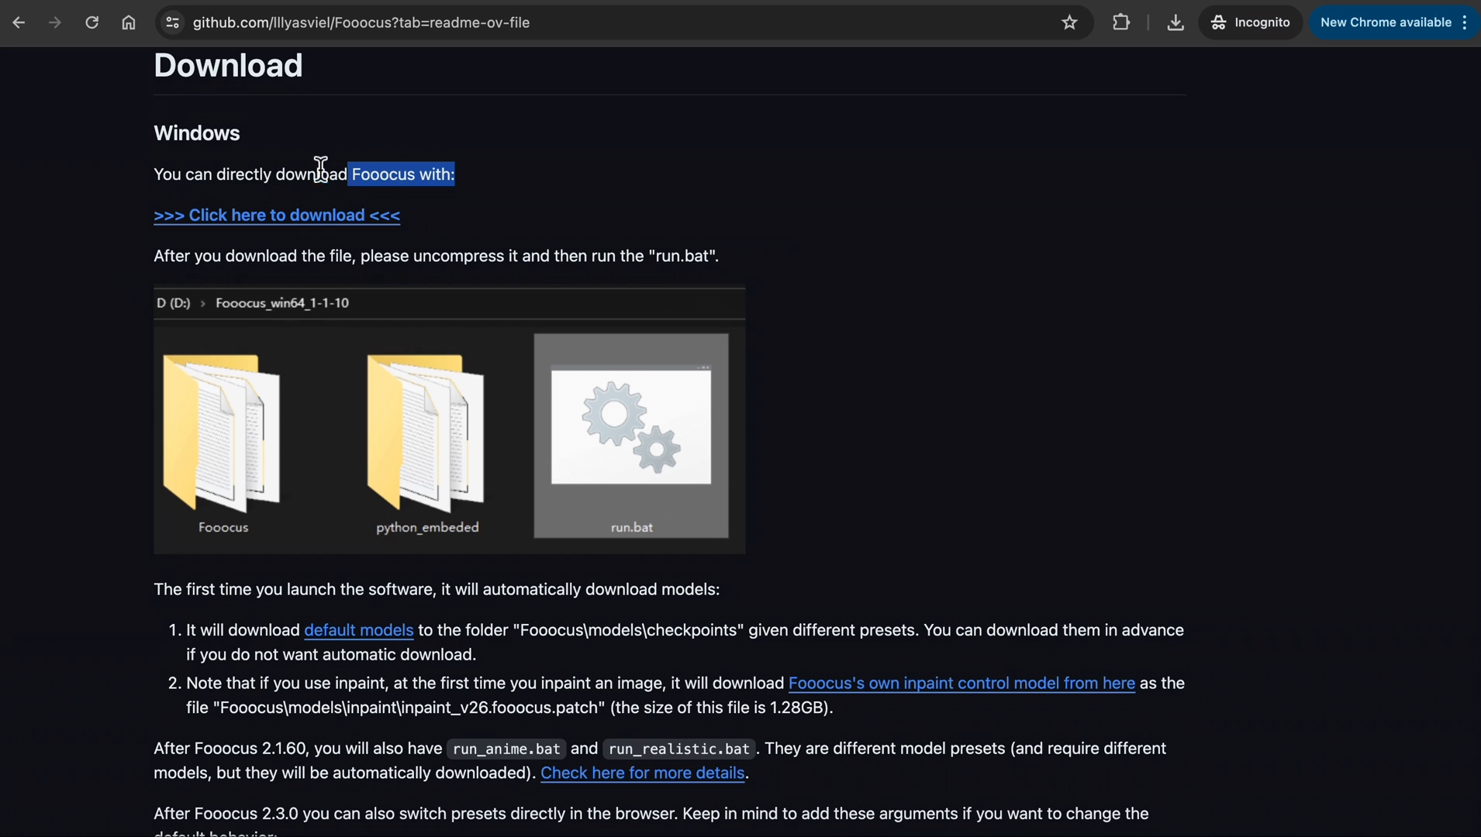
pyautogui.scroll(-3)
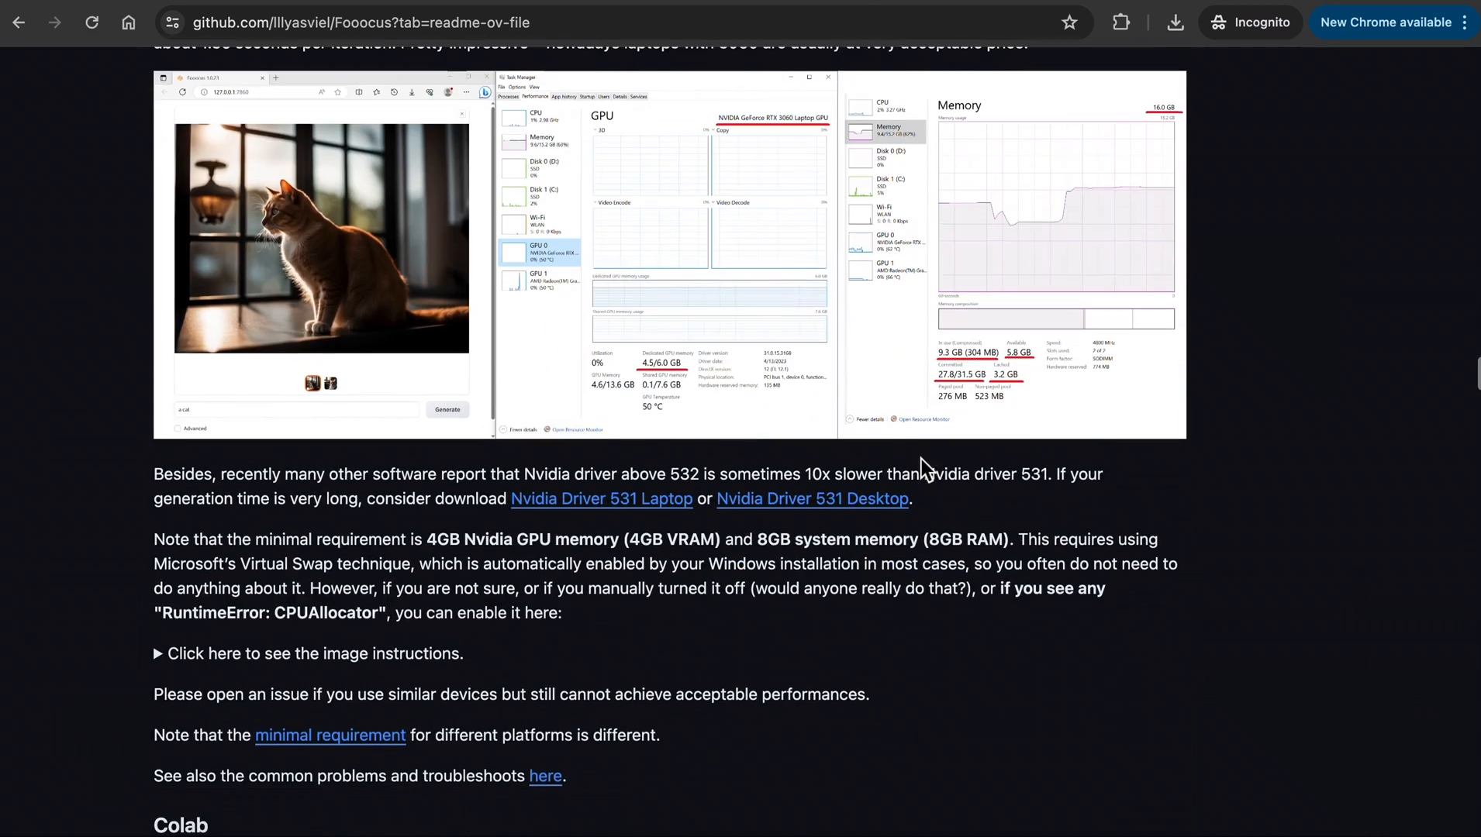
pyautogui.moveTo(153, 540); pyautogui.dragTo(1008, 539)
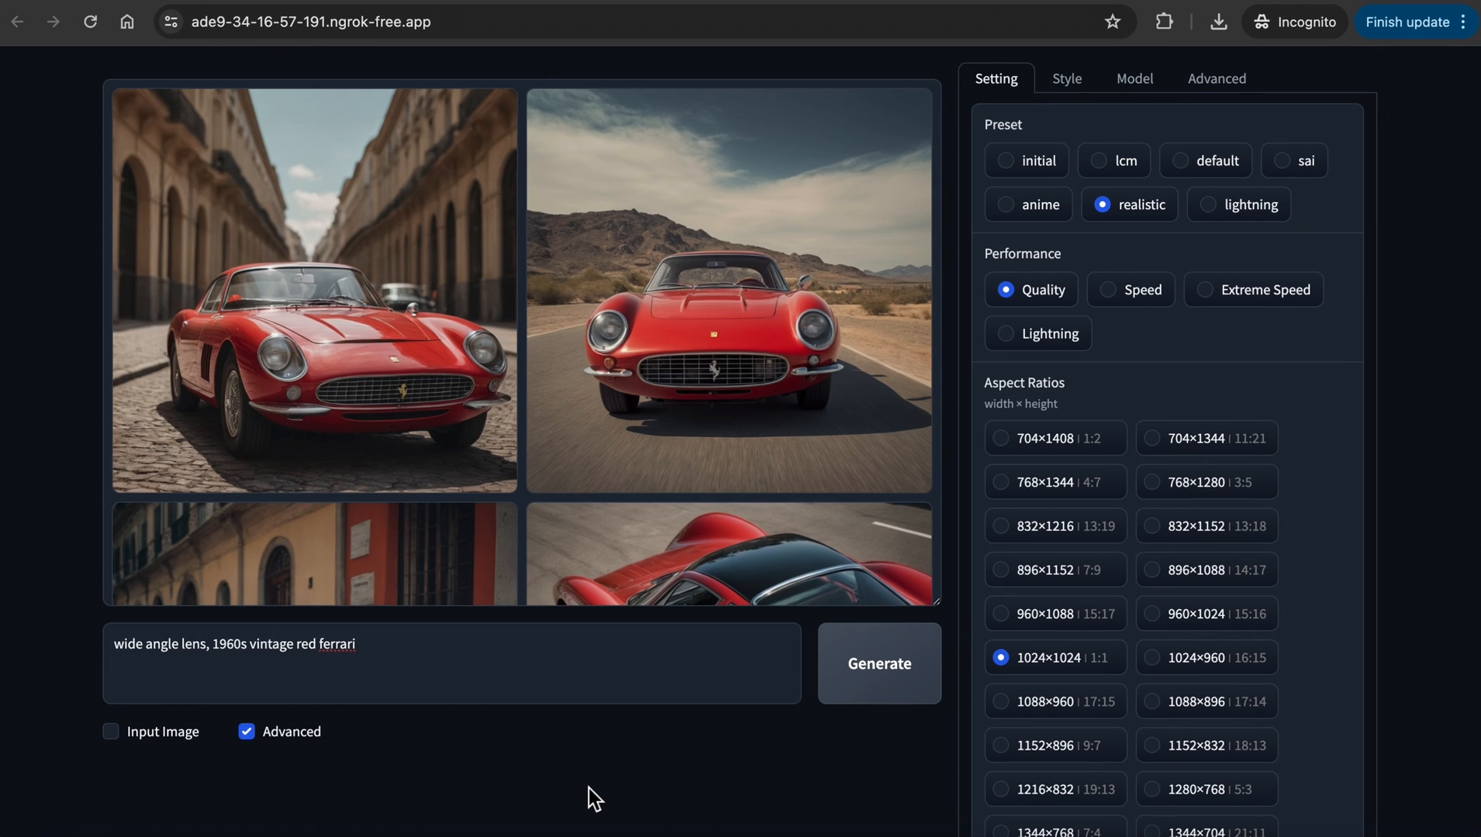
# Show the first vintage red Ferrari image full-size, then the next one.
pyautogui.click(314, 289)
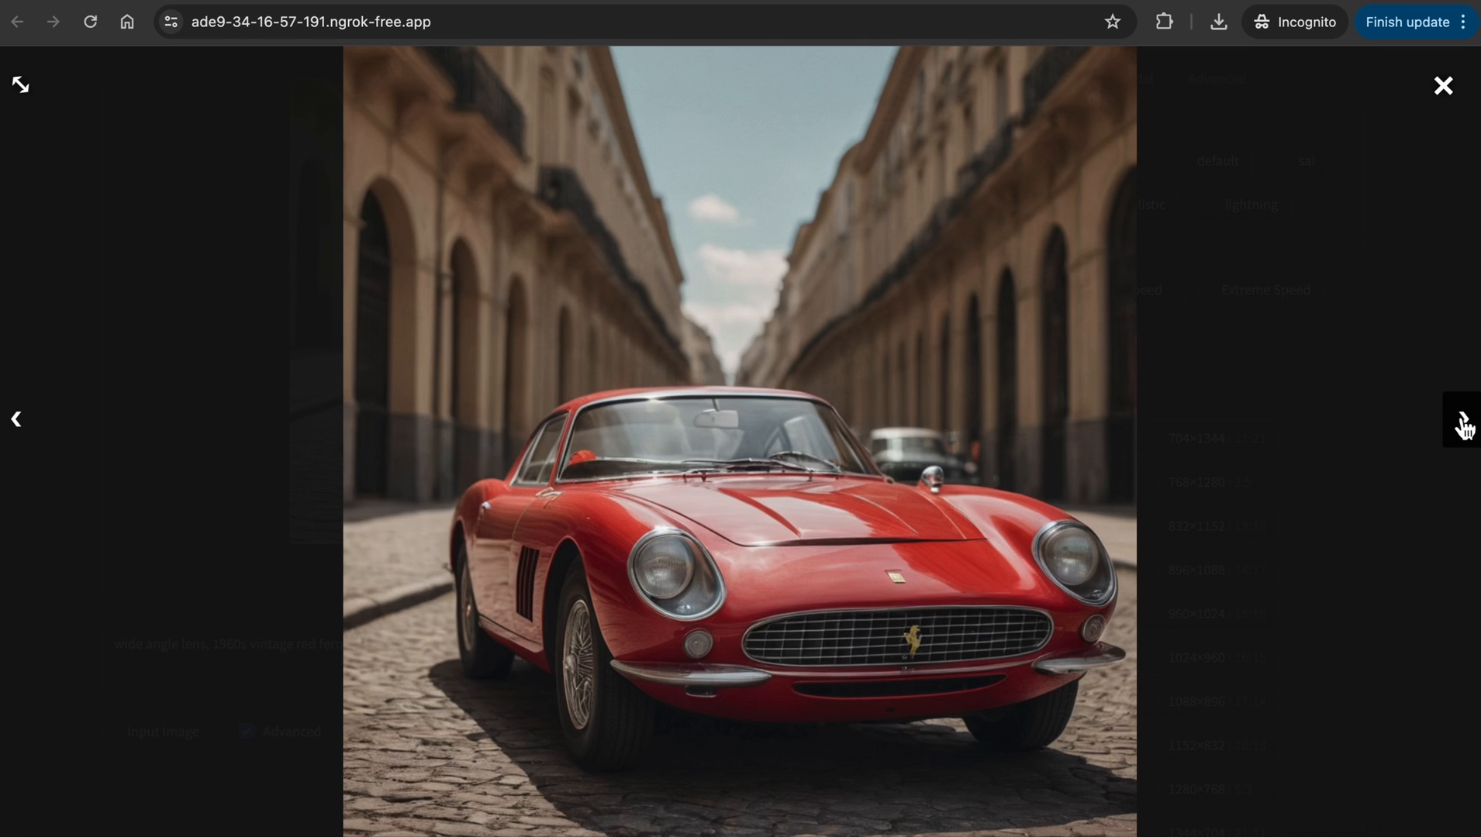
pyautogui.click(1462, 421)
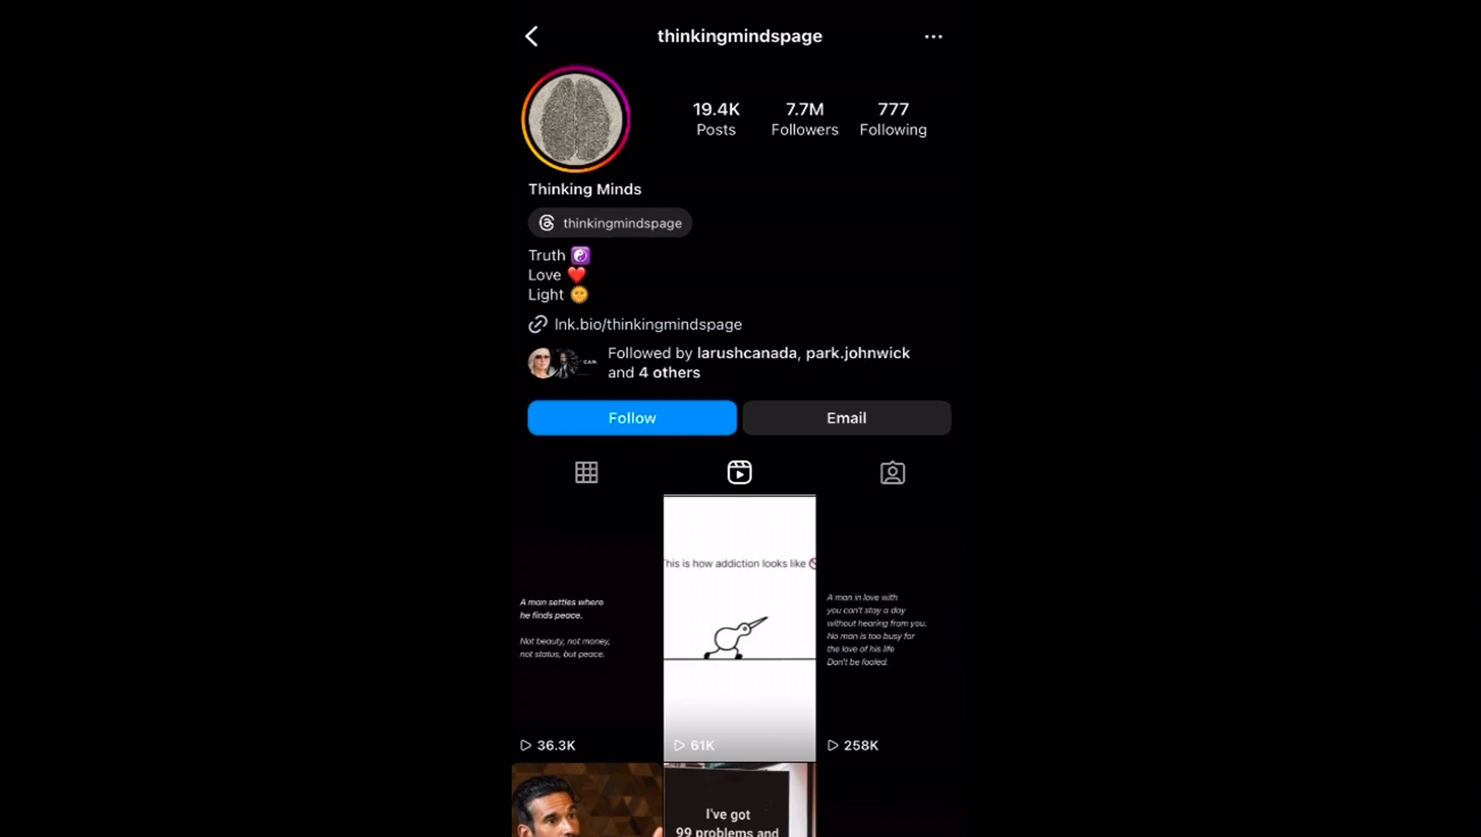
# Scroll further down the Thinking Minds reels grid.
pyautogui.scroll(-3)
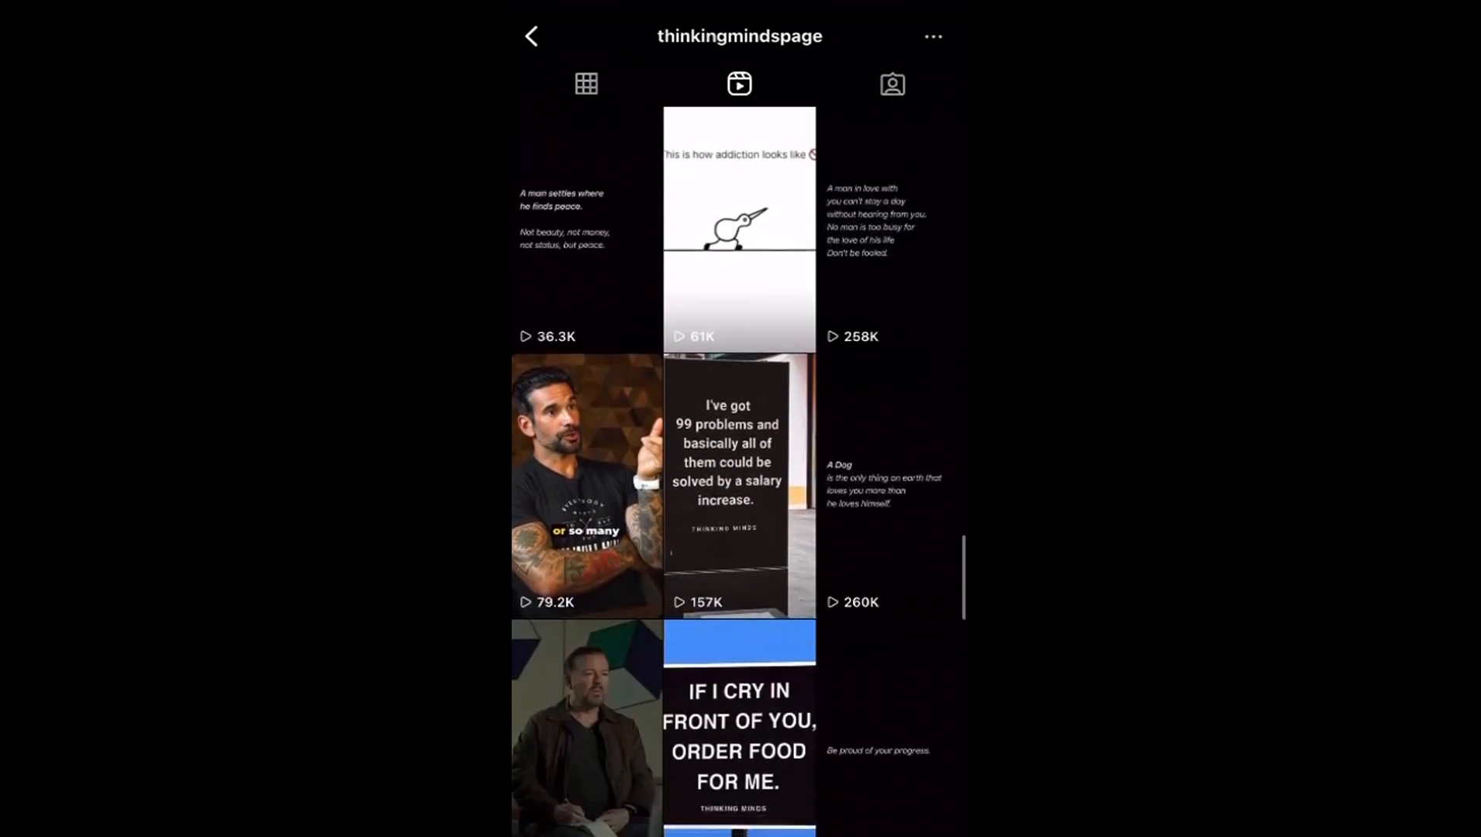
pyautogui.scroll(-3)
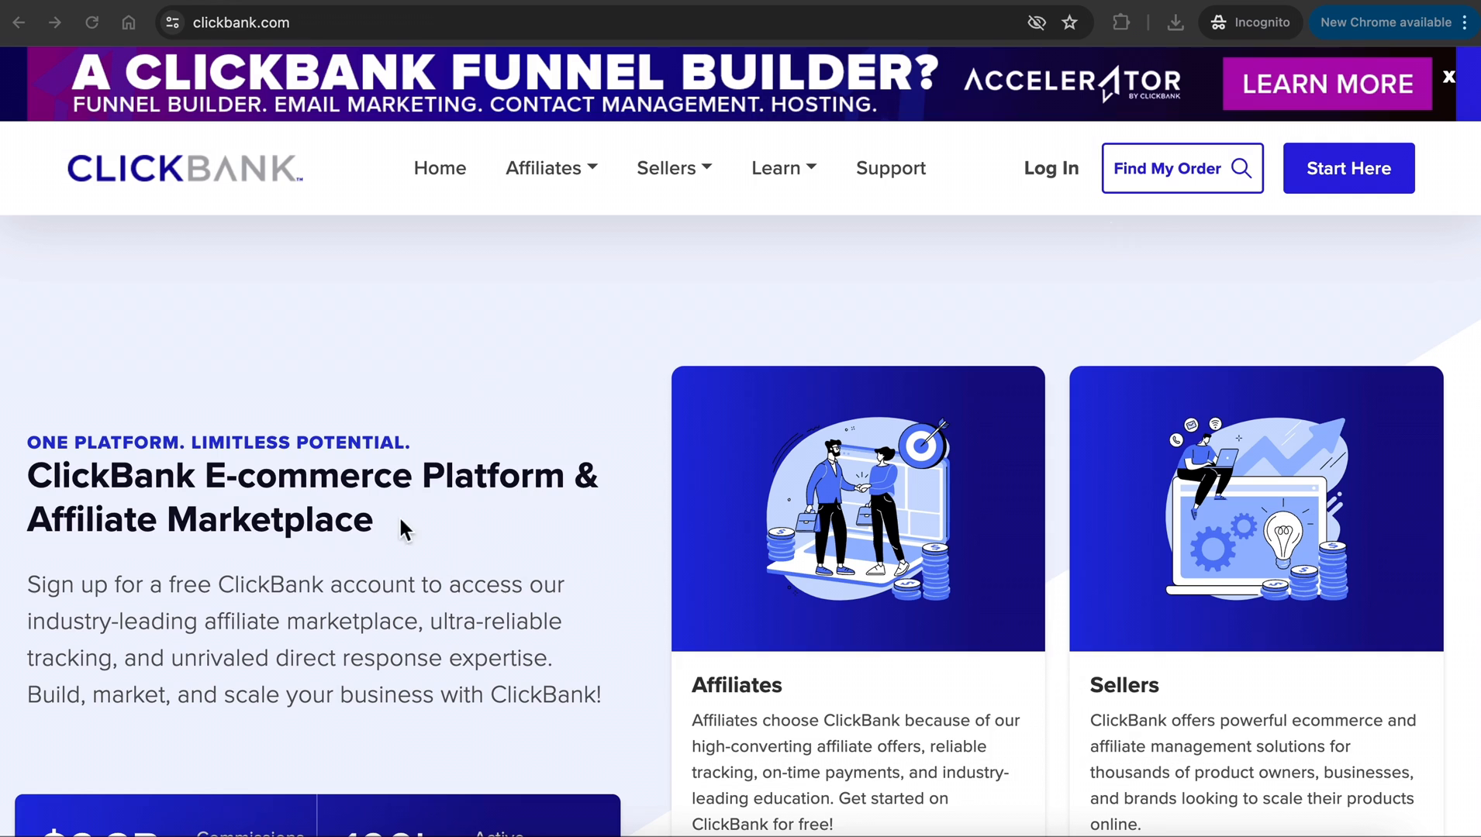
# Go to the affiliate marketplace and list its Top Offers.
pyautogui.write('cj.com')
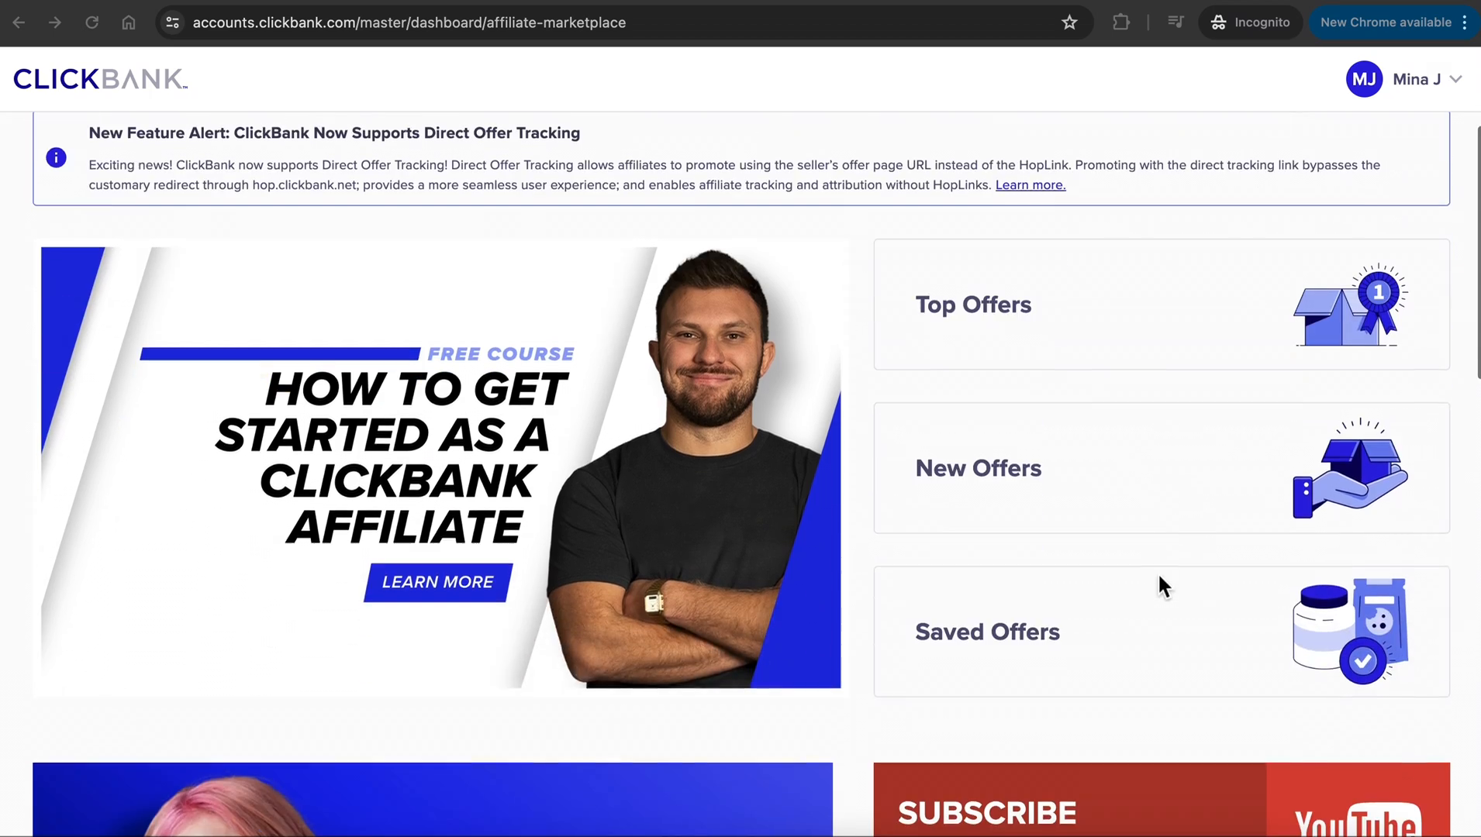
pyautogui.click(973, 304)
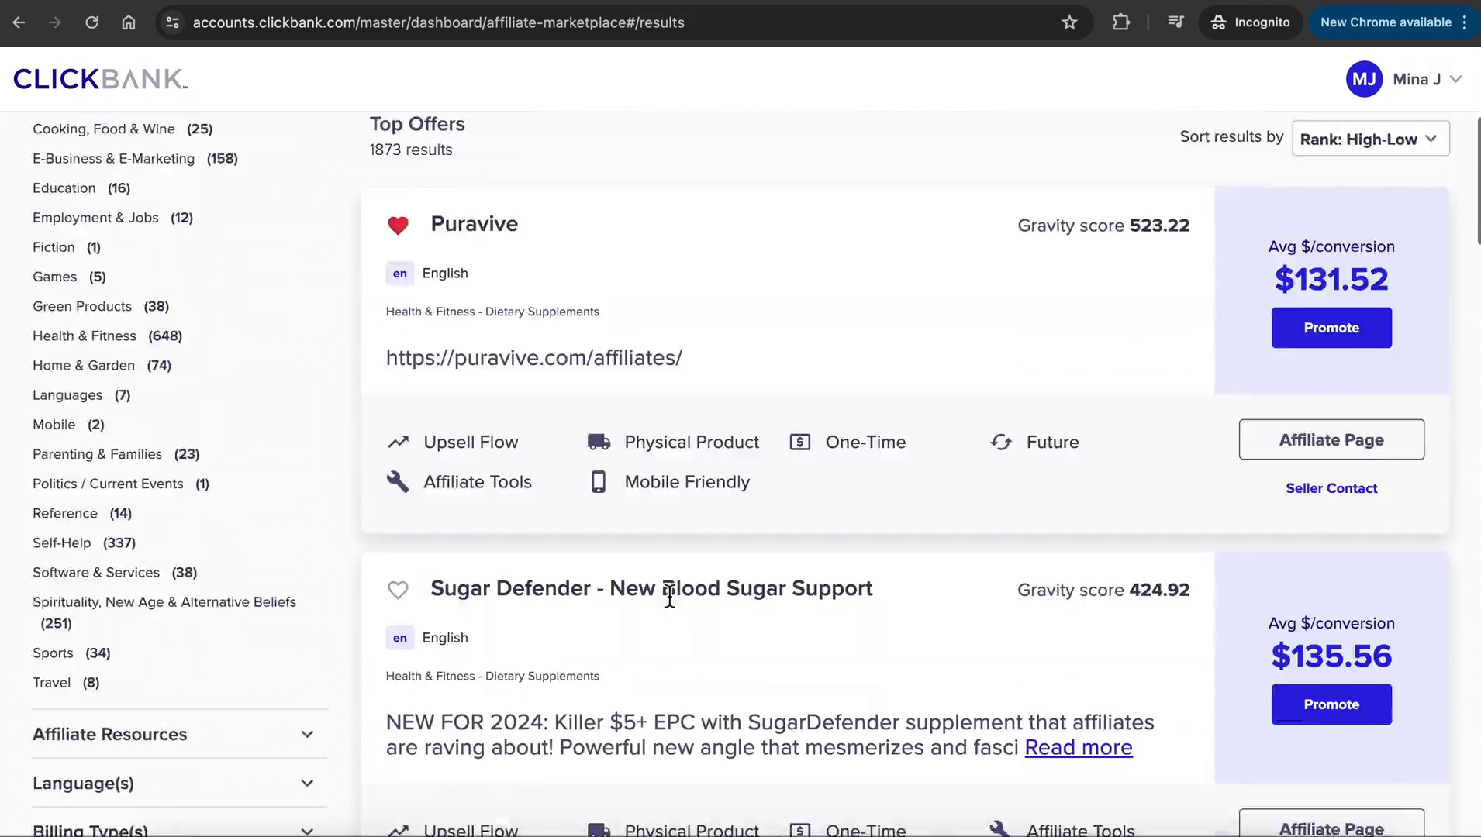
pyautogui.scroll(-3)
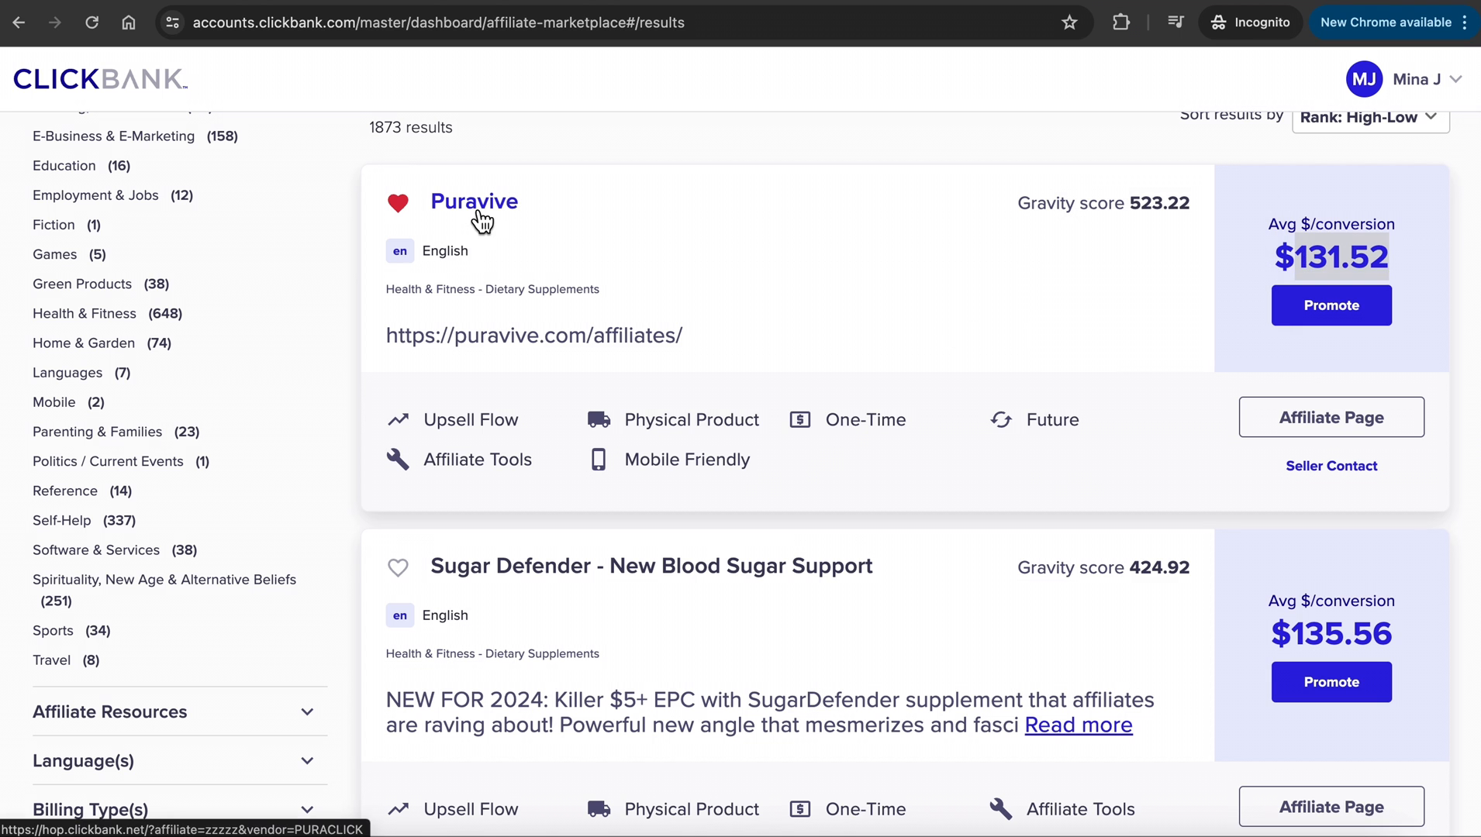
# Promote the top-ranked Puravive offer and generate its encrypted HopLink.
pyautogui.click(473, 202)
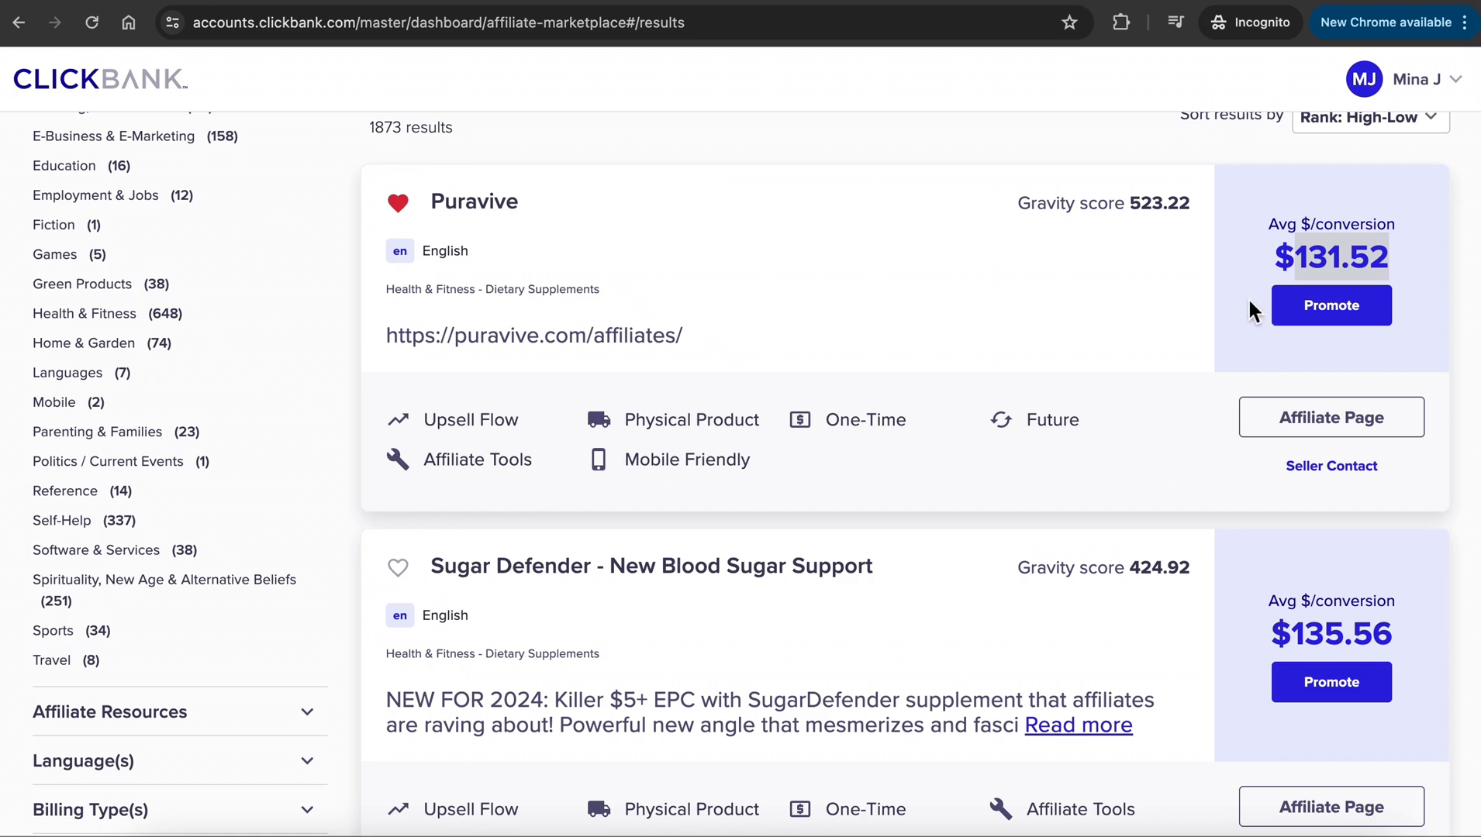
pyautogui.click(1330, 306)
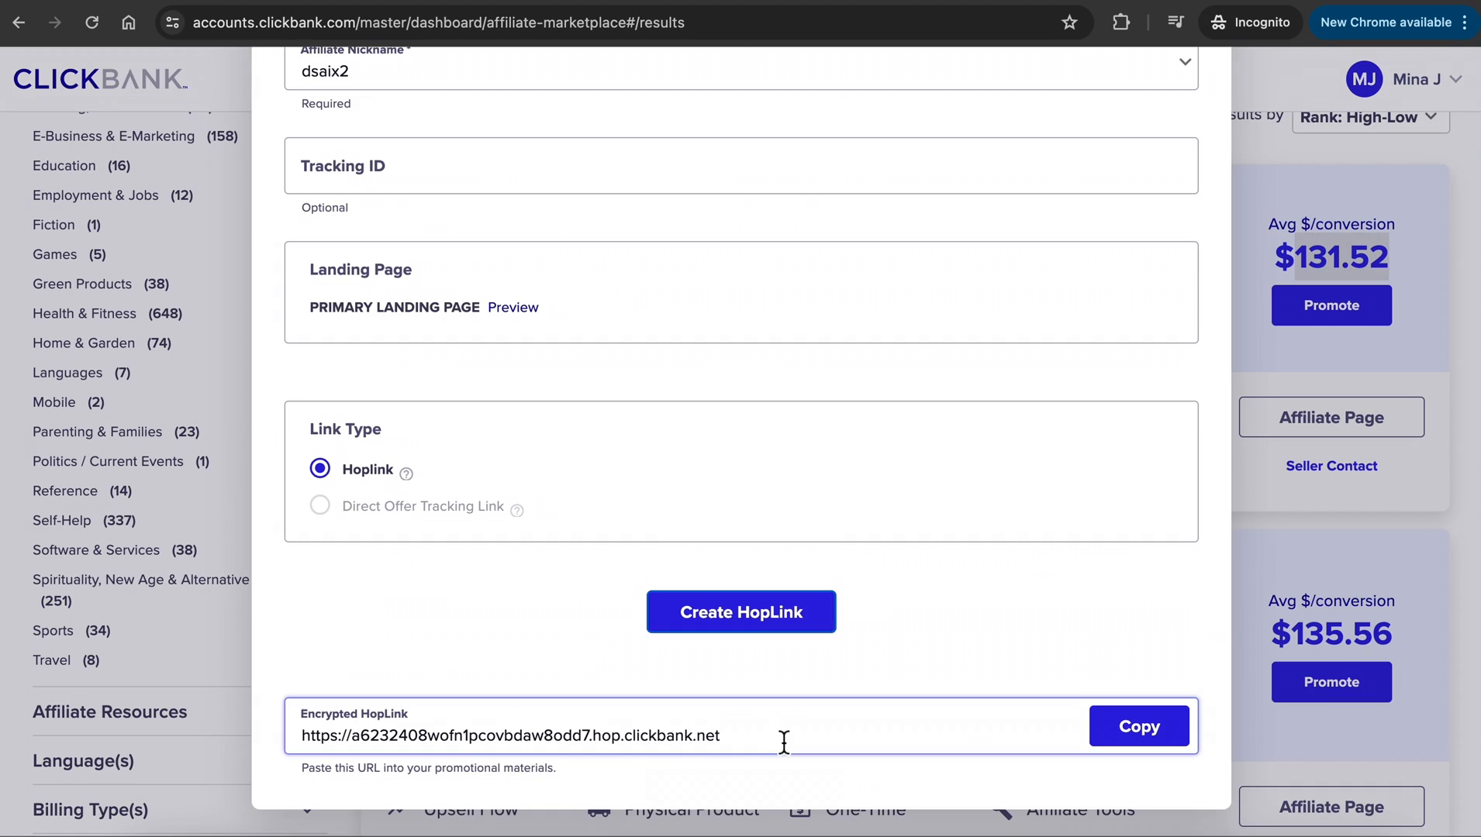